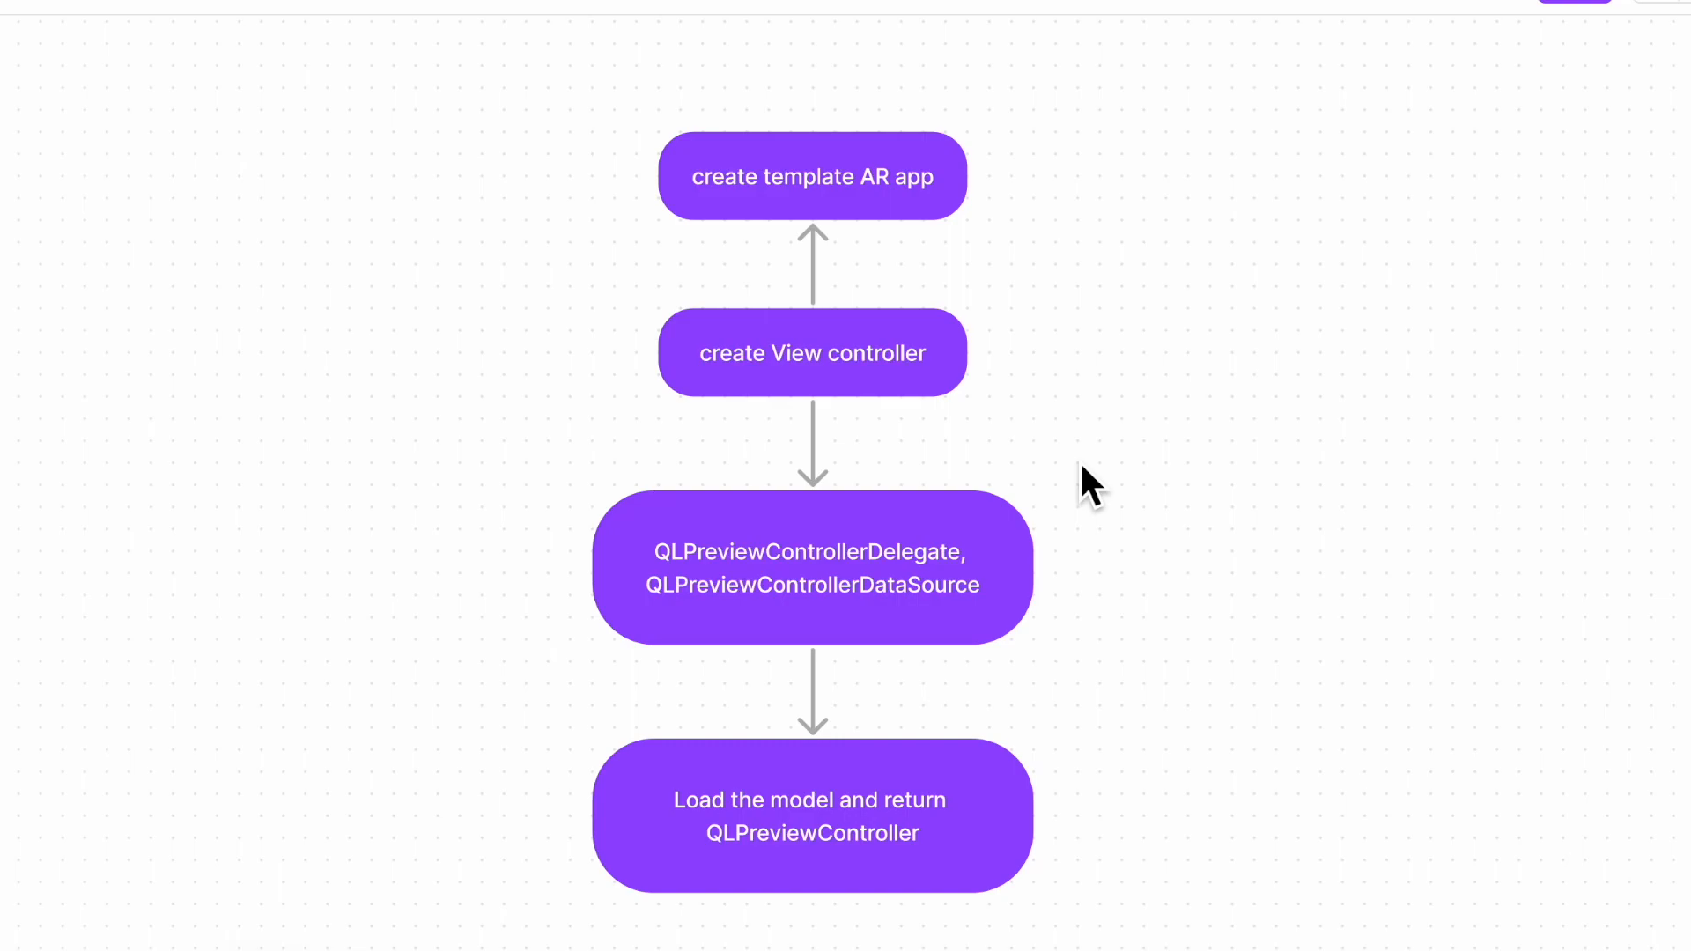
mouse_move(688, 192)
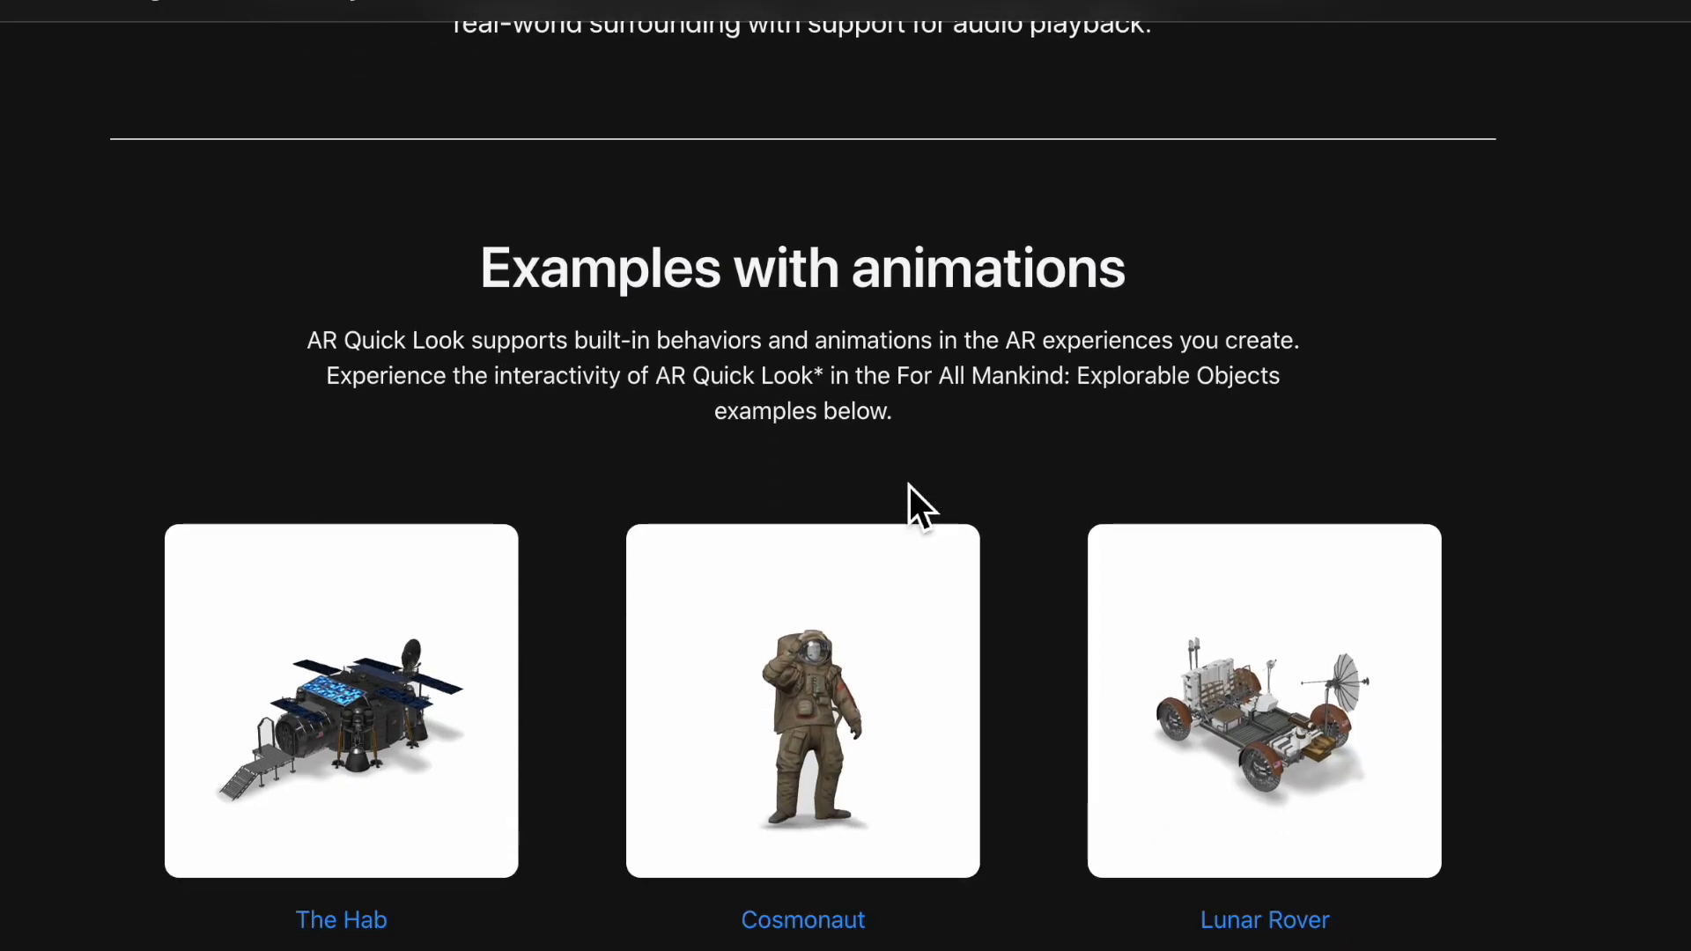
- Start a new Xcode project from the iOS Augmented Reality App template
scroll(down, 3)
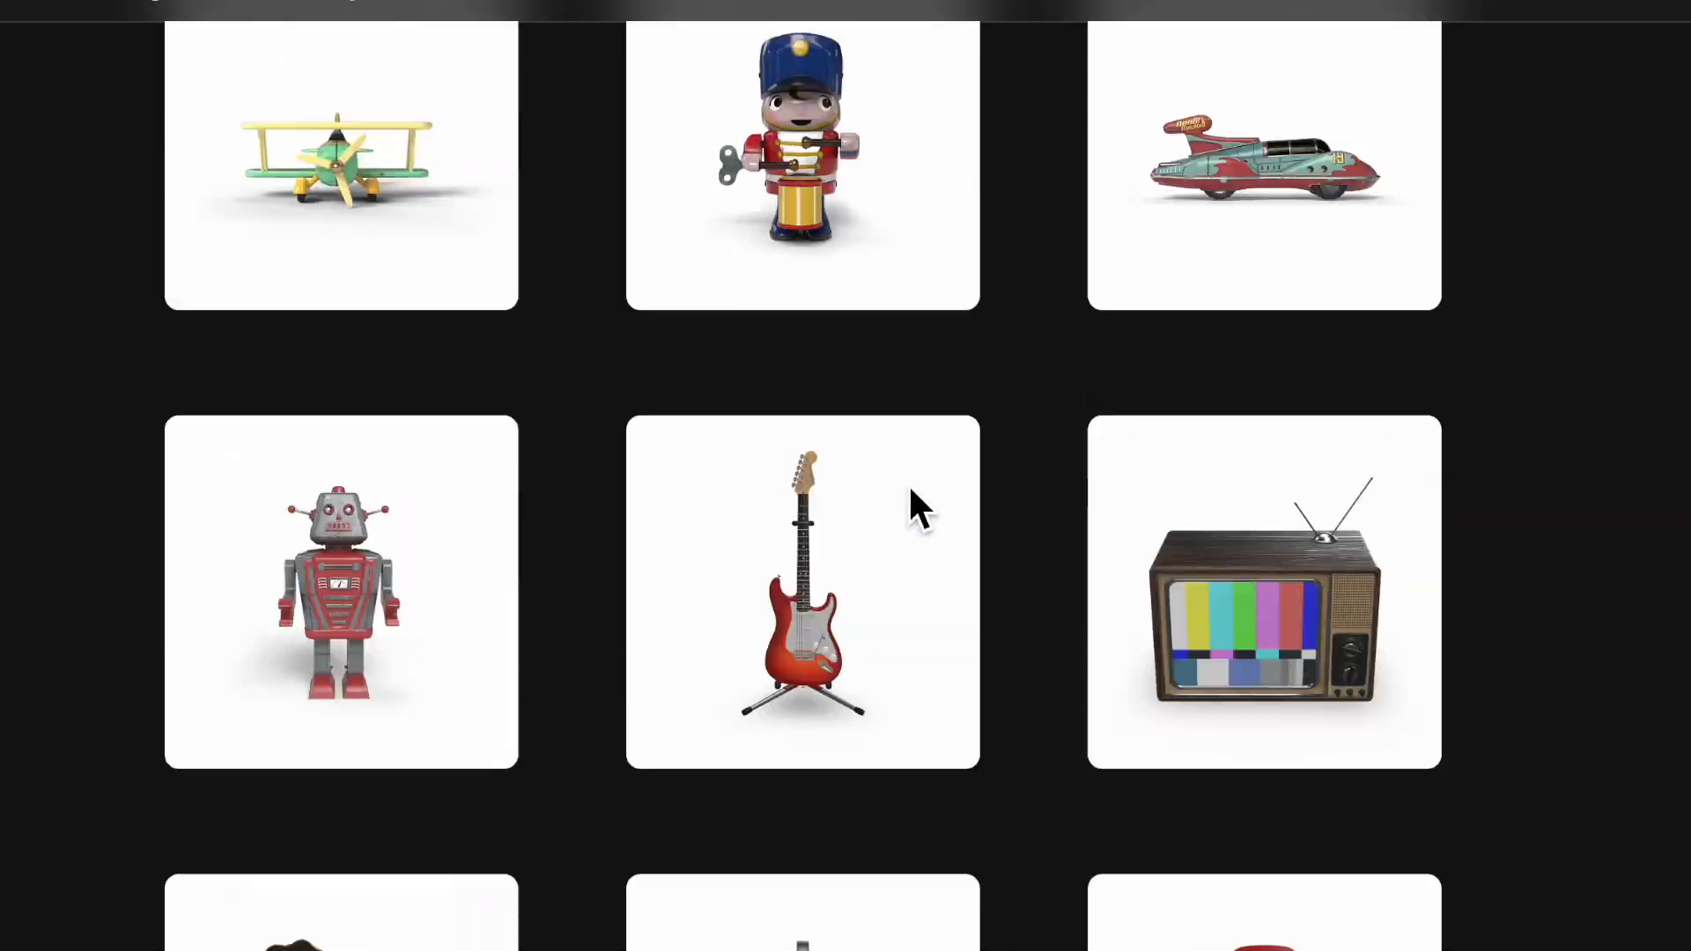
scroll(up, 3)
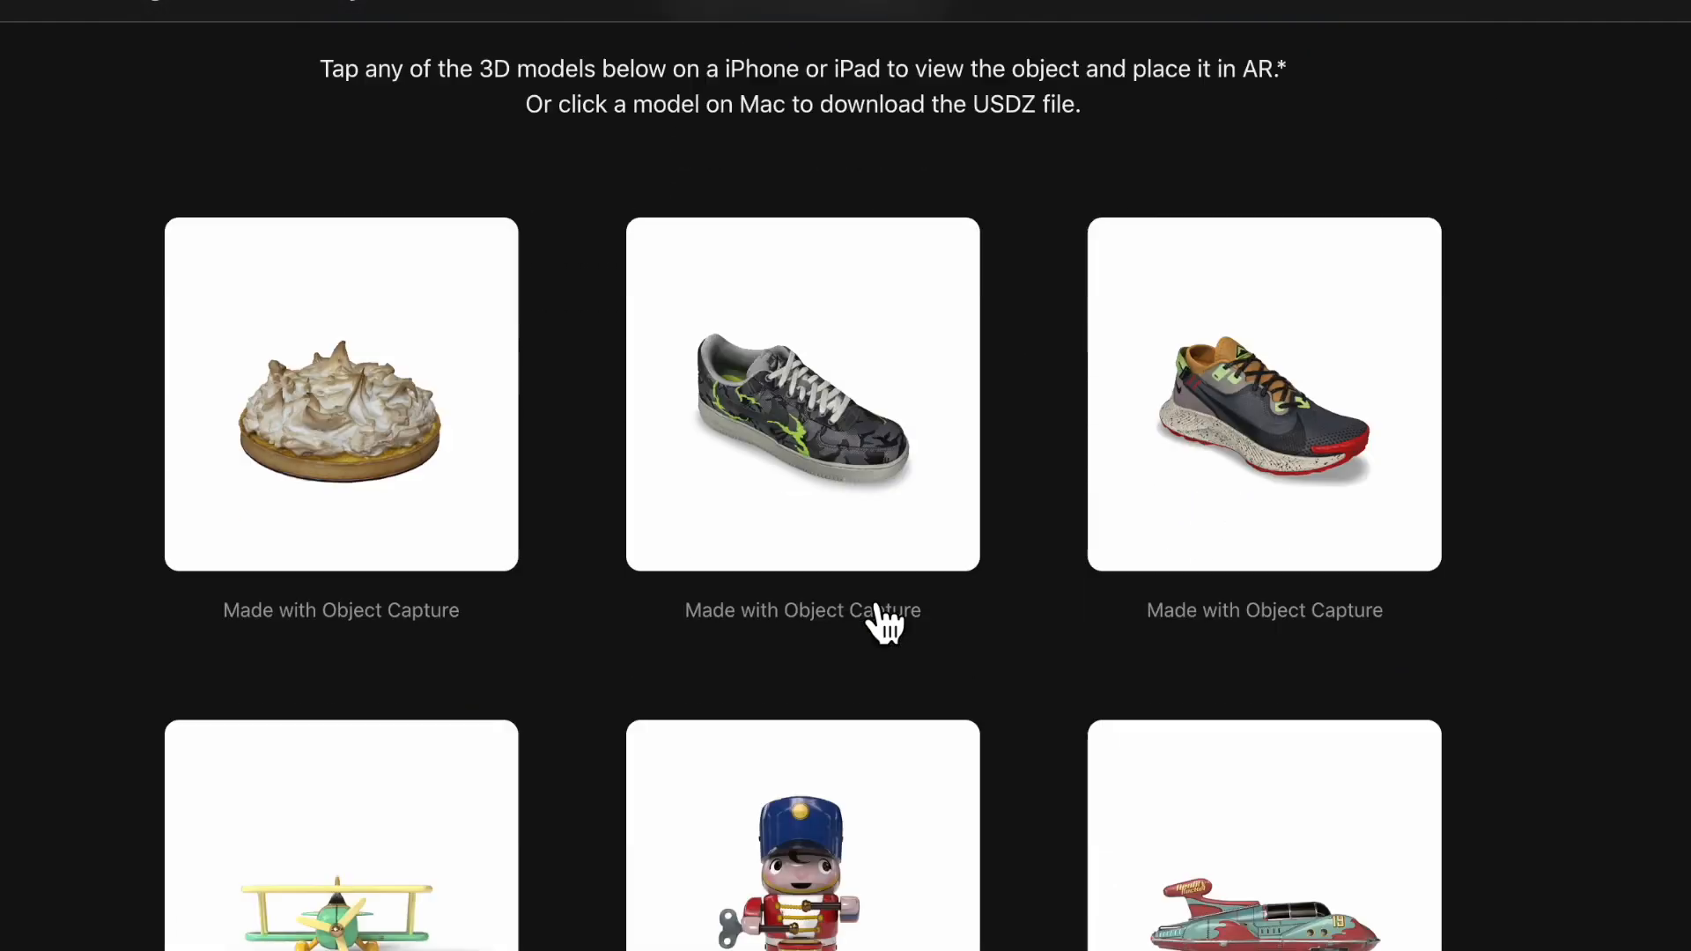
scroll(down, 3)
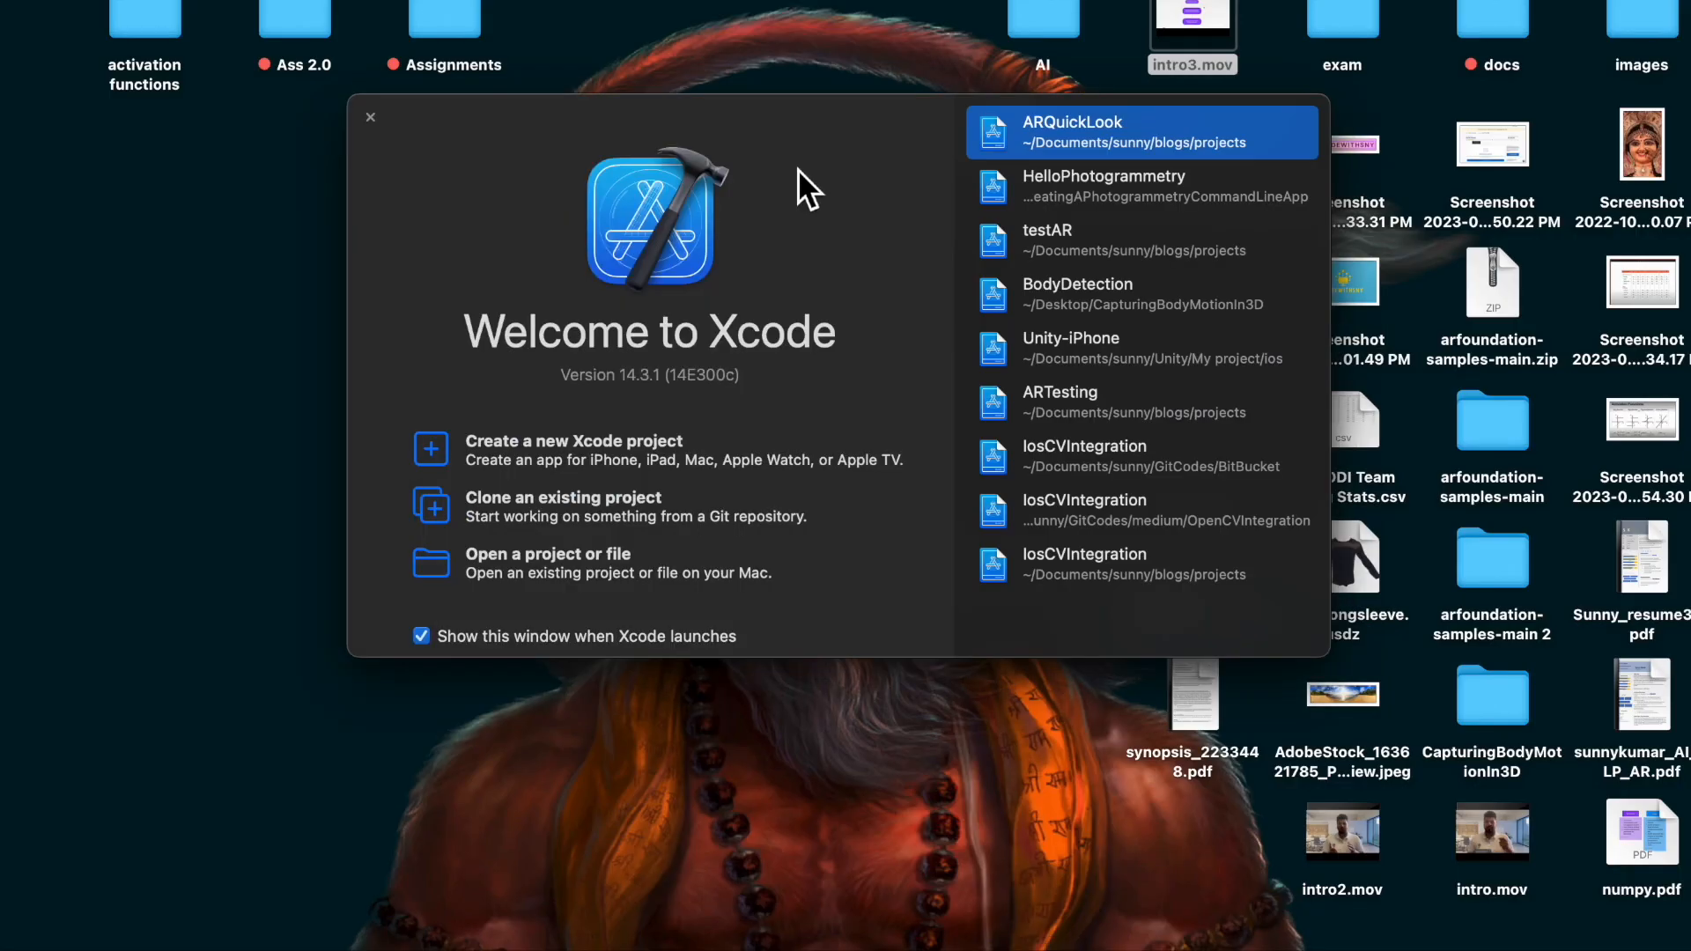
mouse_move(568, 480)
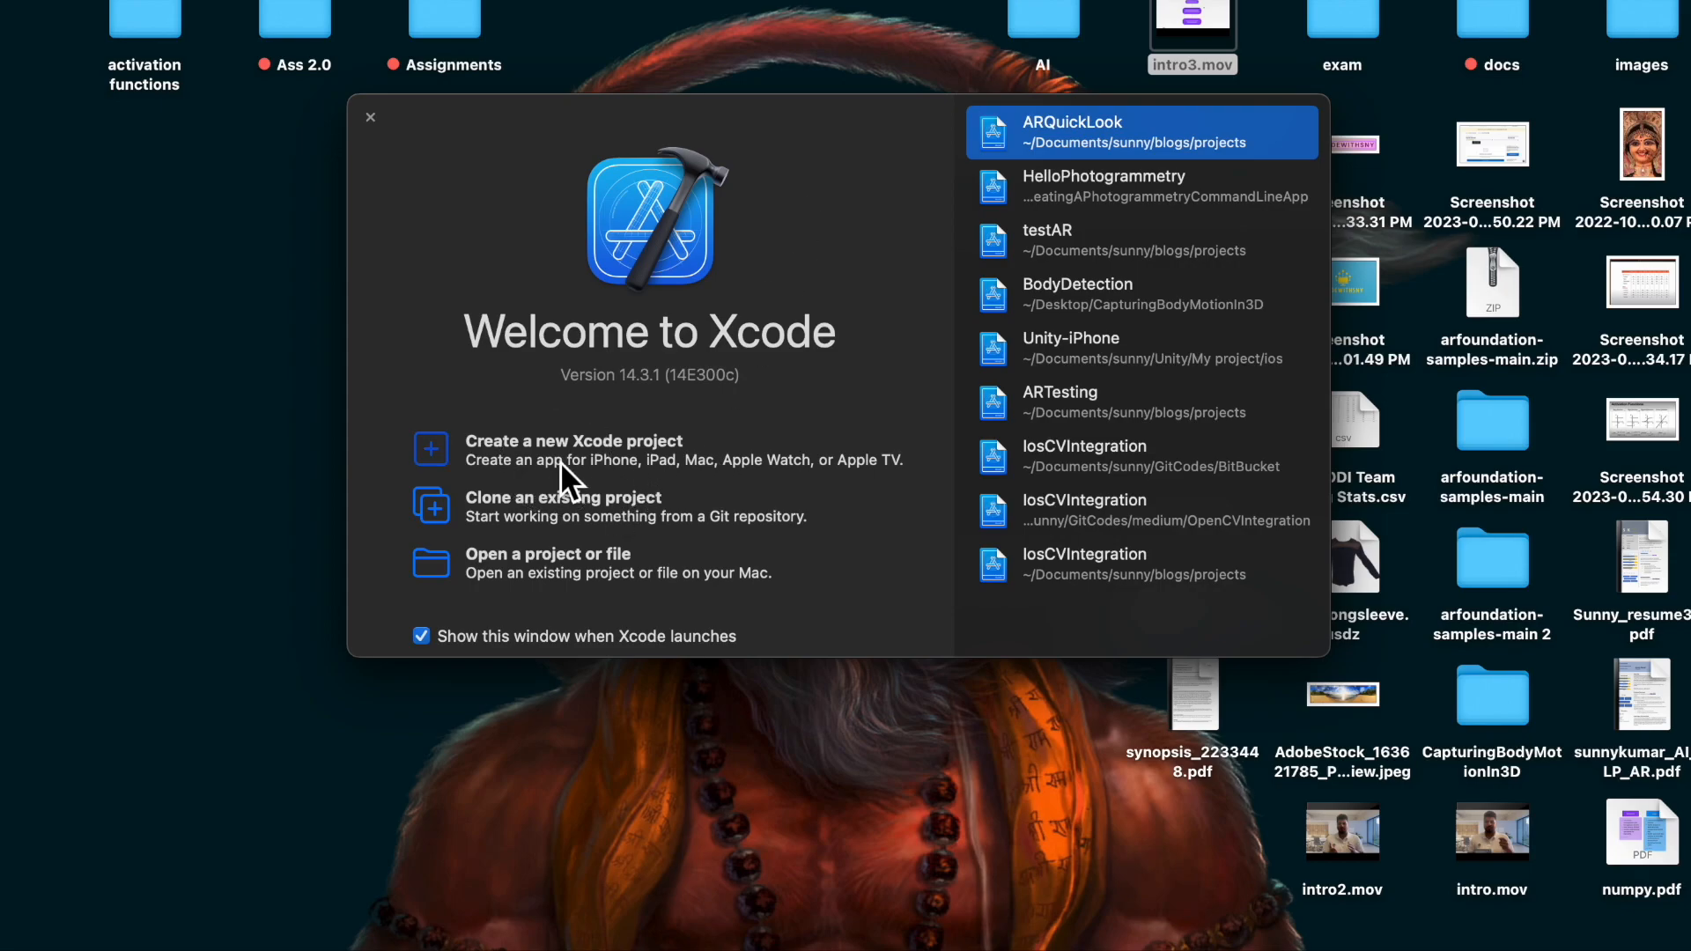
click(572, 441)
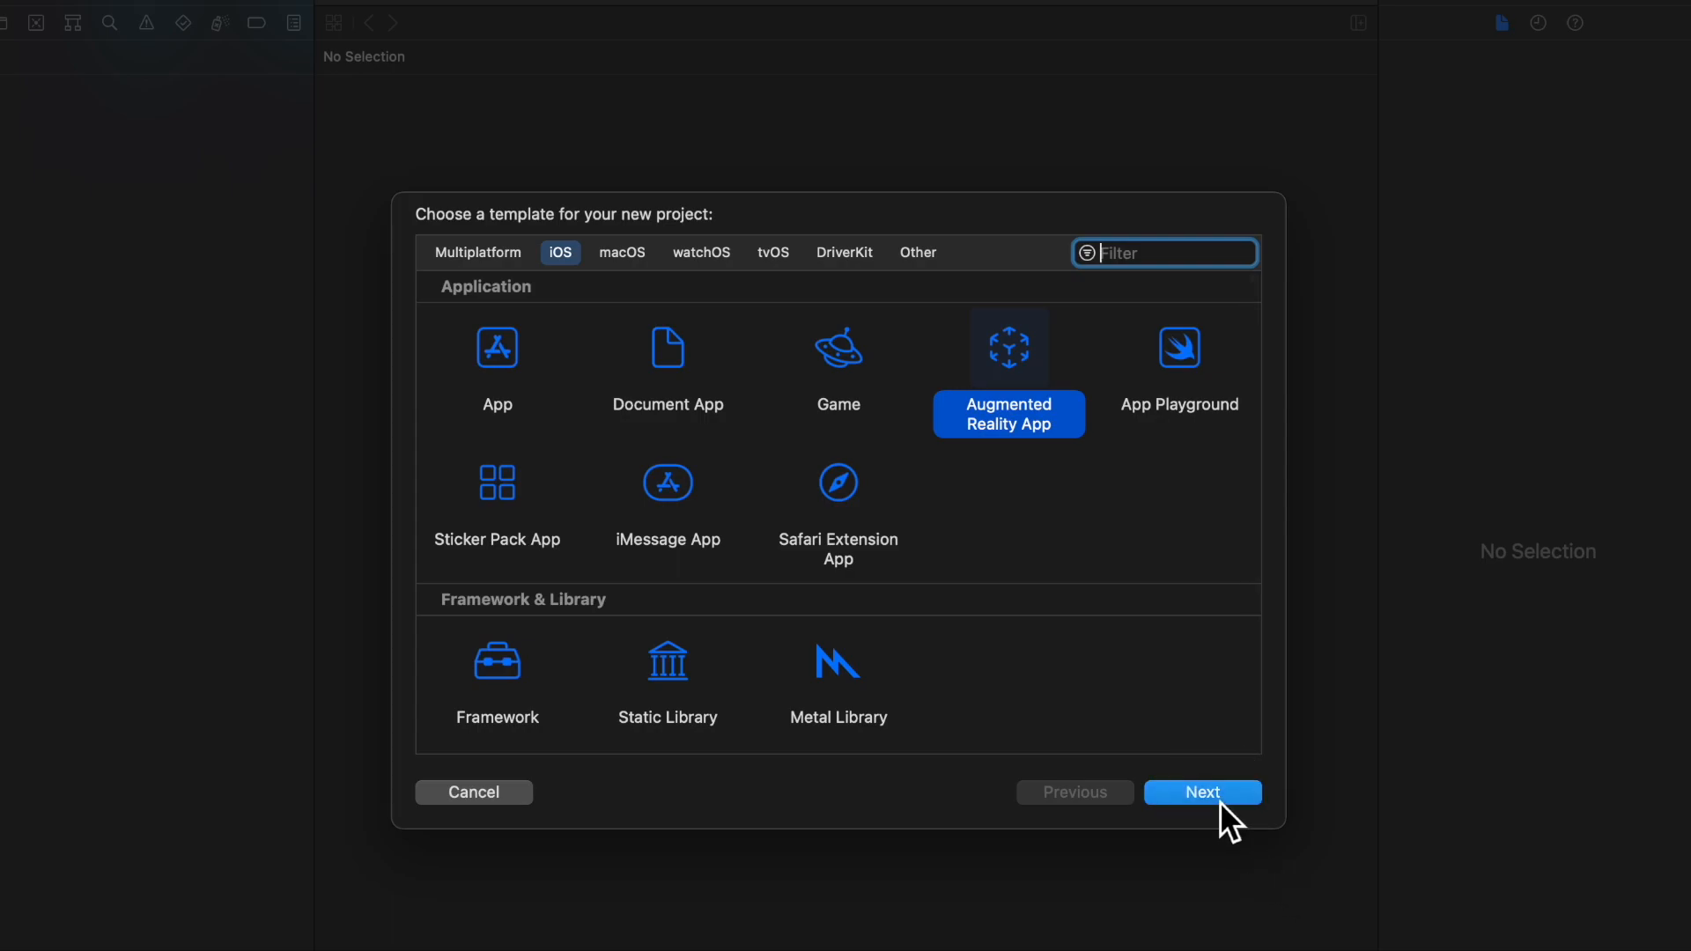
click(1202, 792)
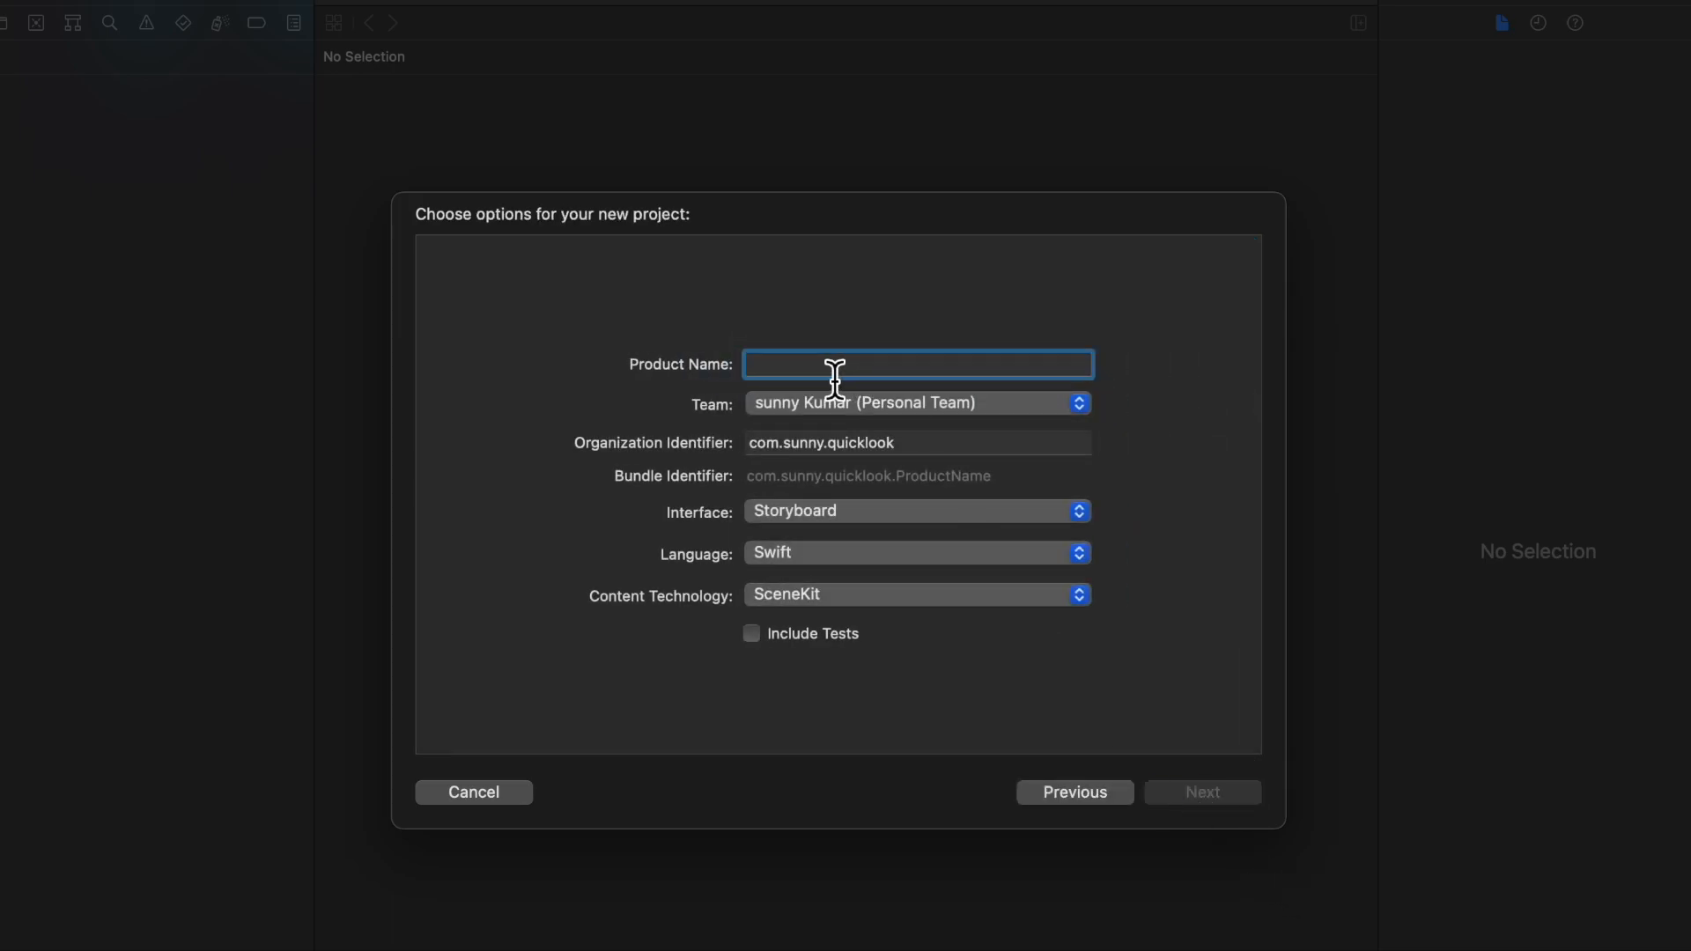
- Name the project demoQuicklook, keep SceneKit, and save it in the projects folder
text(demo)
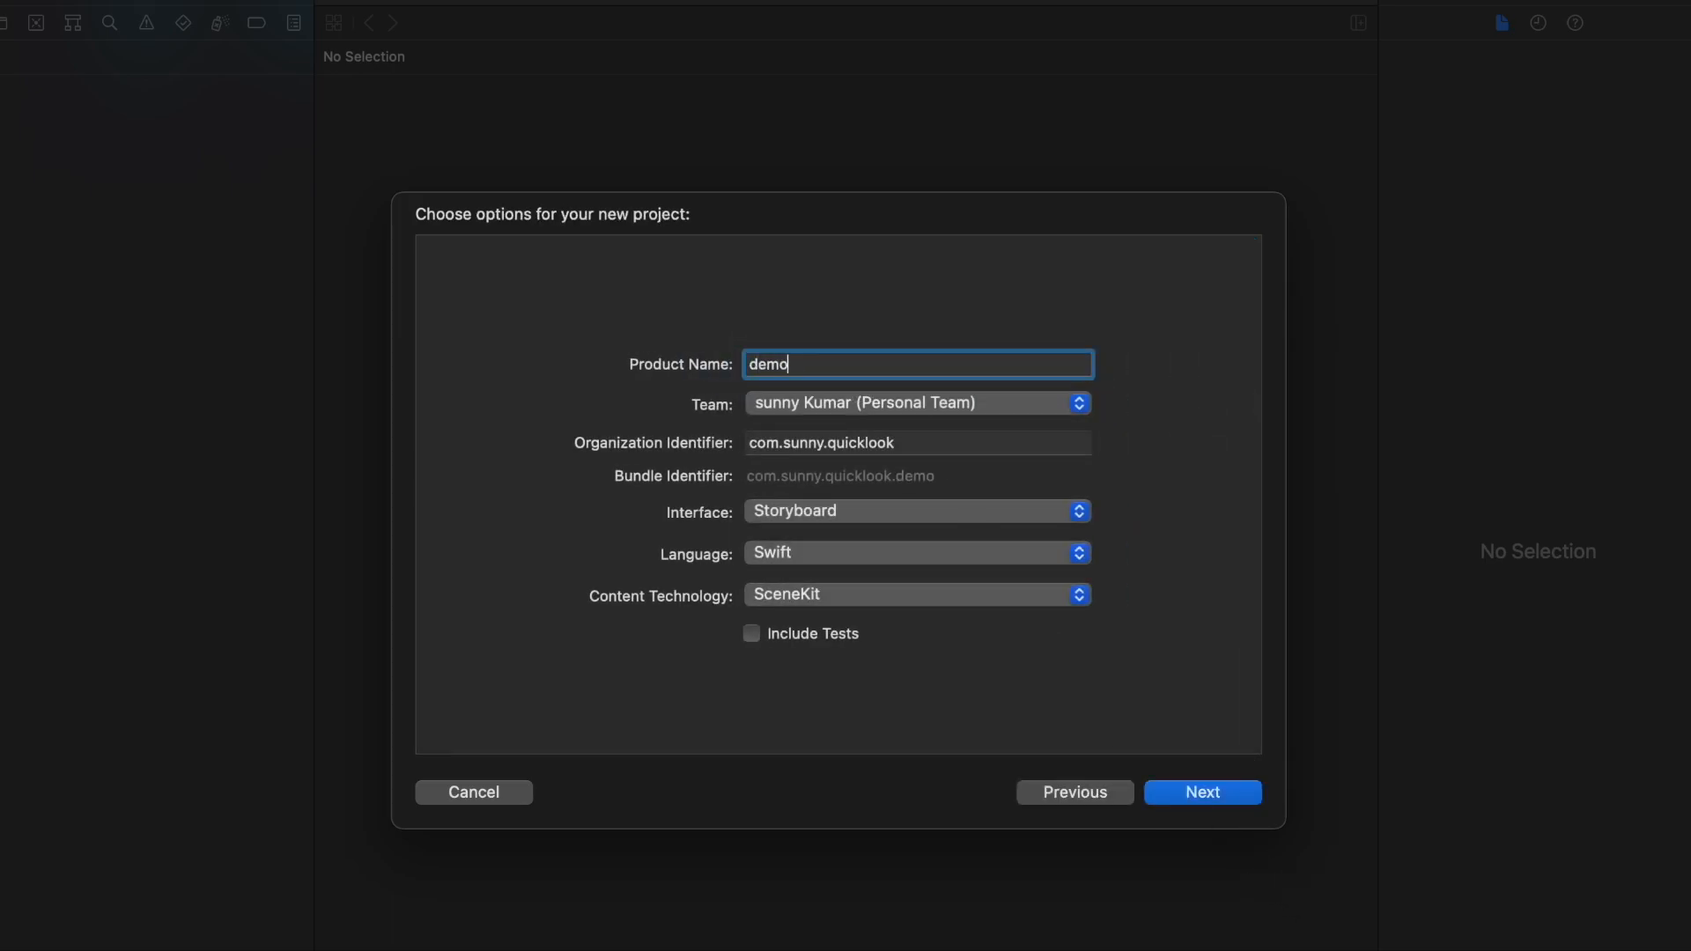
text(Quicklook)
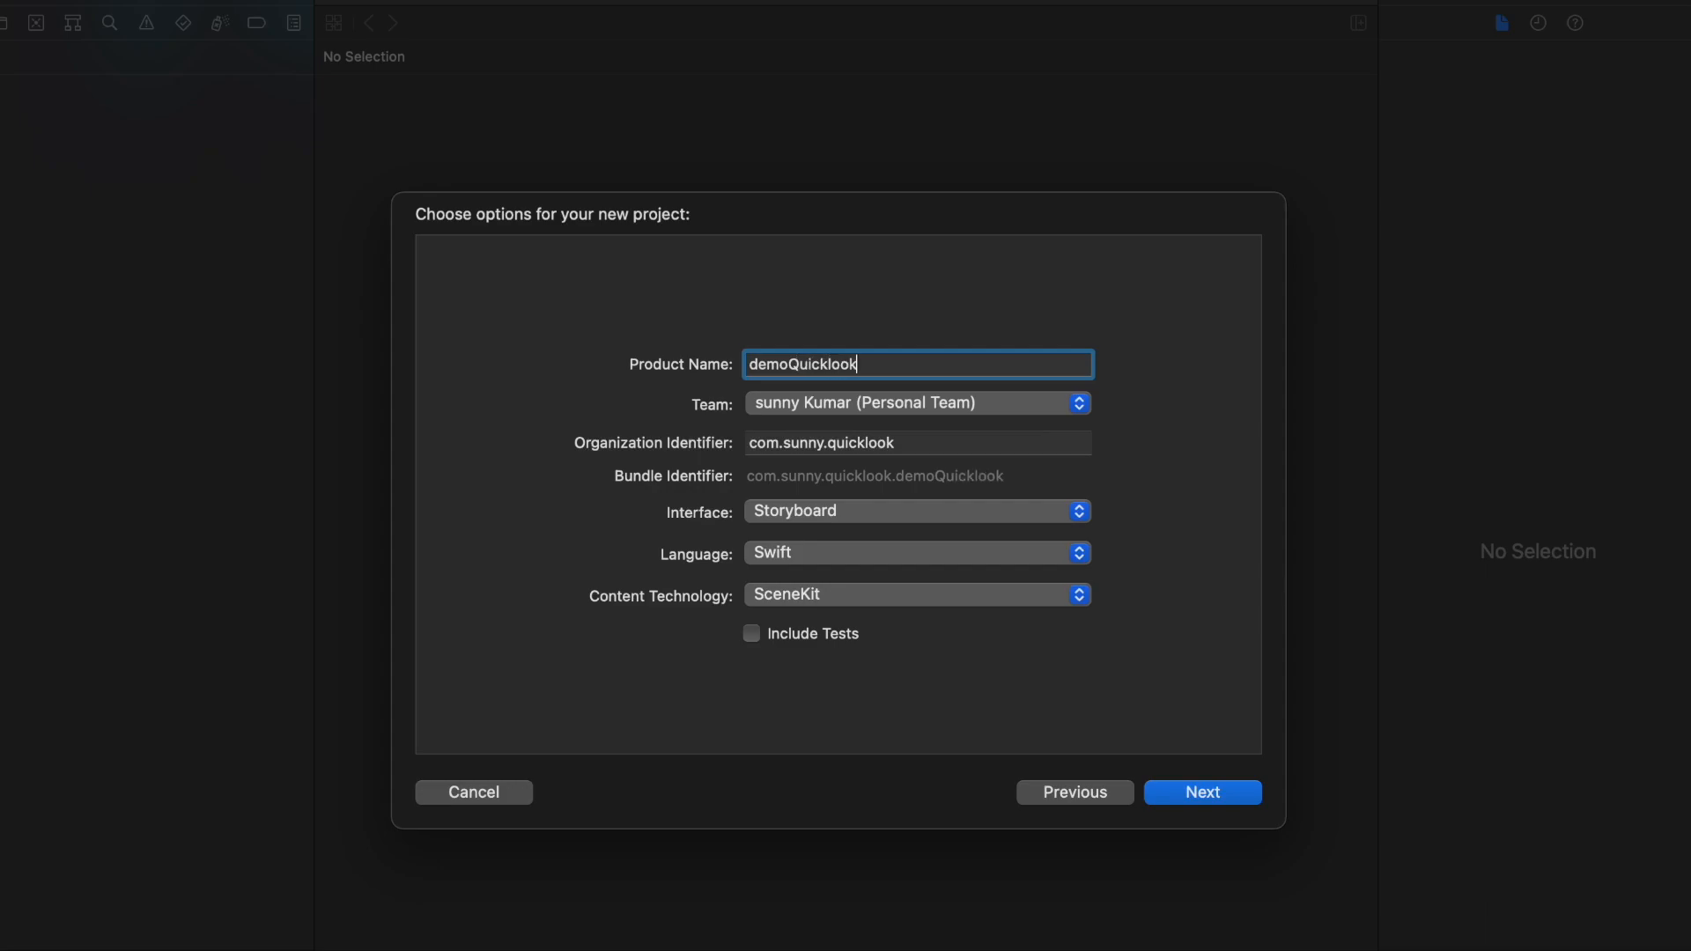
mouse_move(934, 453)
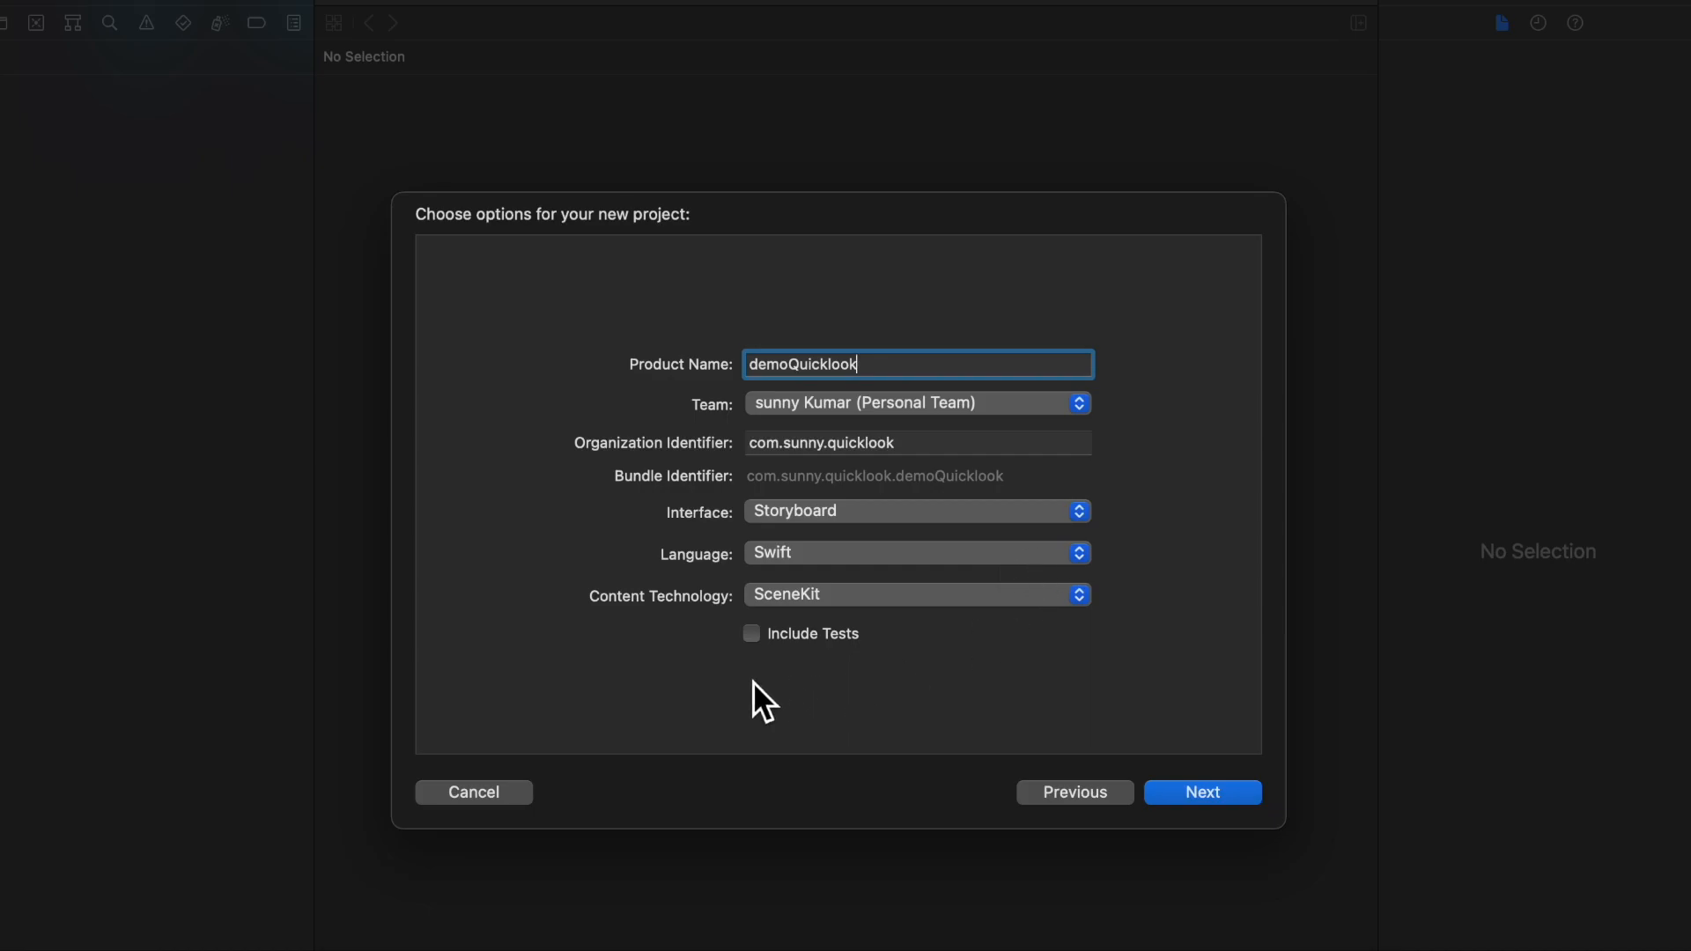
click(916, 595)
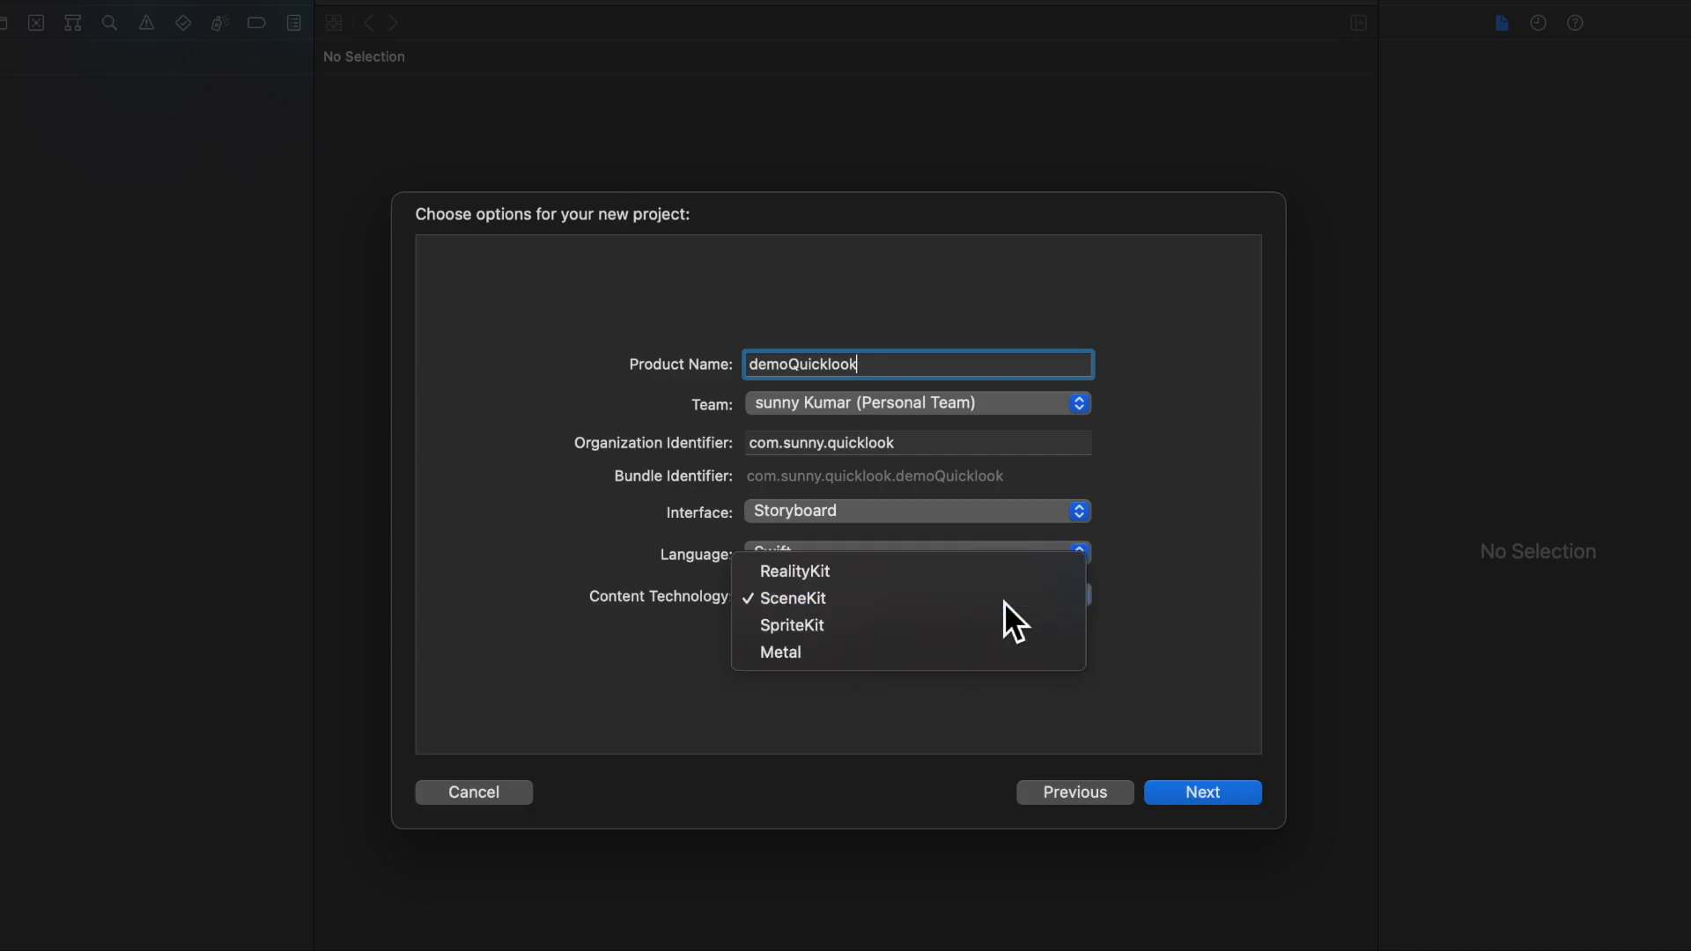
click(792, 599)
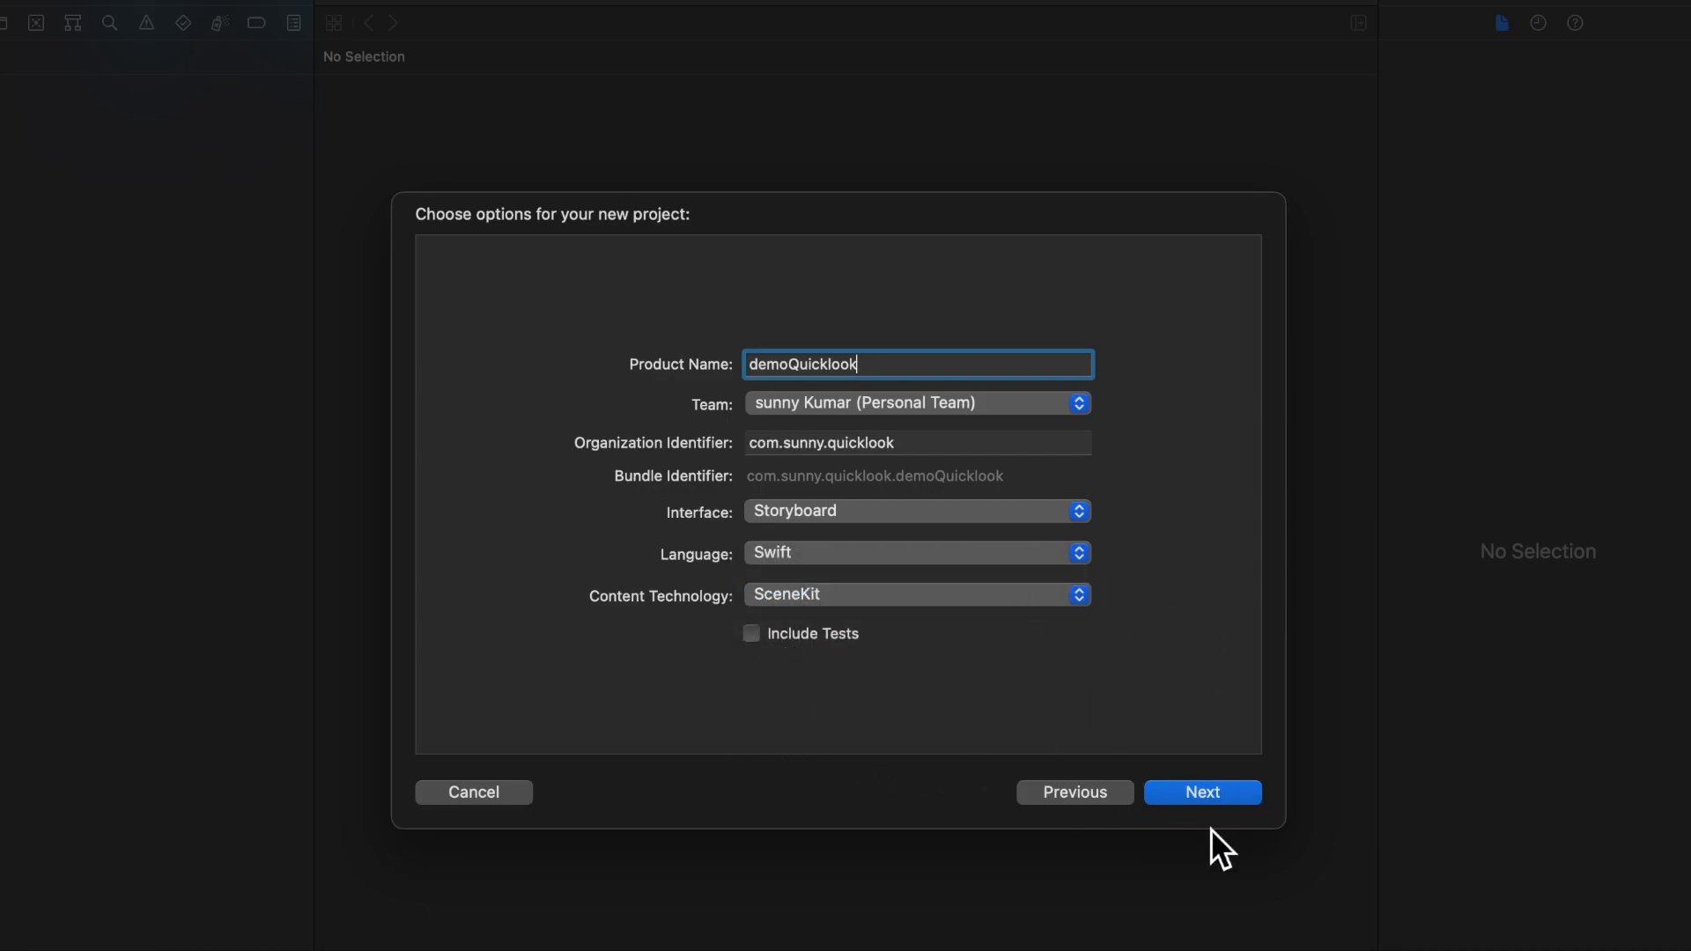
click(1202, 792)
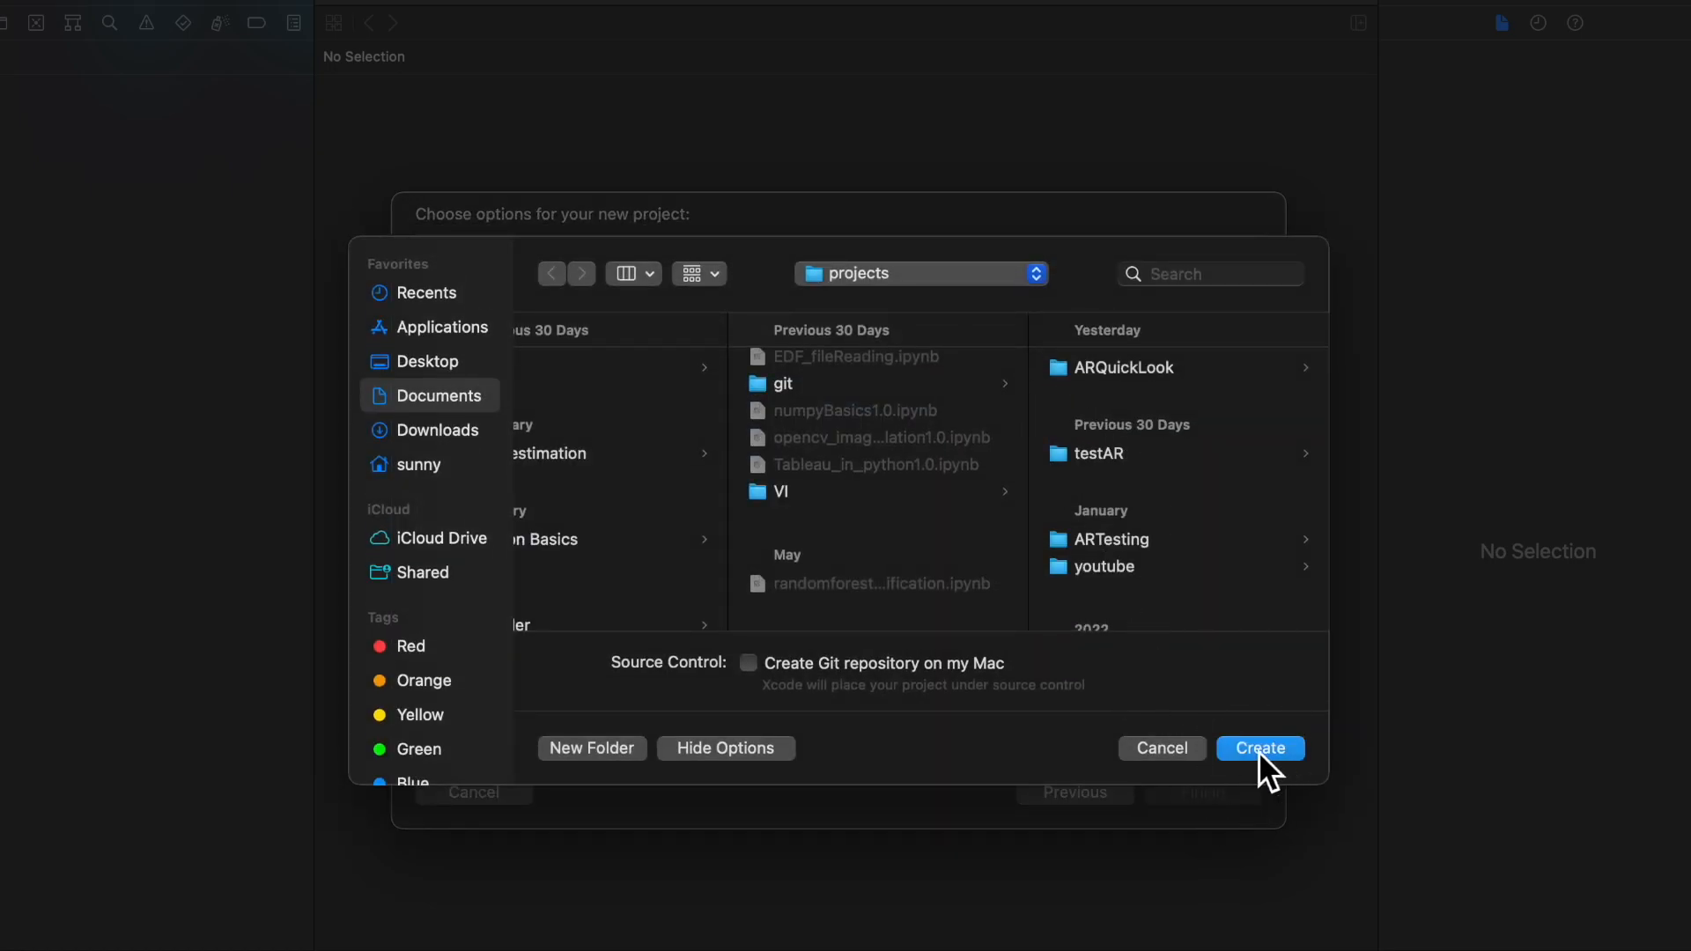
click(1260, 748)
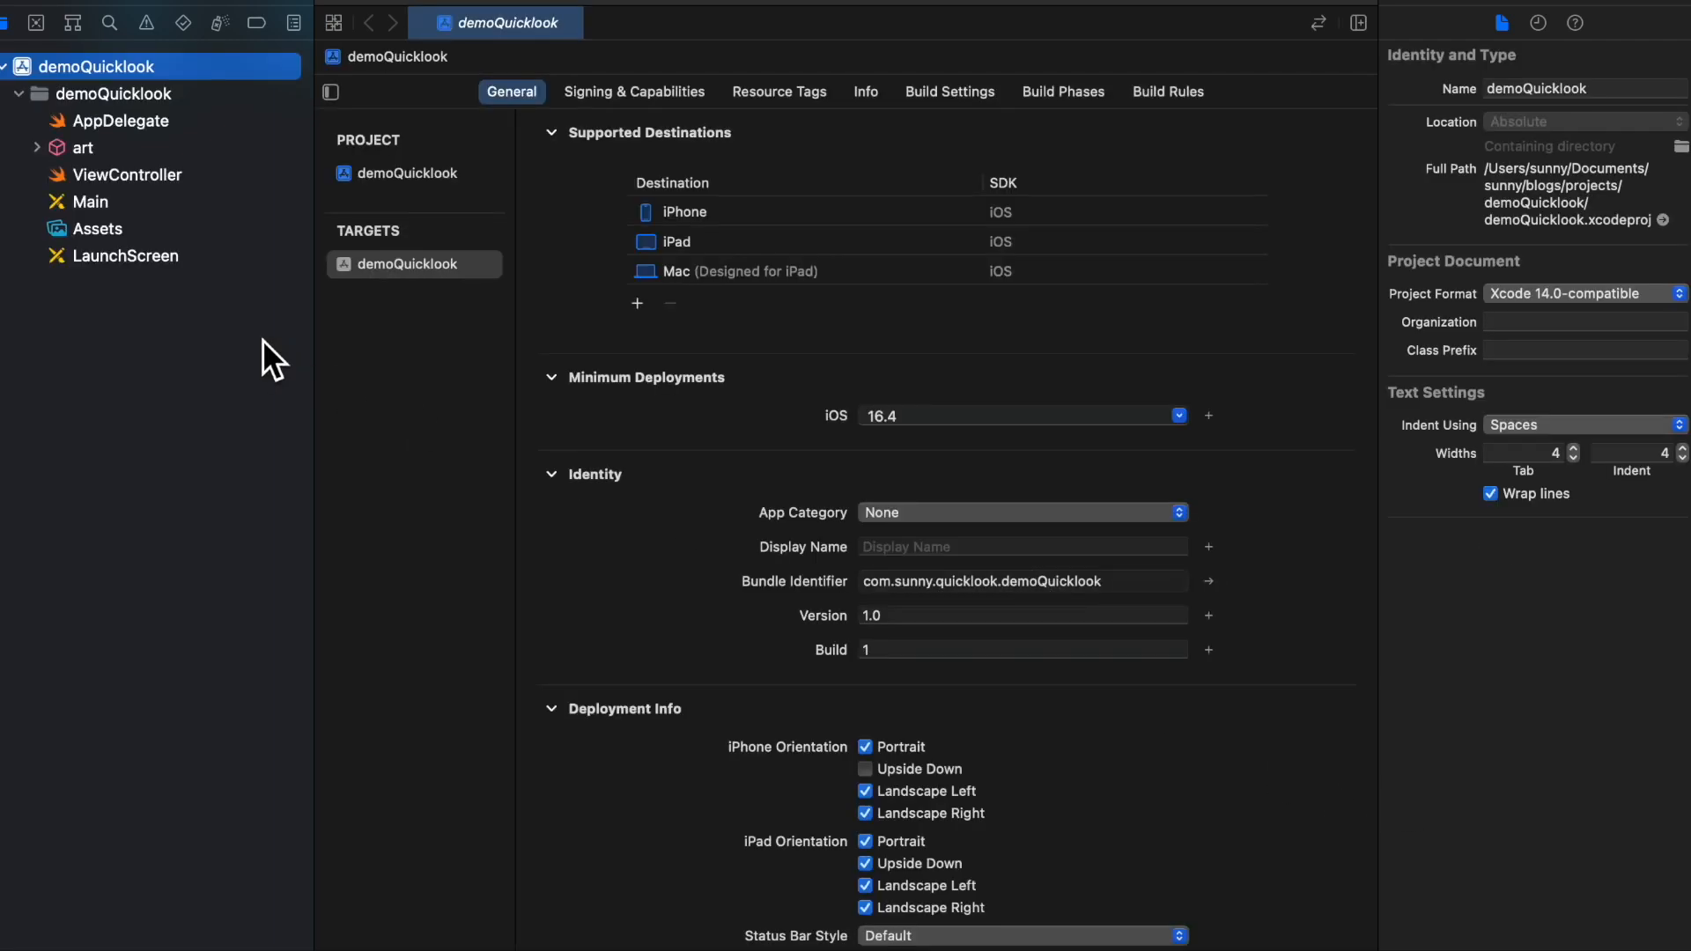
- Select the demoQuicklook target to show its general settings
click(413, 264)
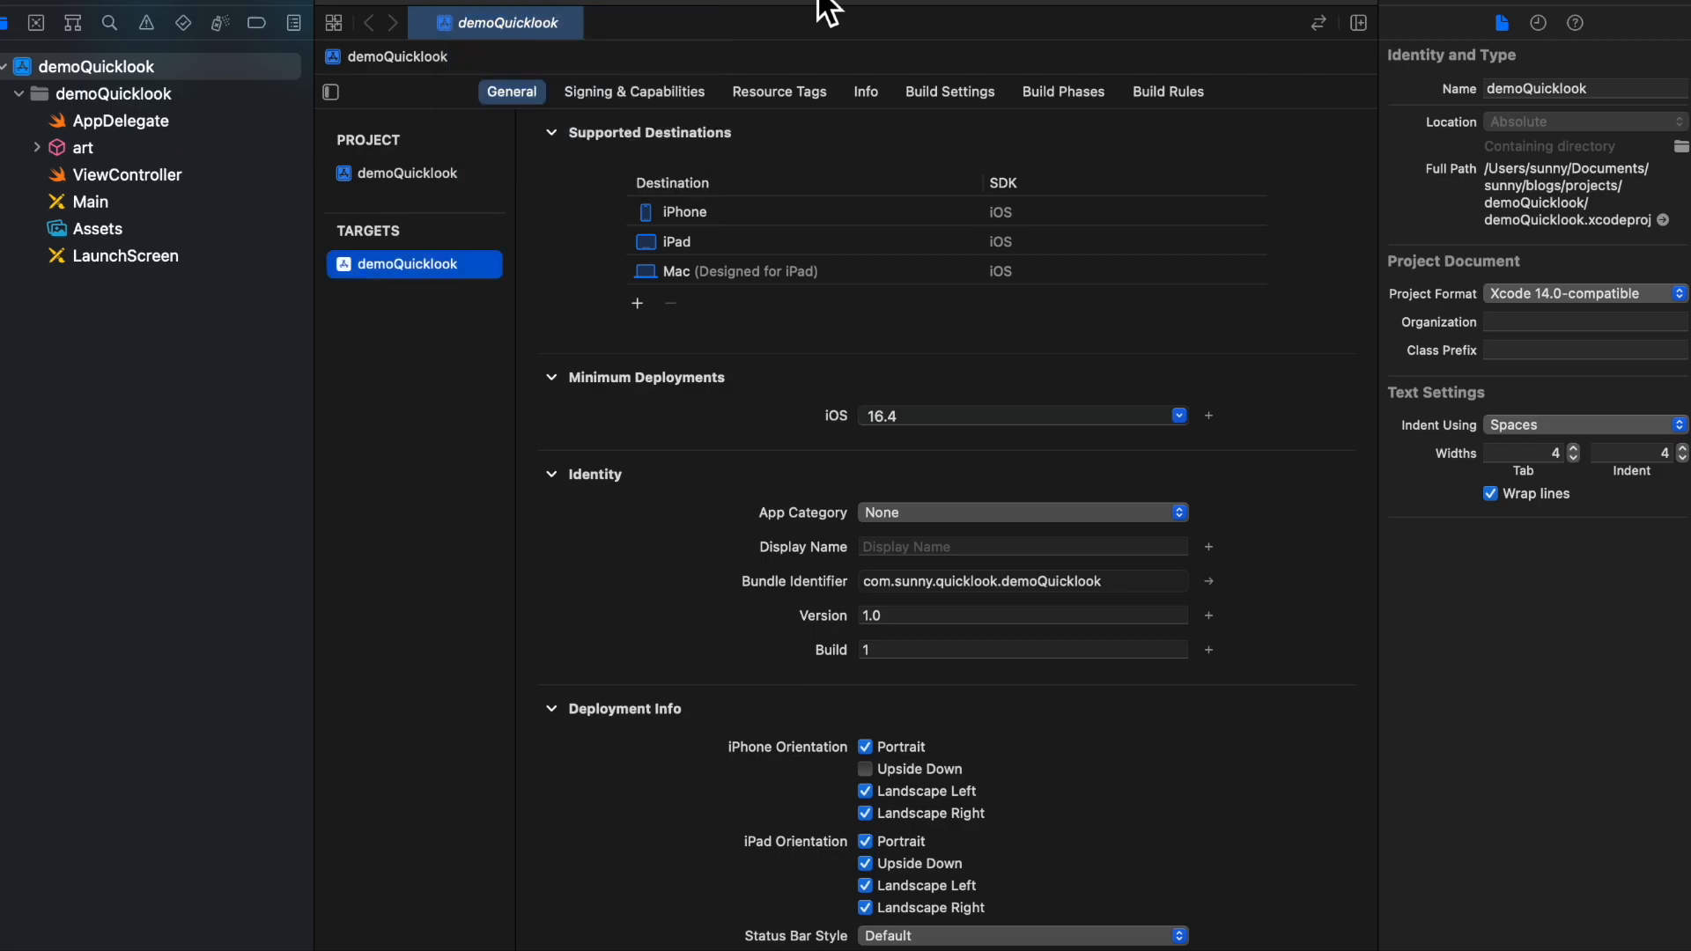
mouse_move(313, 15)
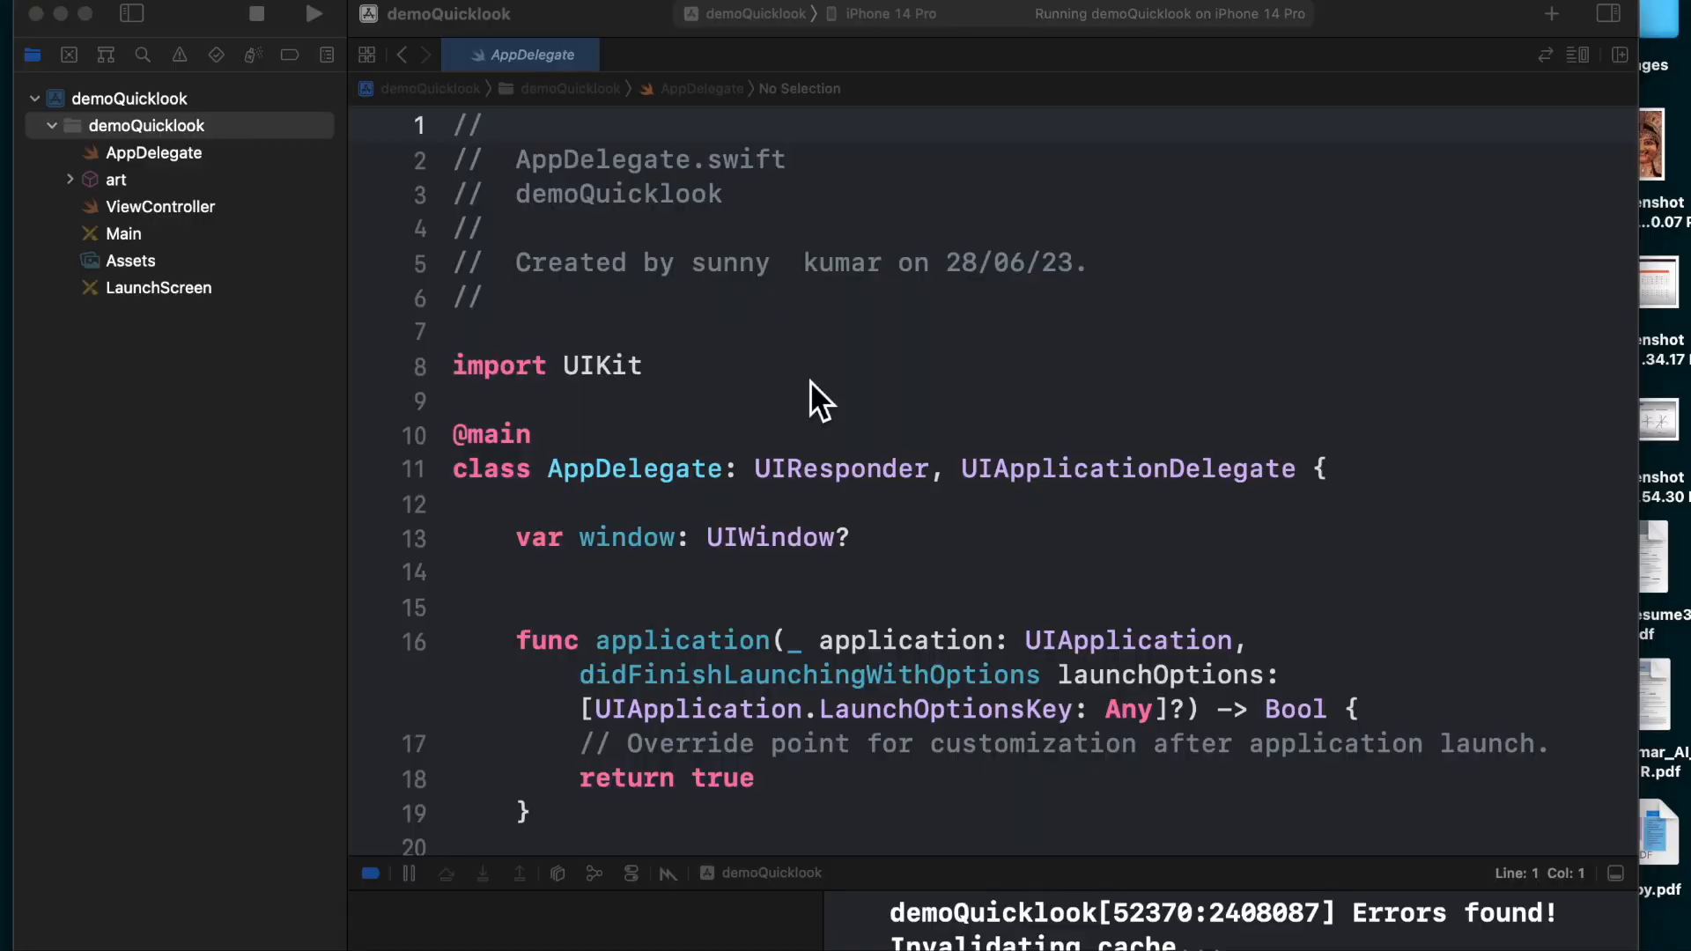
mouse_move(447, 639)
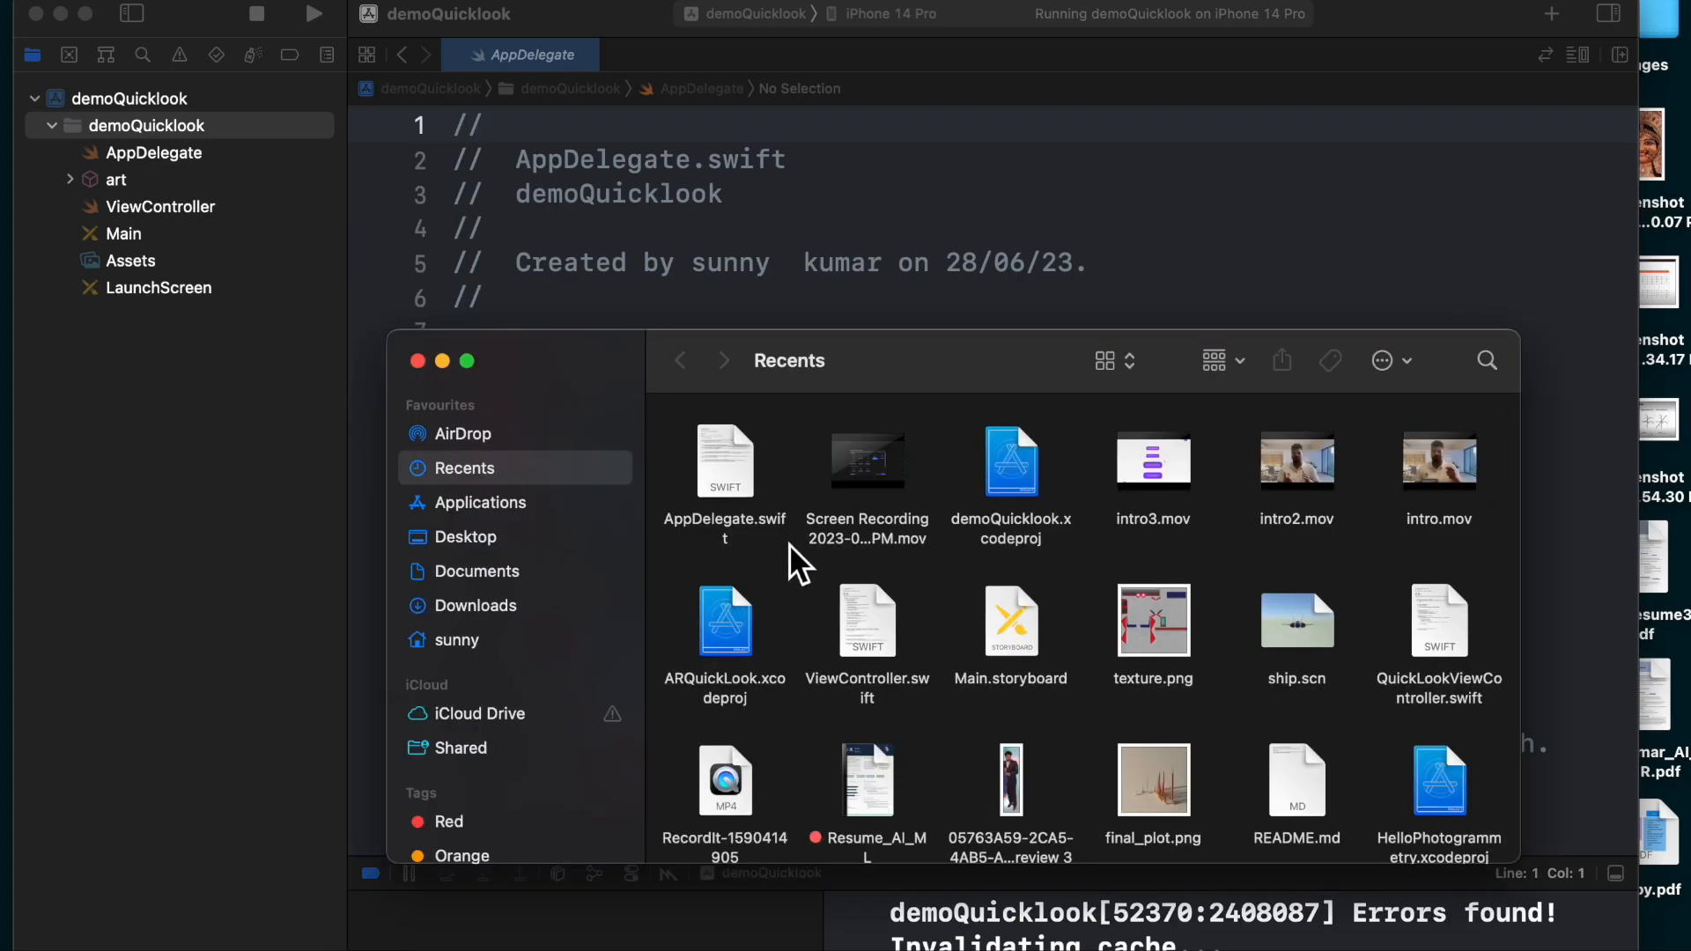
- Import the cosmonaut .reality file into the app target as model.reality and dismiss the name warning
click(475, 605)
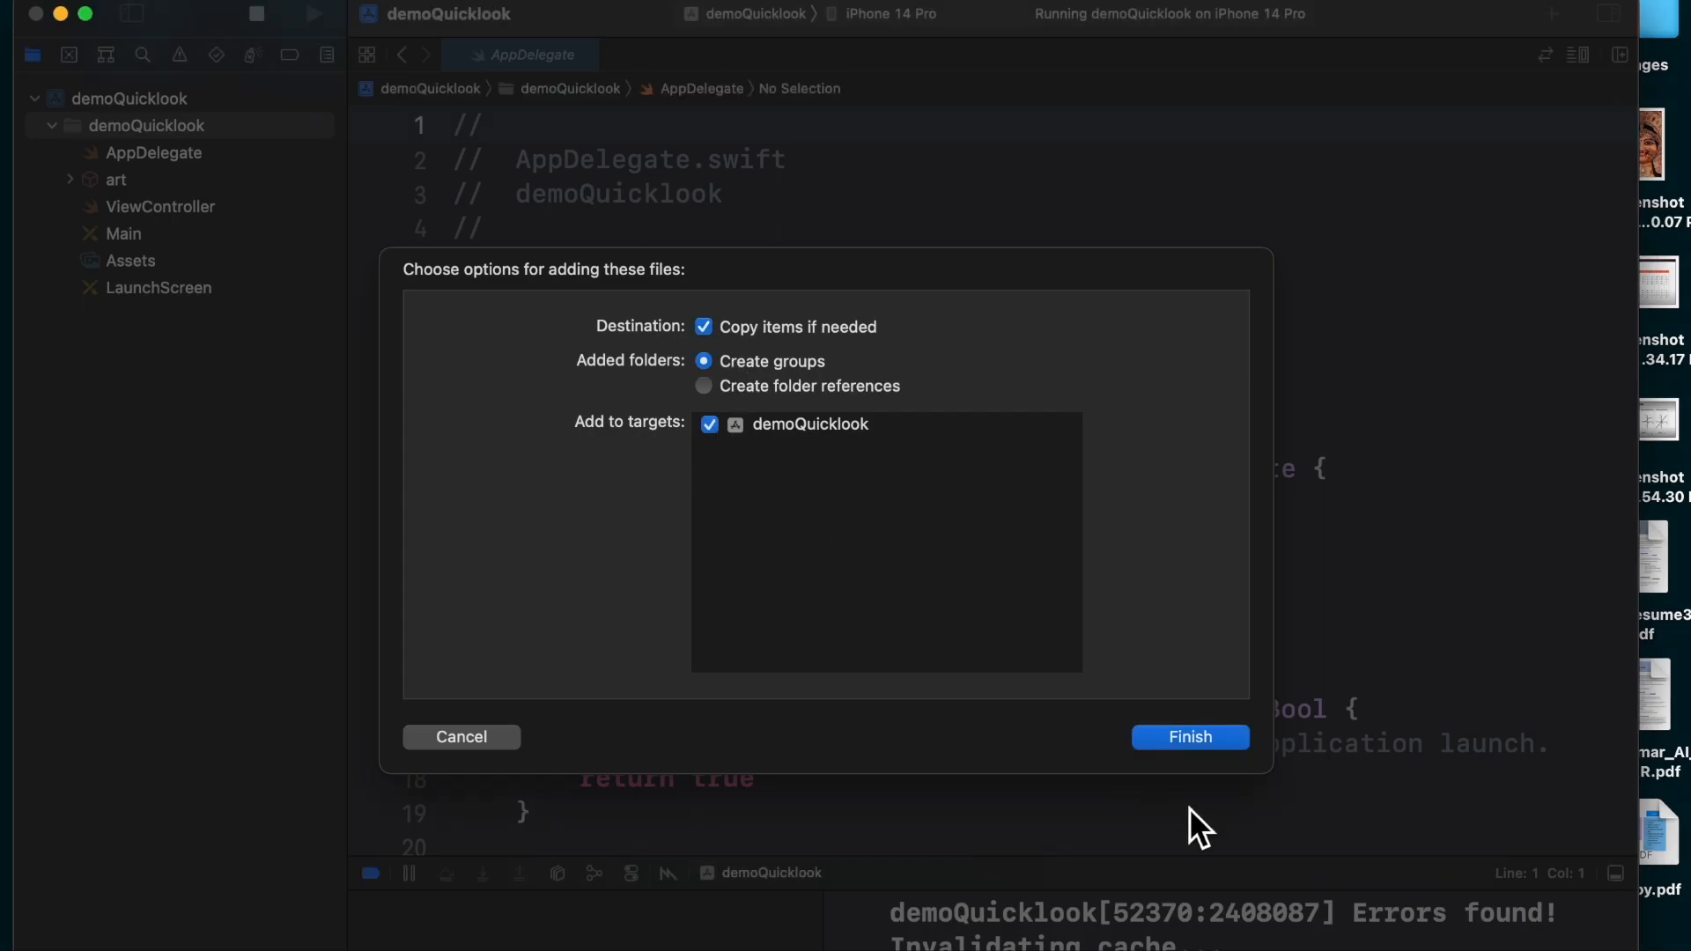
click(1191, 738)
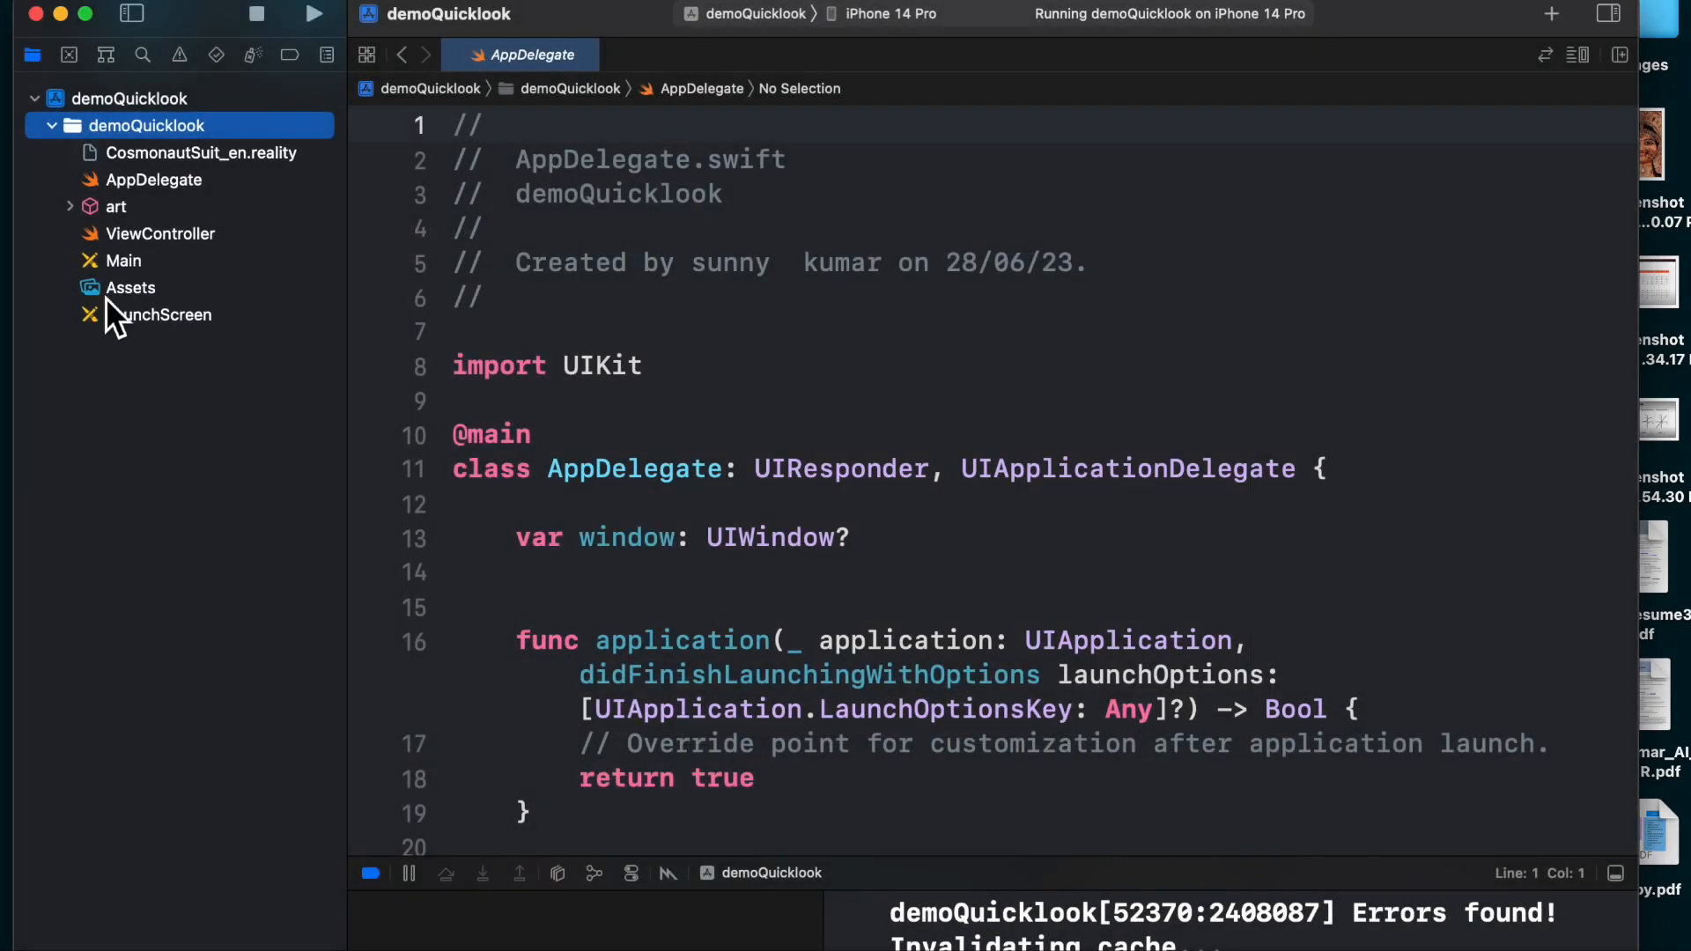
click(201, 153)
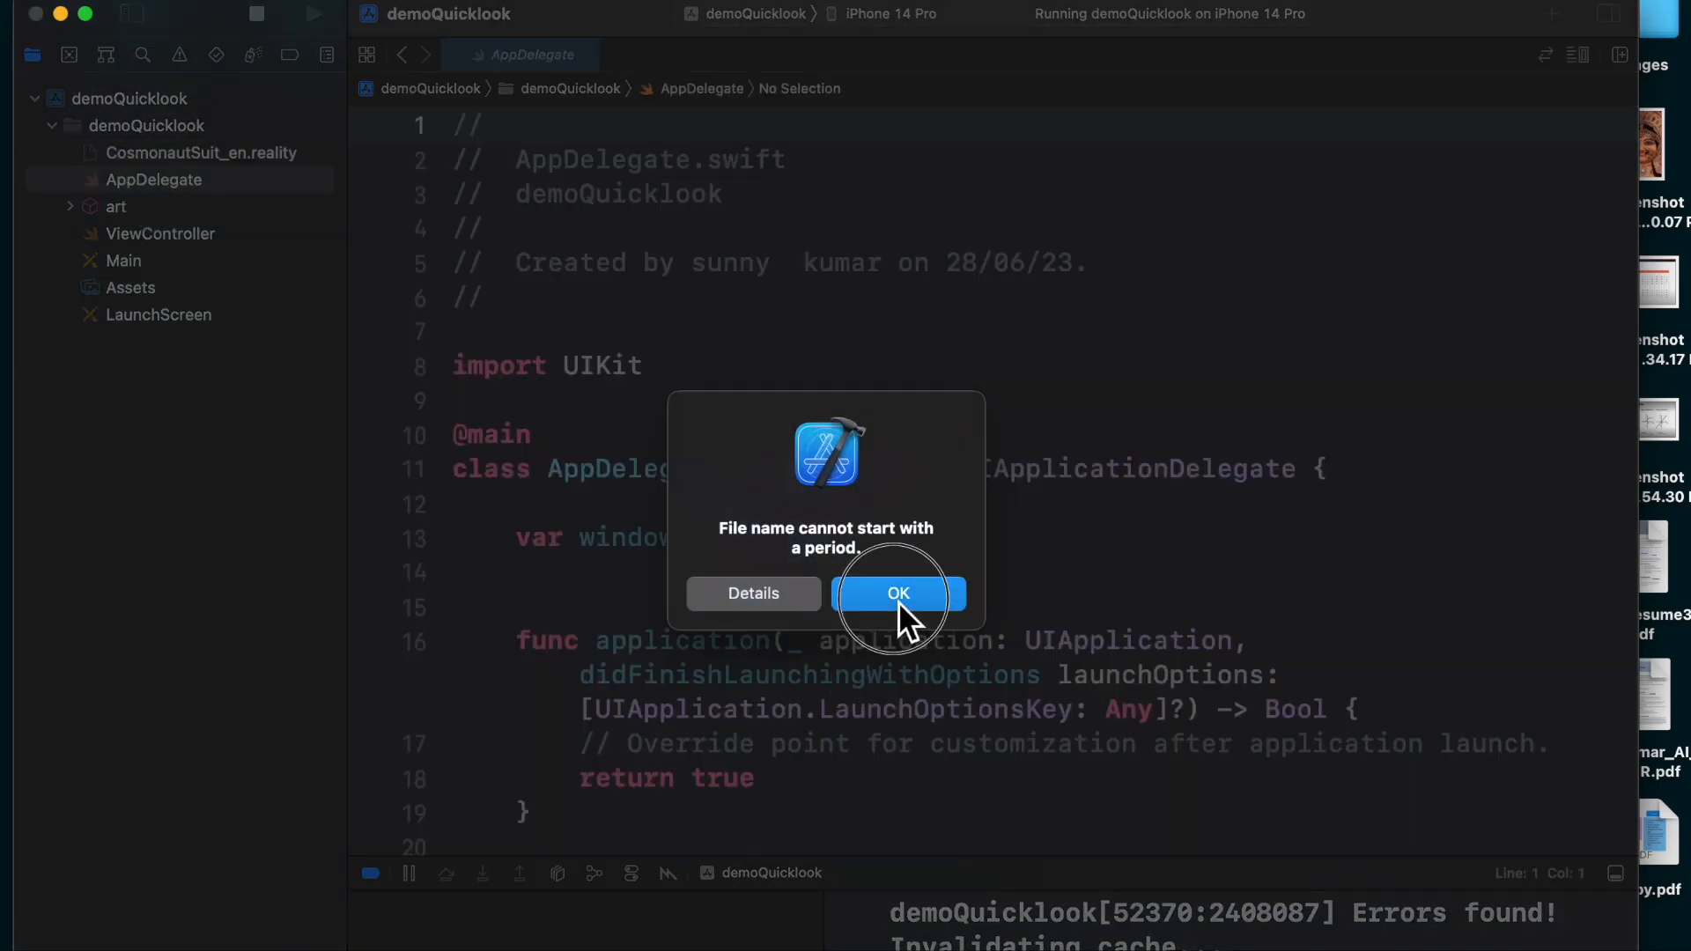
click(899, 593)
text(model)
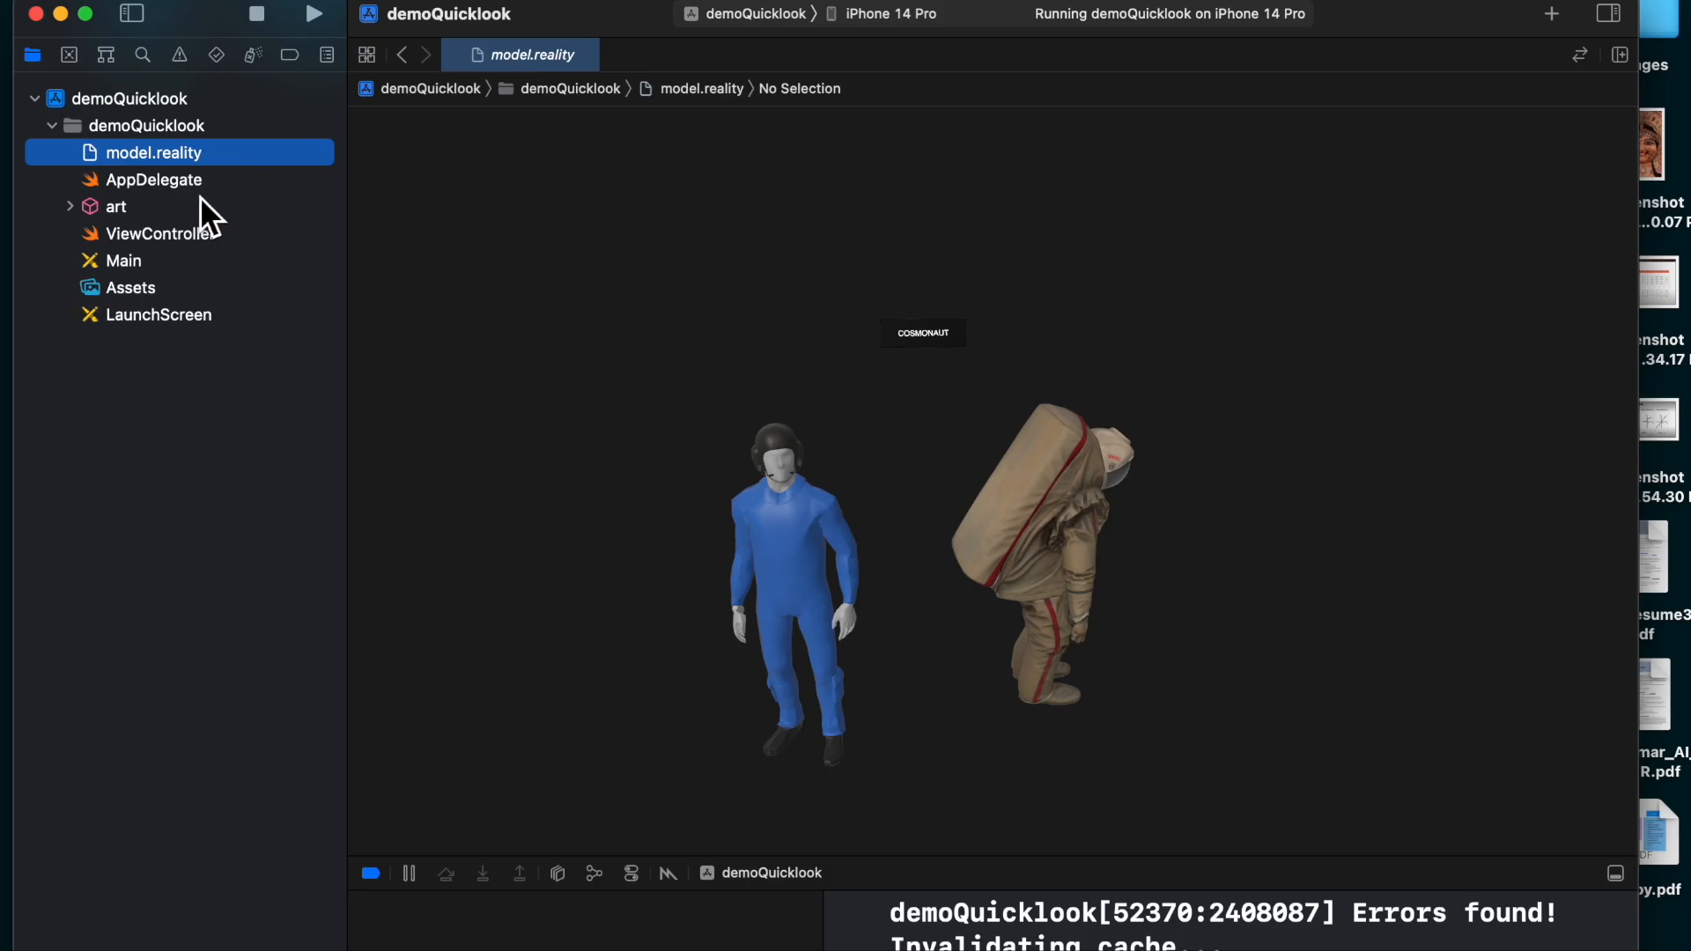
- Browse the art folder and ViewController.swift, then open Main.storyboard
click(115, 206)
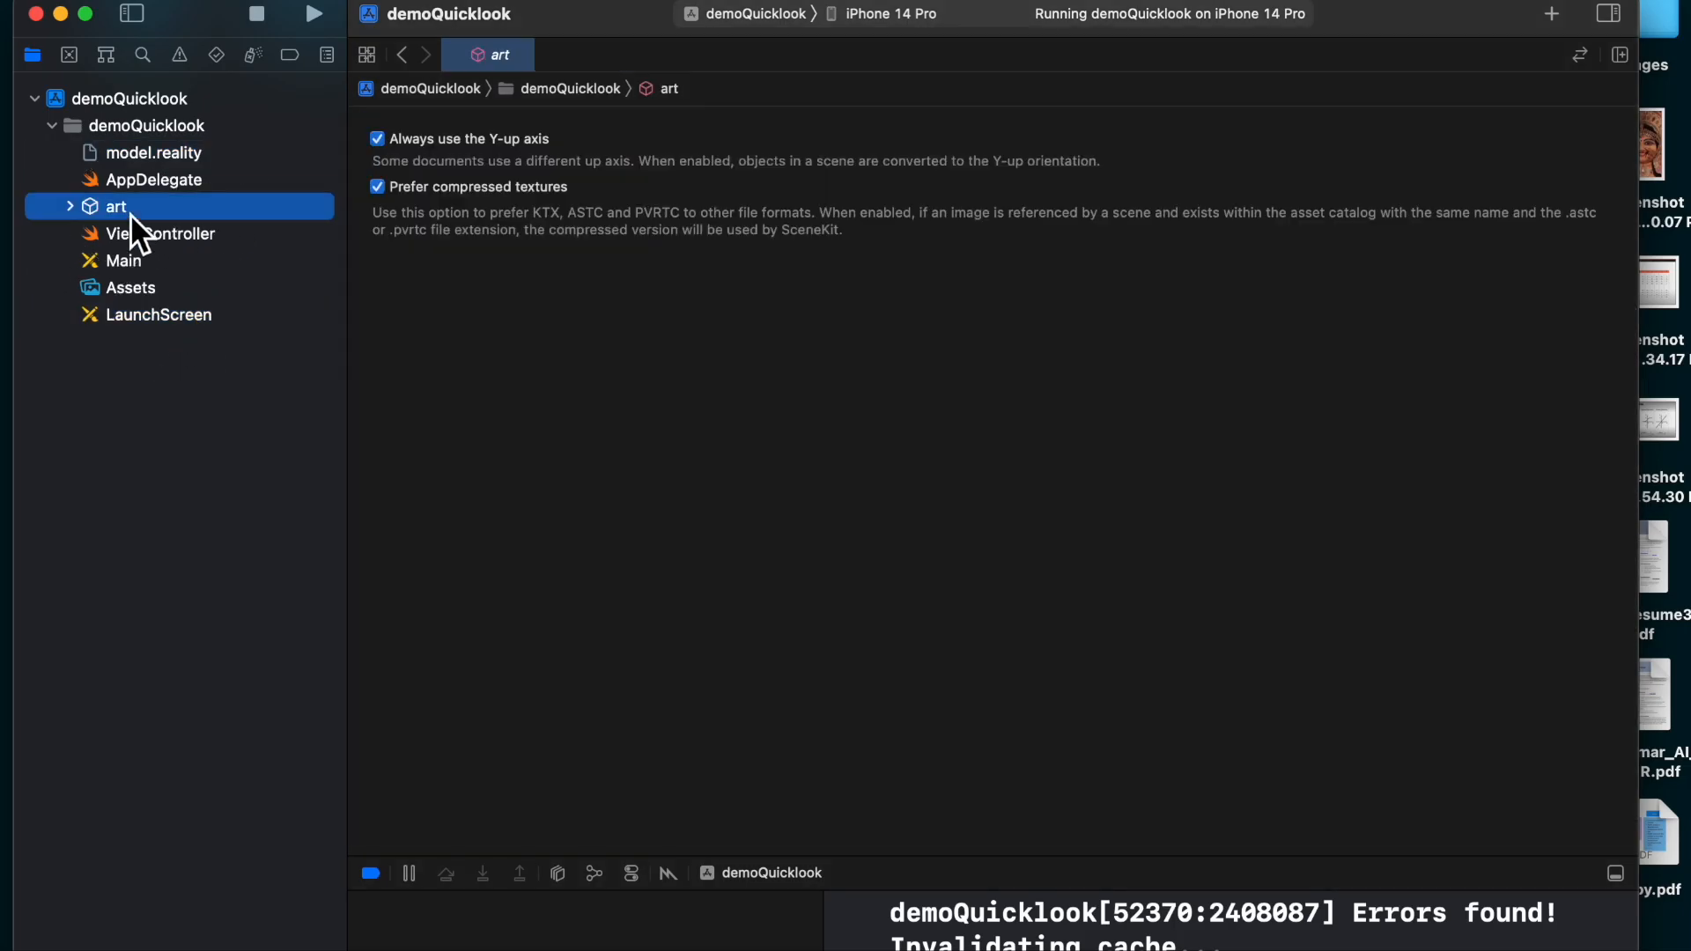
click(170, 235)
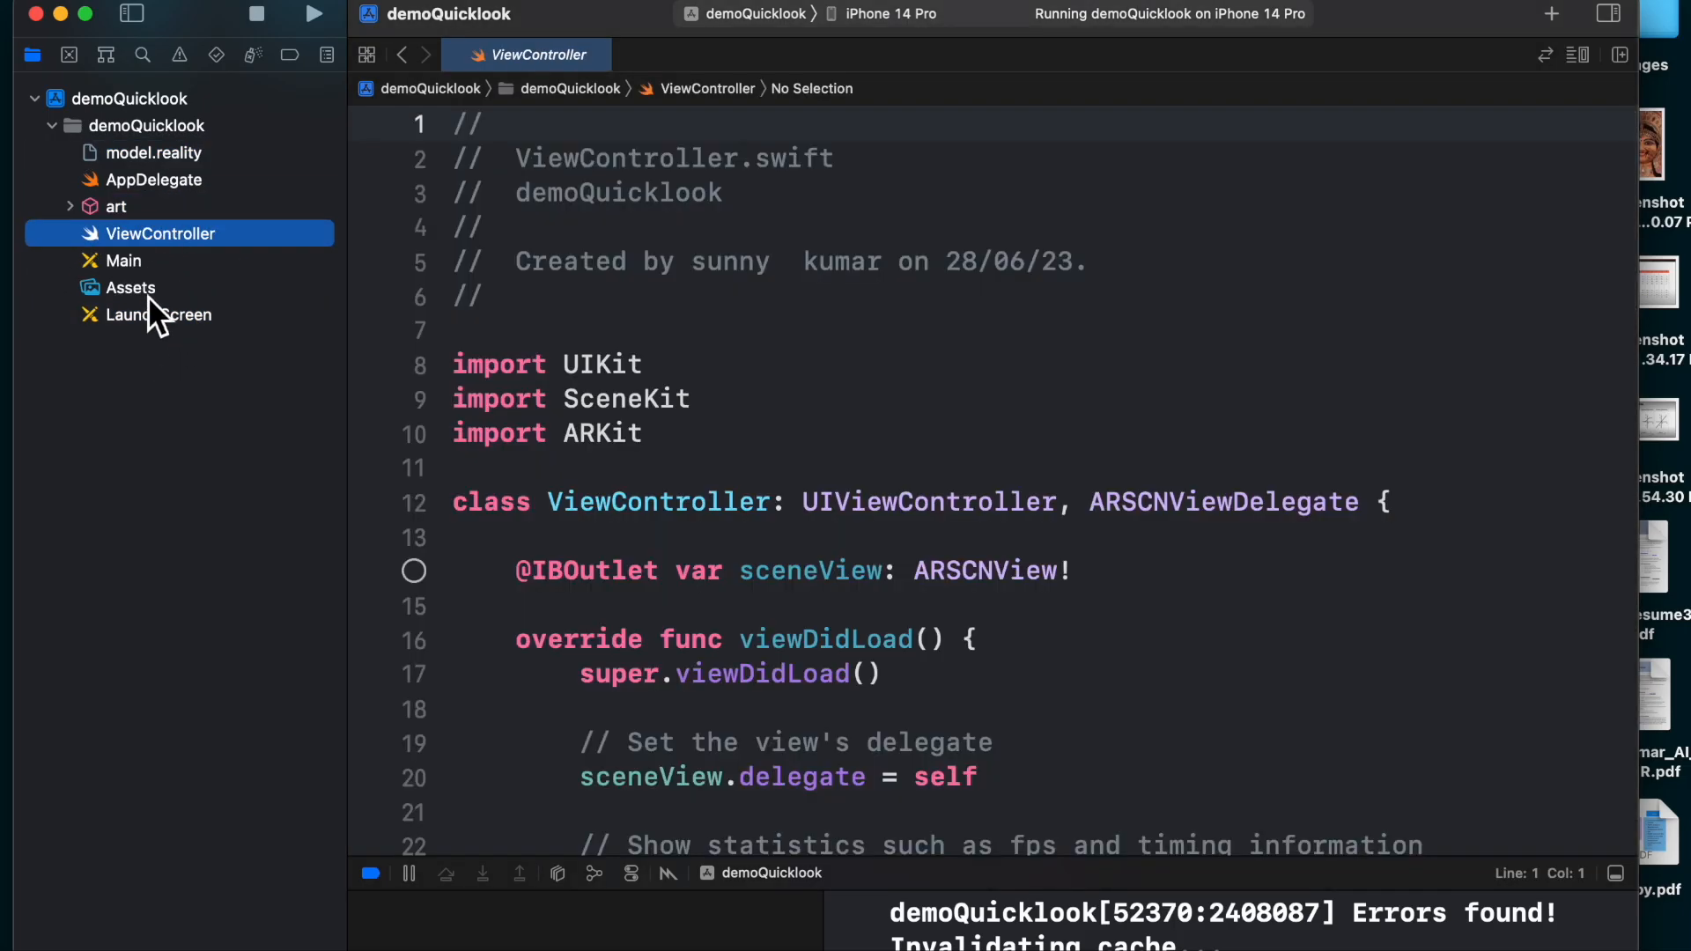
click(124, 260)
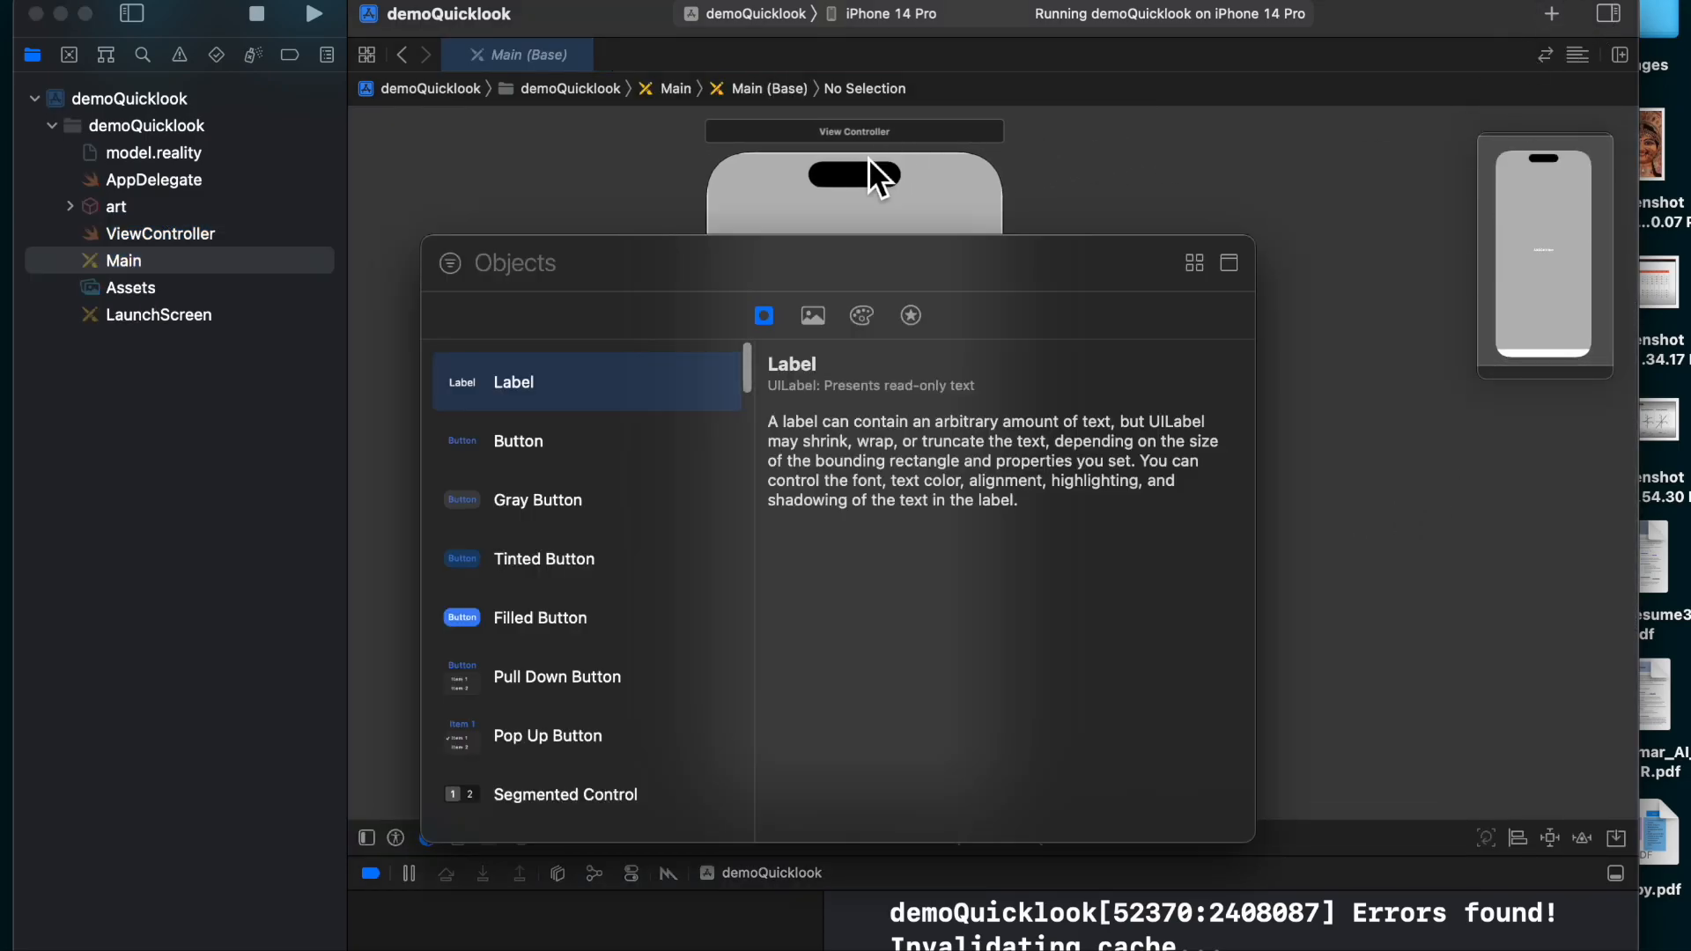
- Add a View Controller from the library and set its view background to System Orange
text(view)
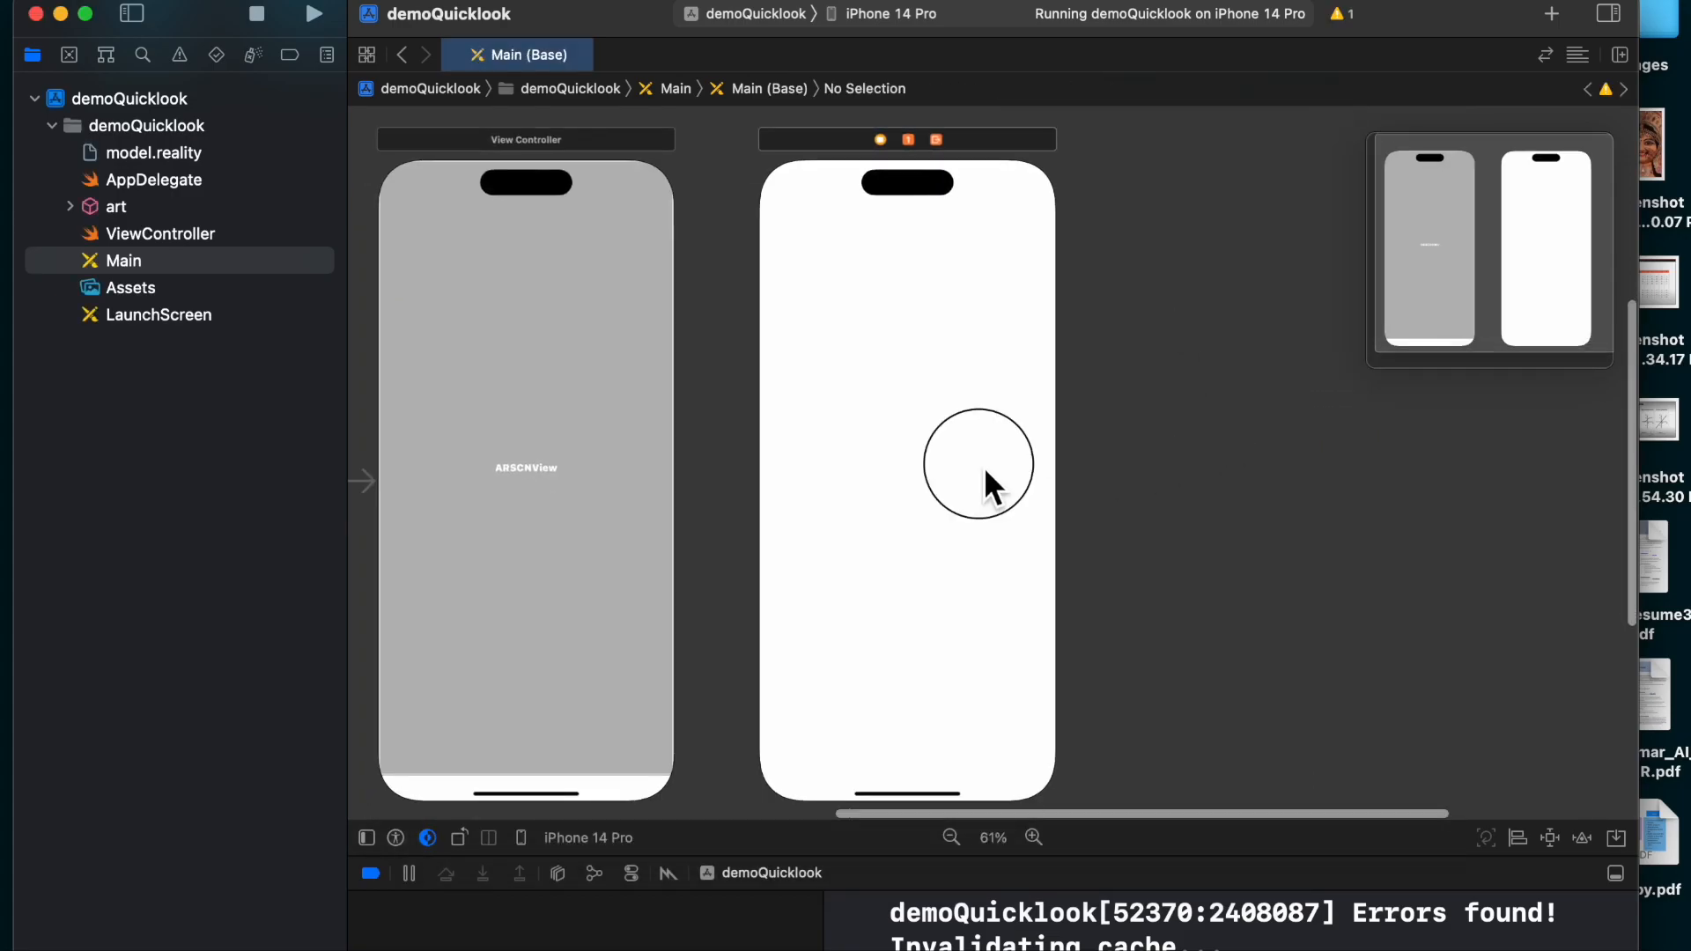
click(1609, 14)
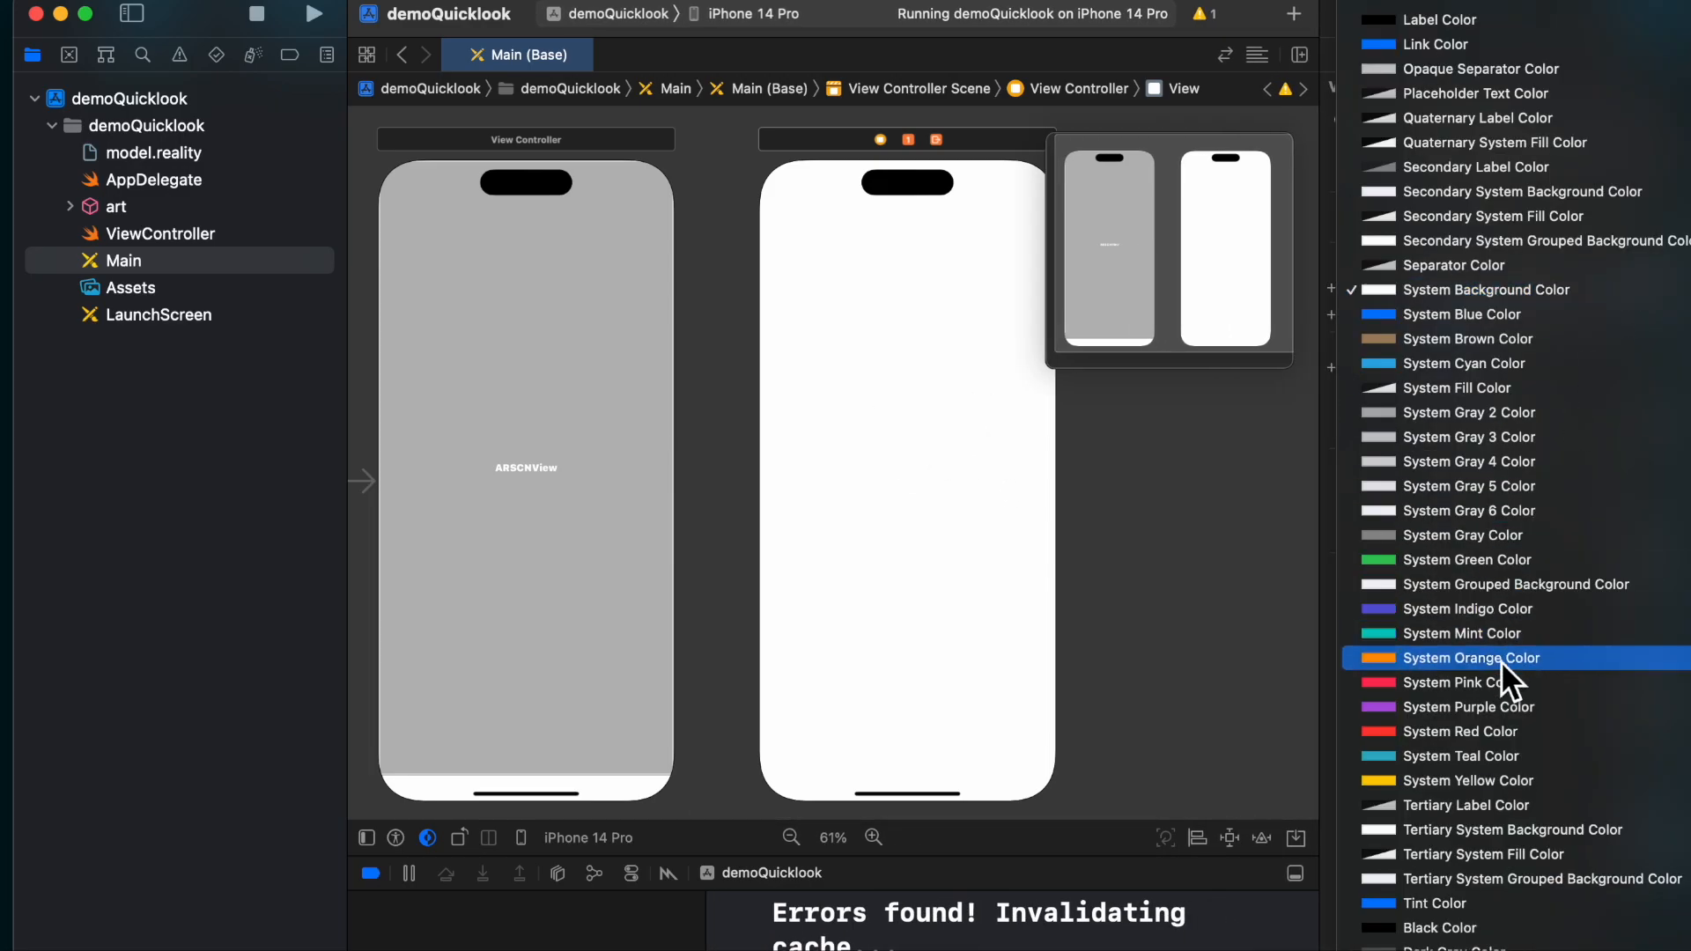
click(1500, 658)
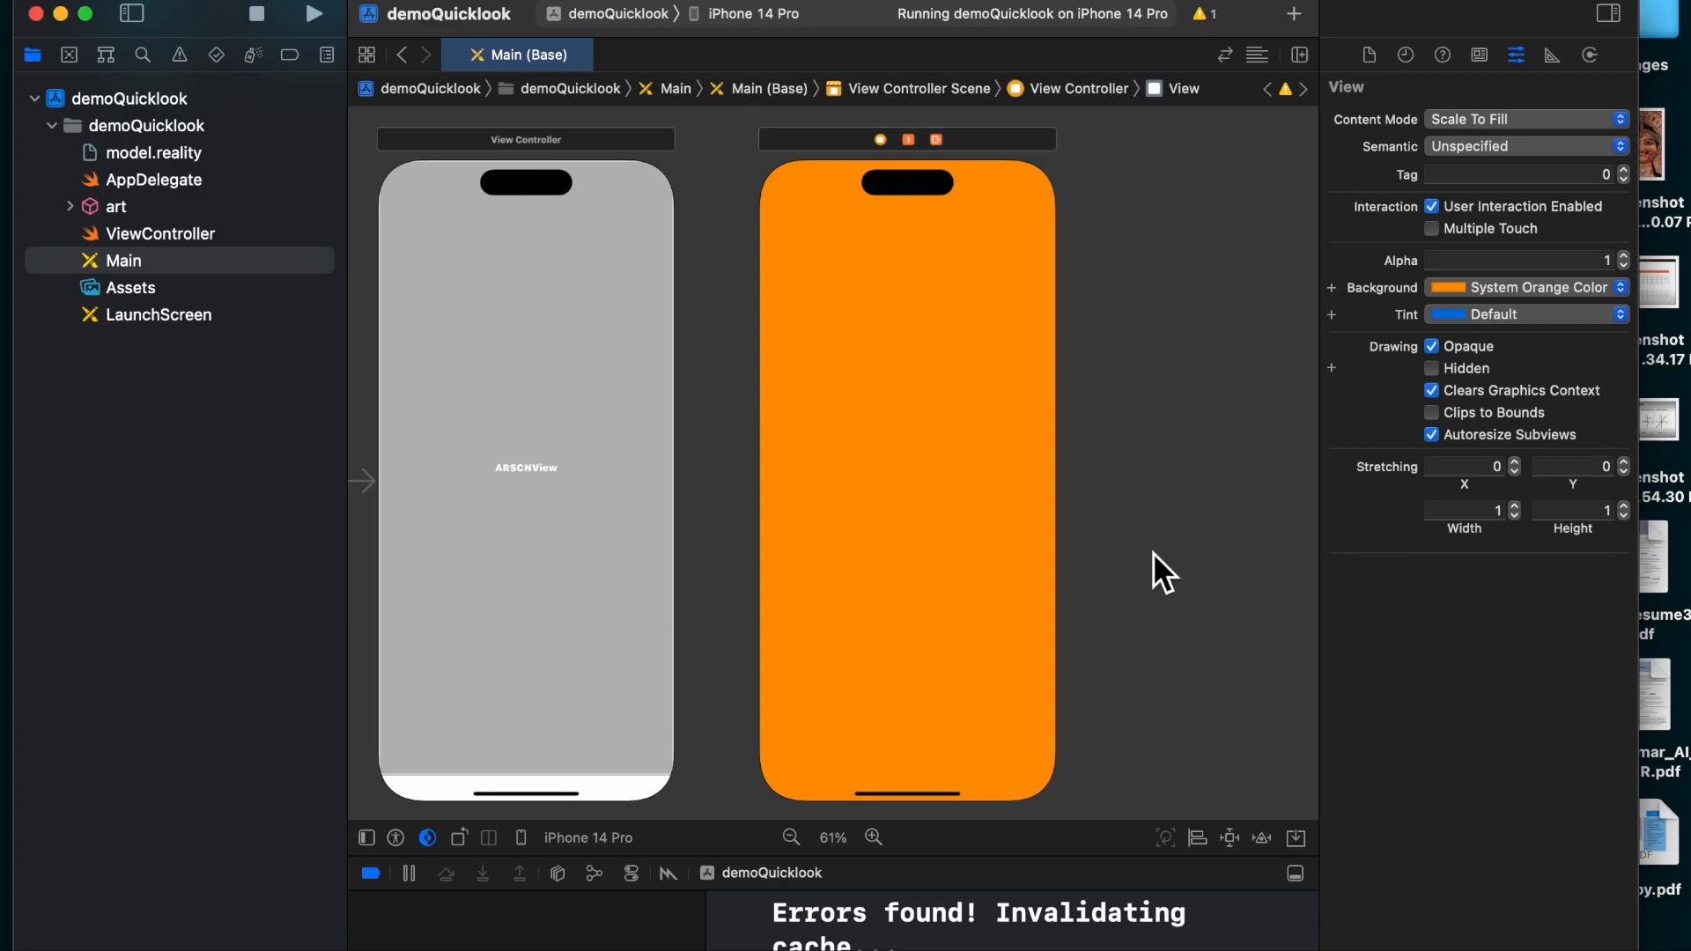
click(1293, 14)
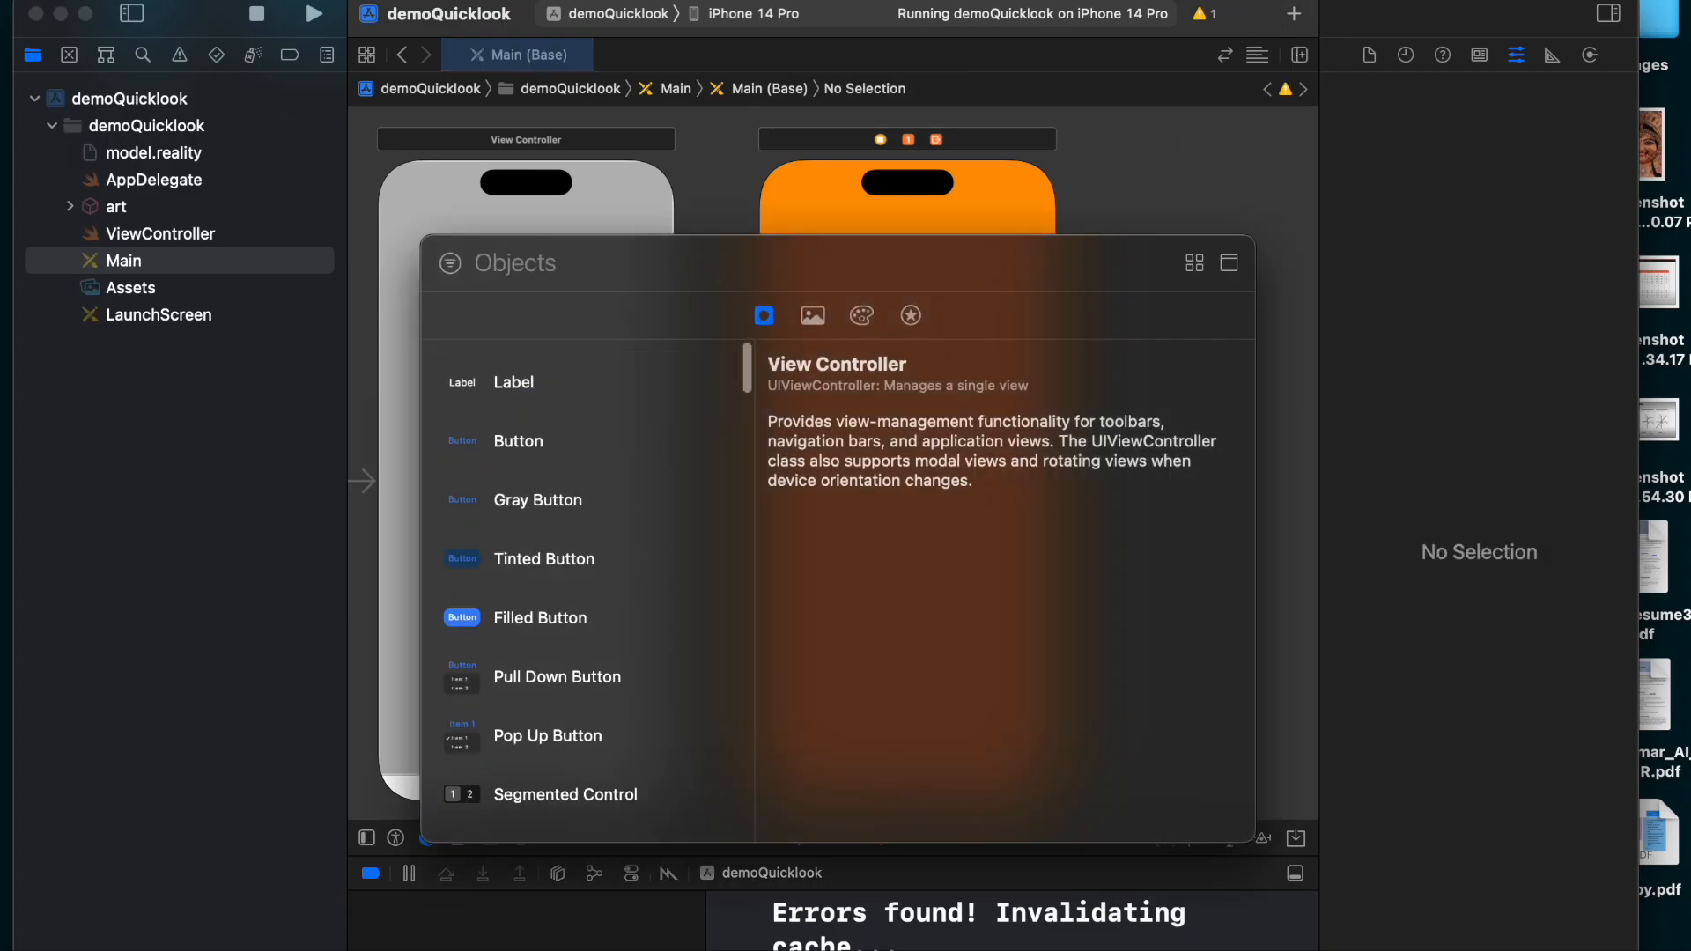
- Drop a Button onto the orange view and center it with the Align tool
text(button)
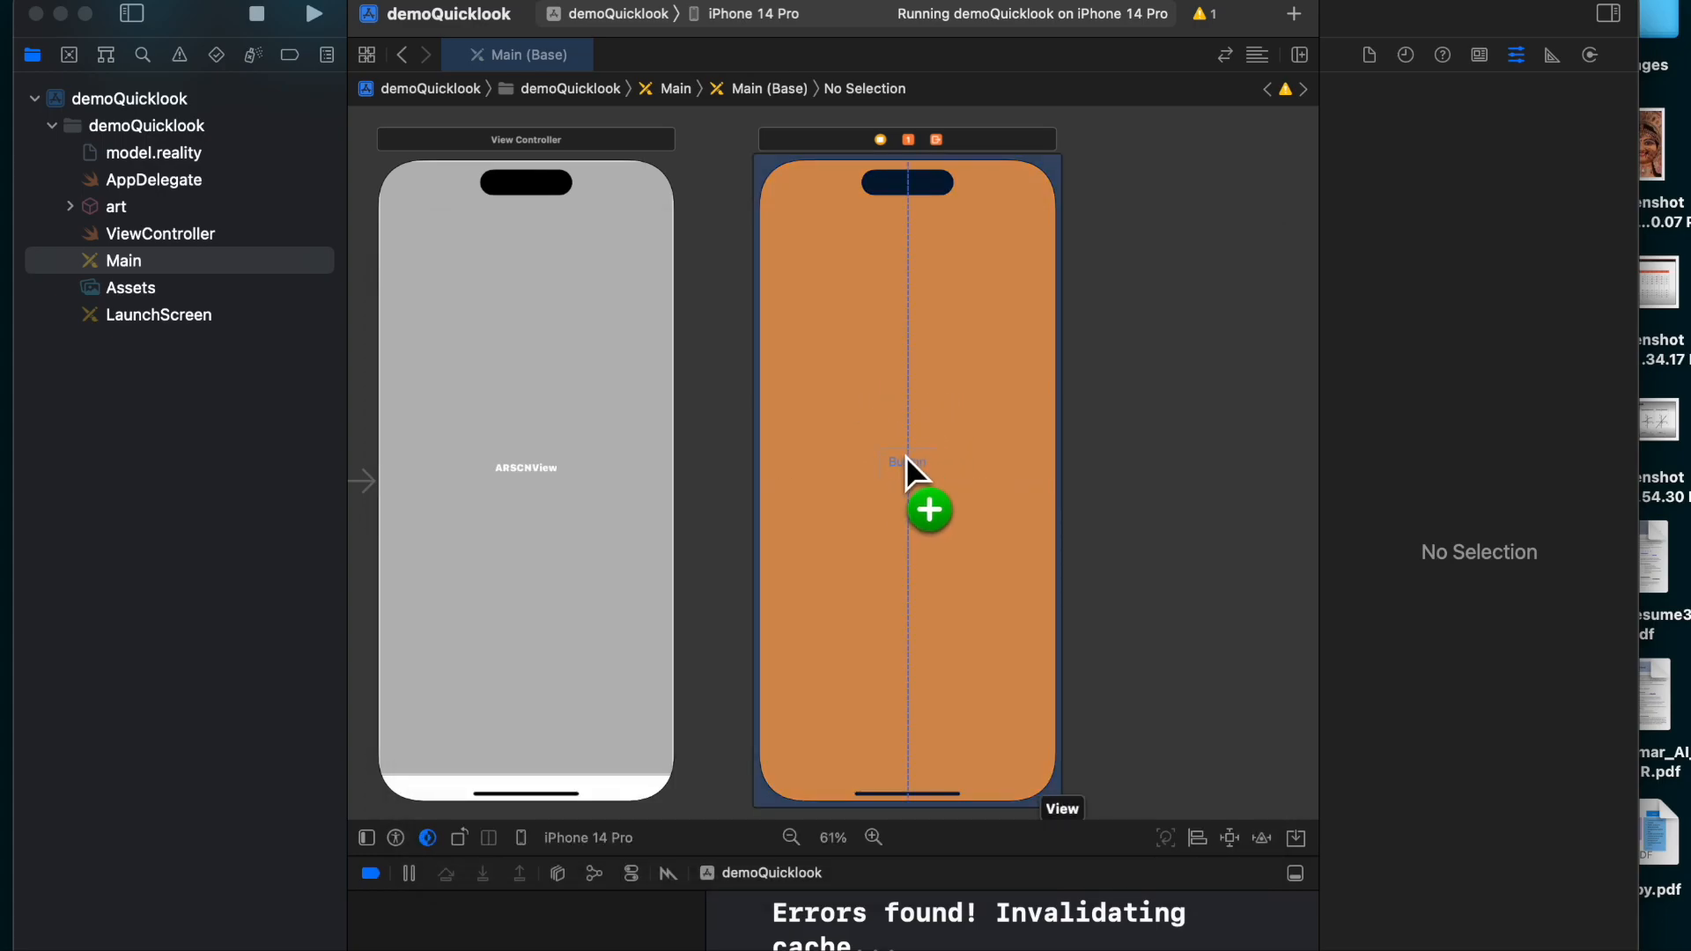
click(908, 461)
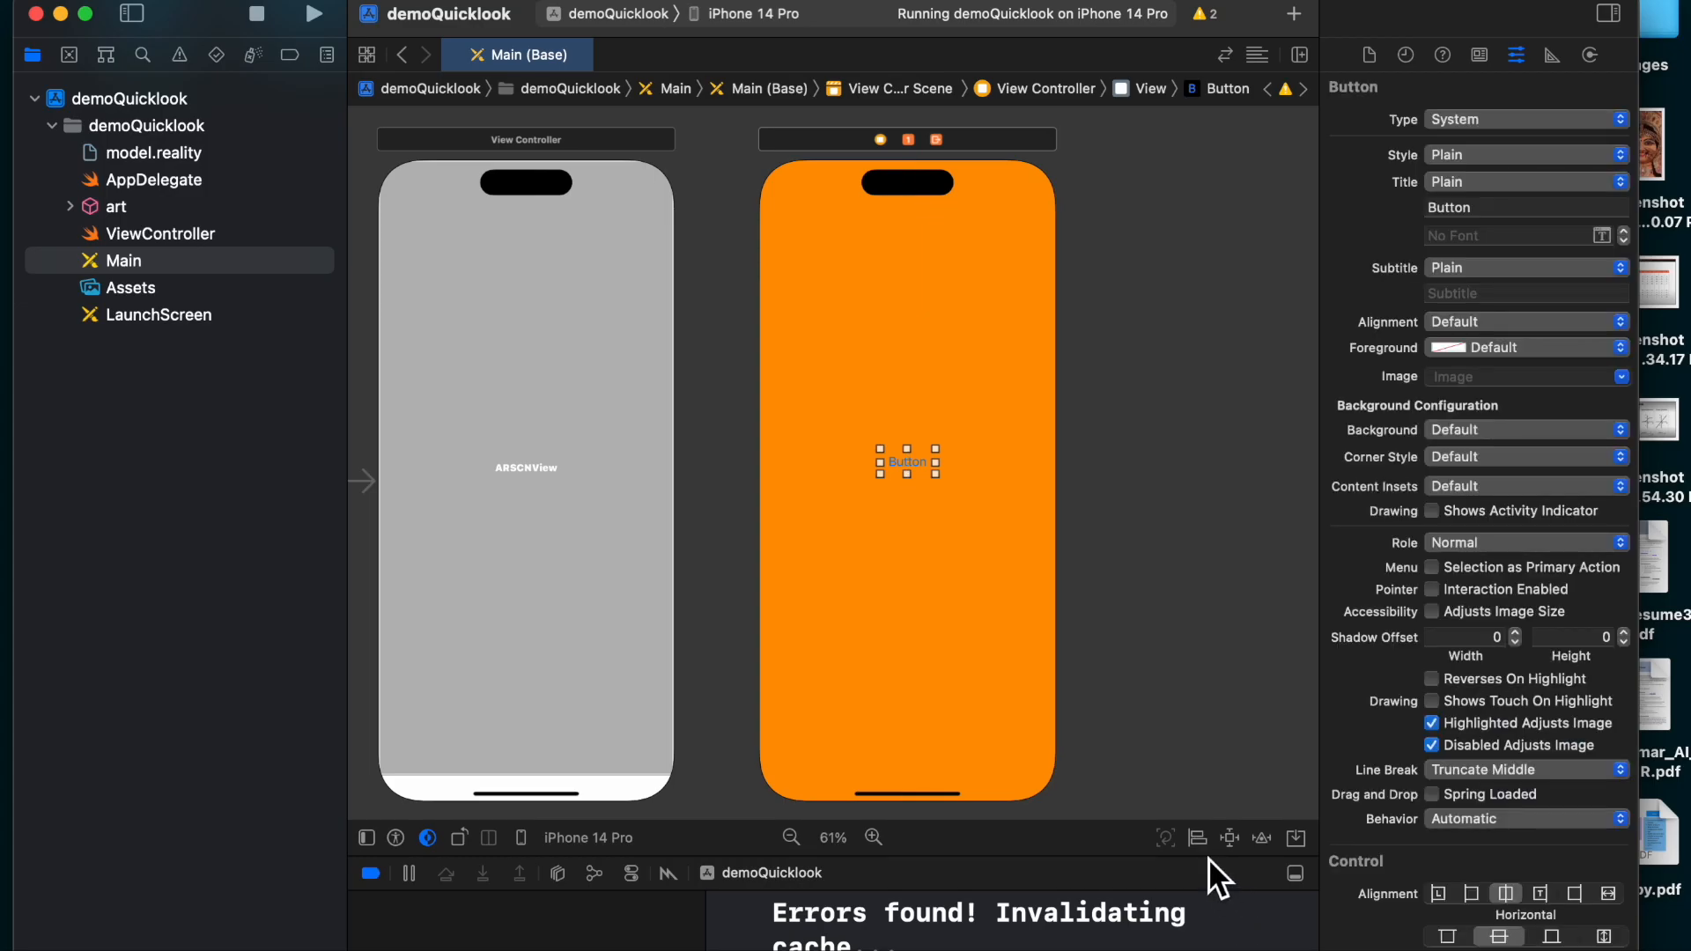
click(1197, 838)
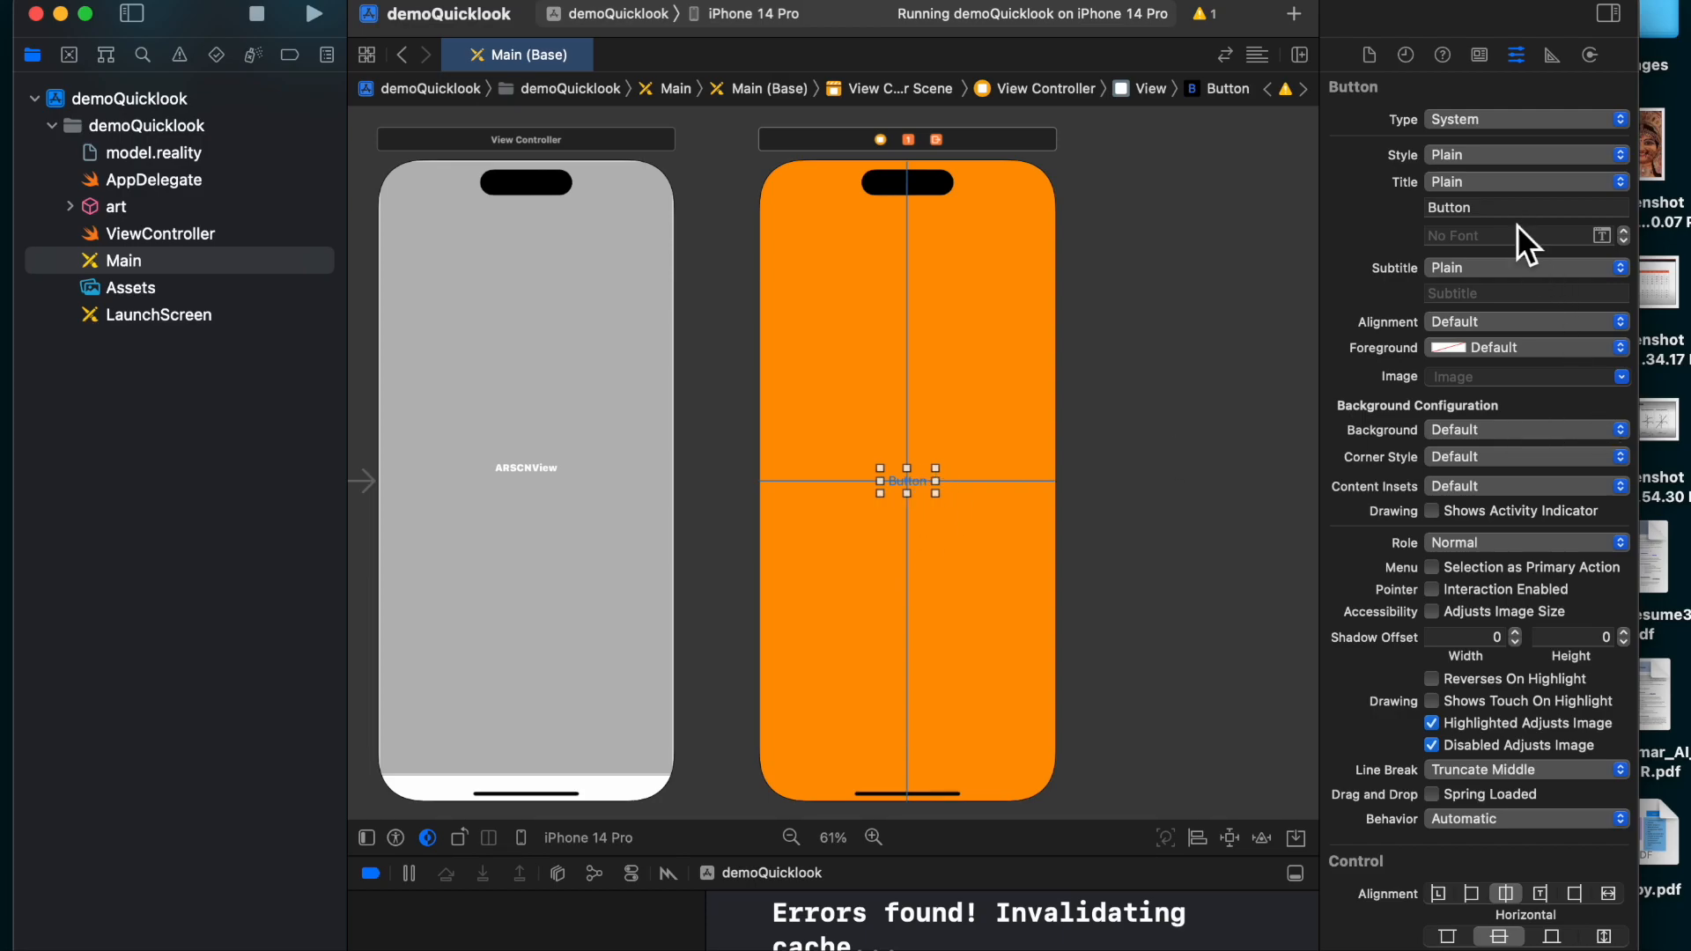
- Change the button's title to Next and apply a system colour to it
click(1521, 207)
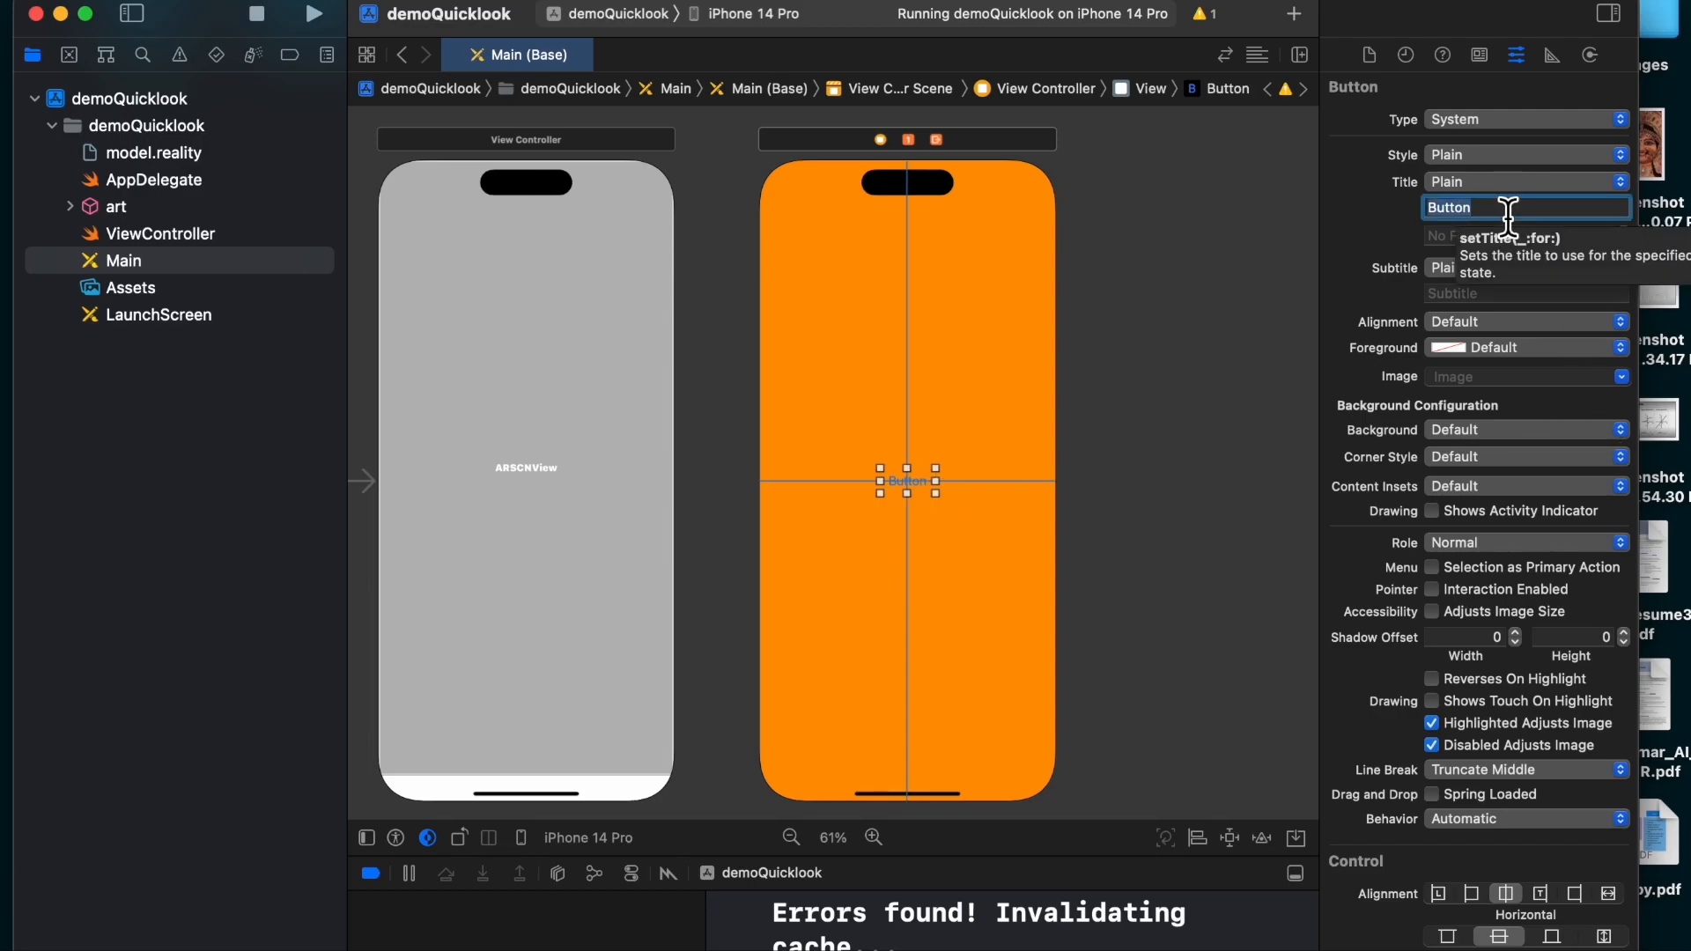
text(Next)
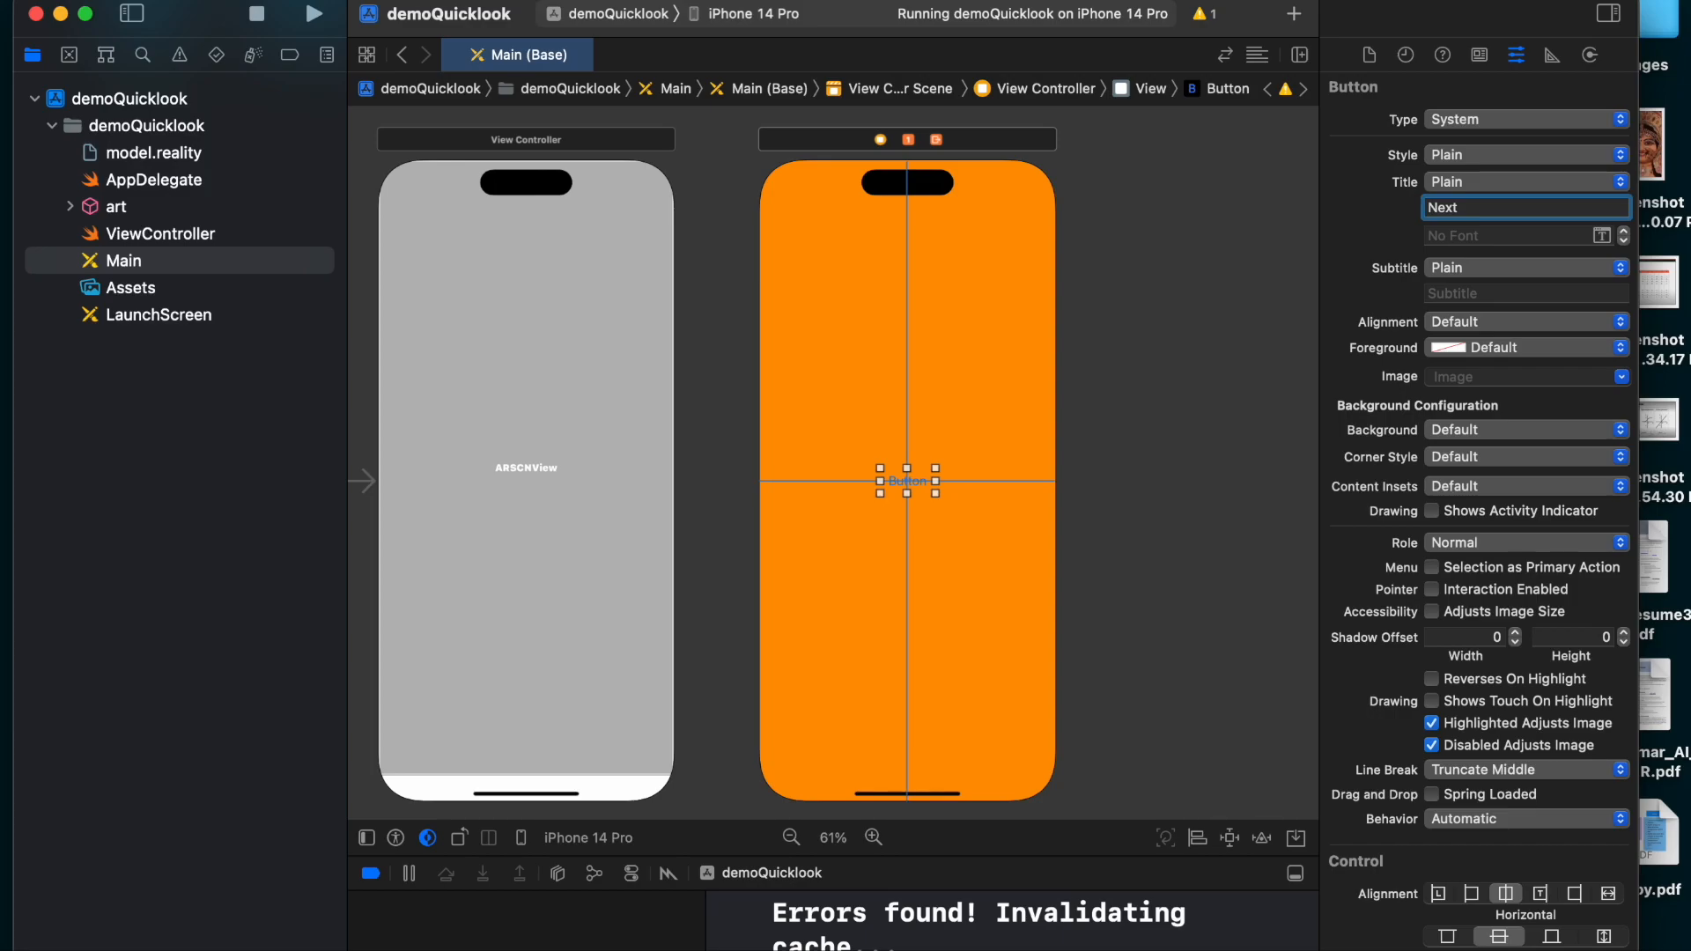
text(Next)
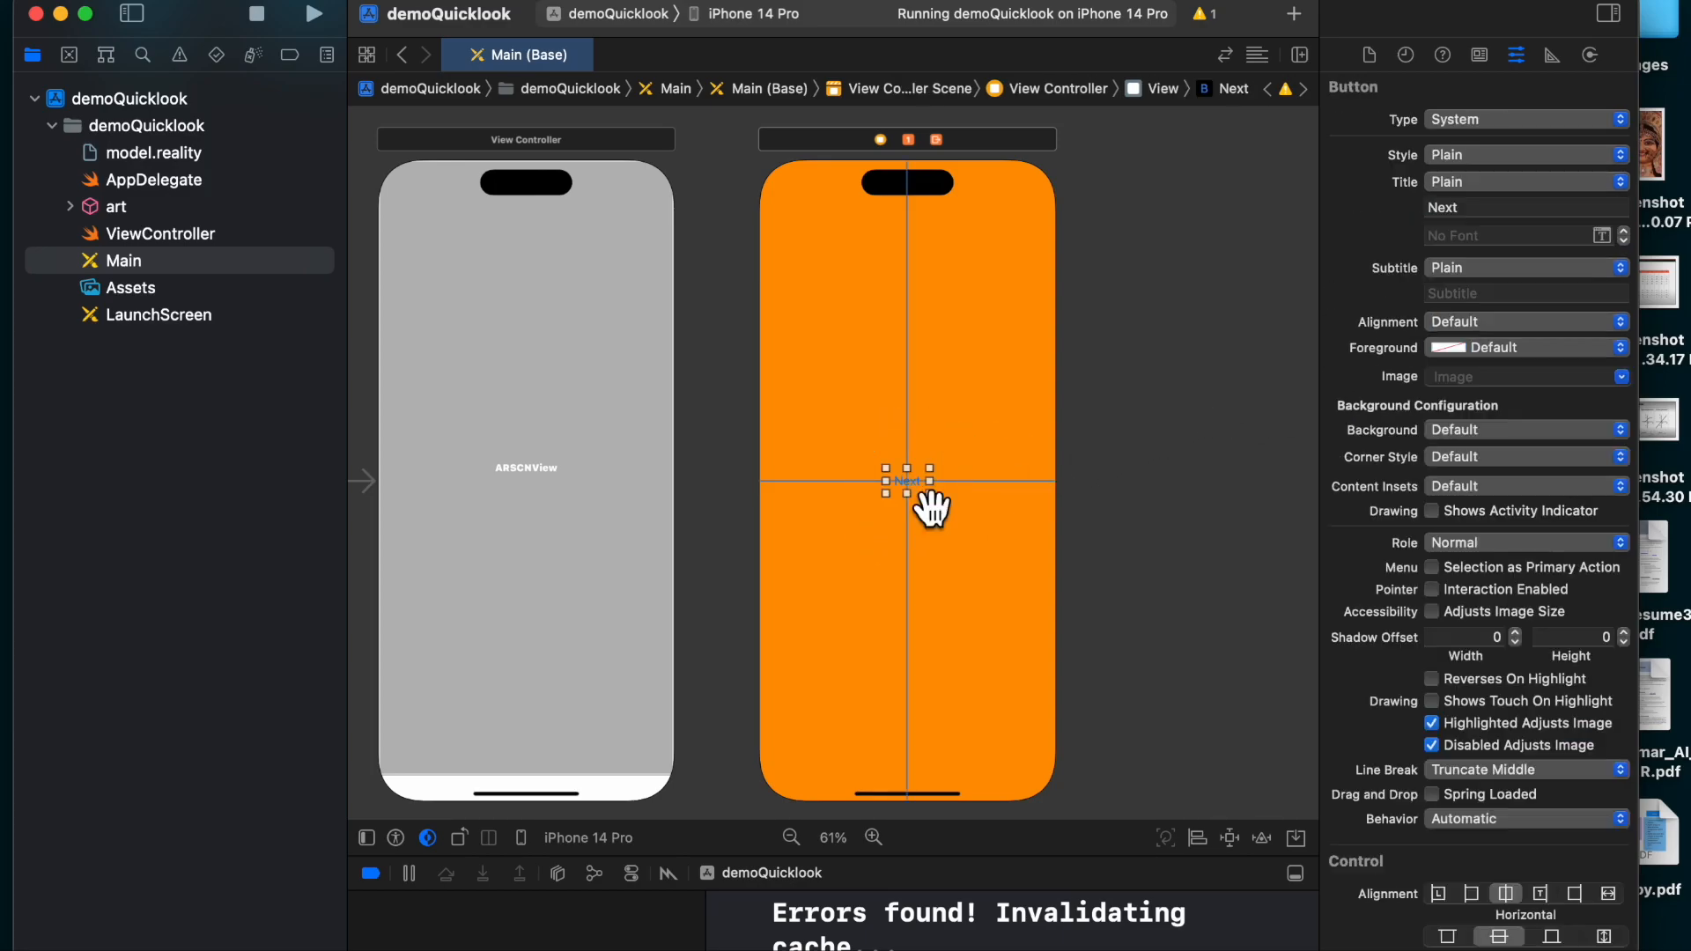
scroll(down, 3)
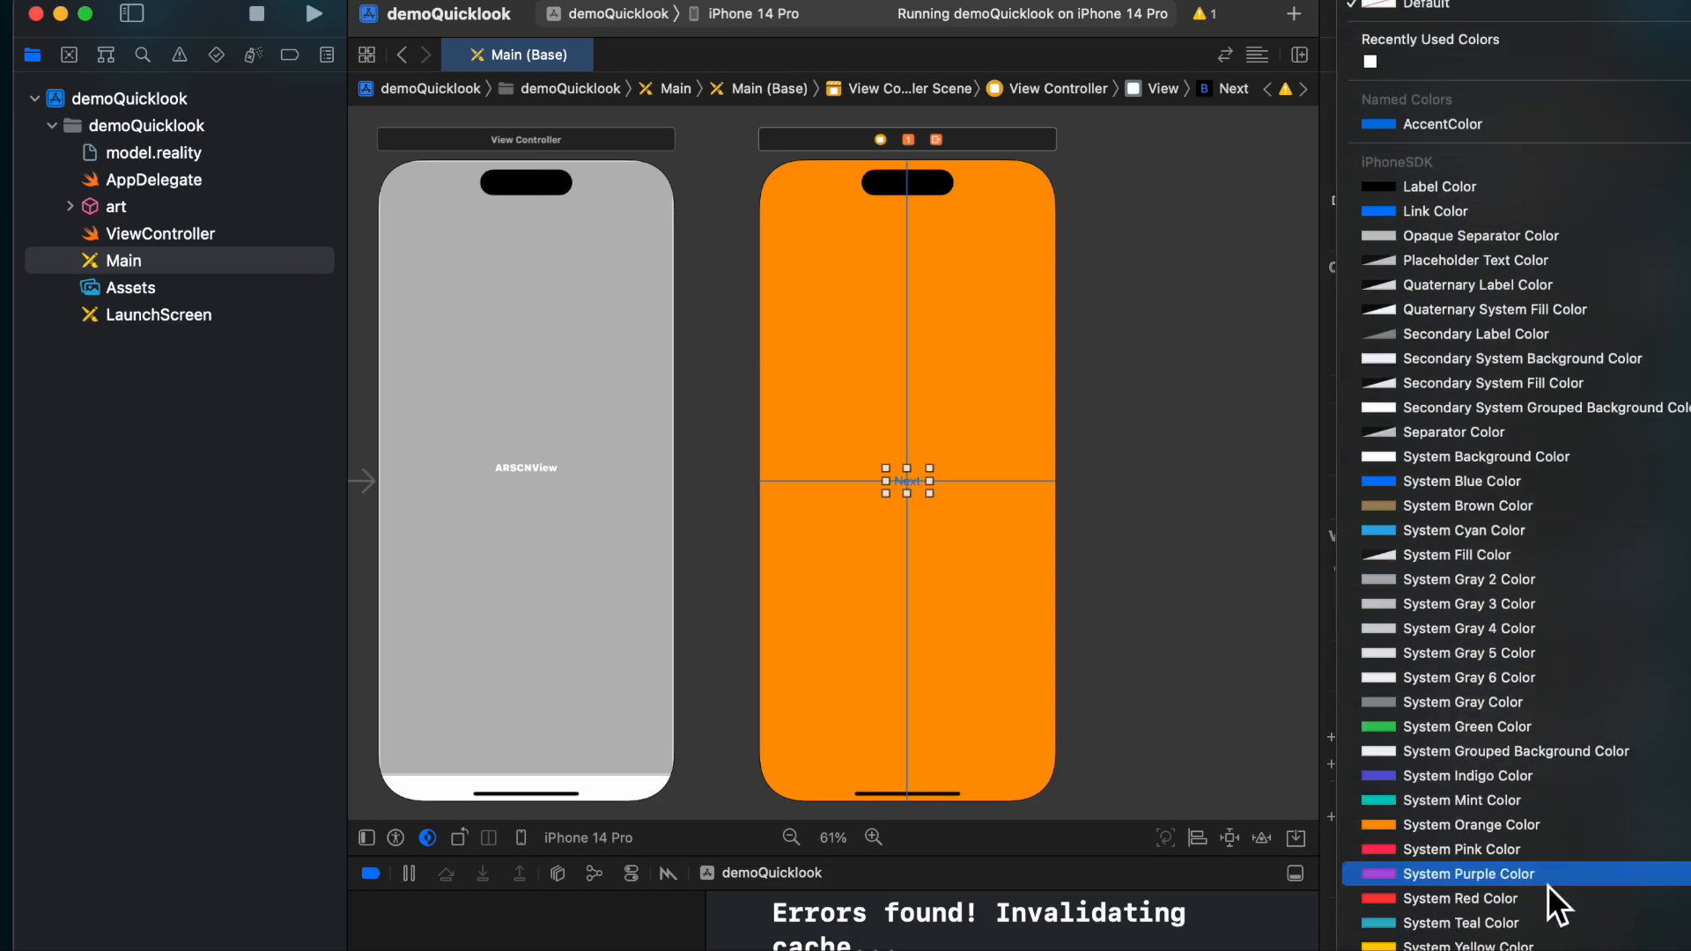
scroll(down, 3)
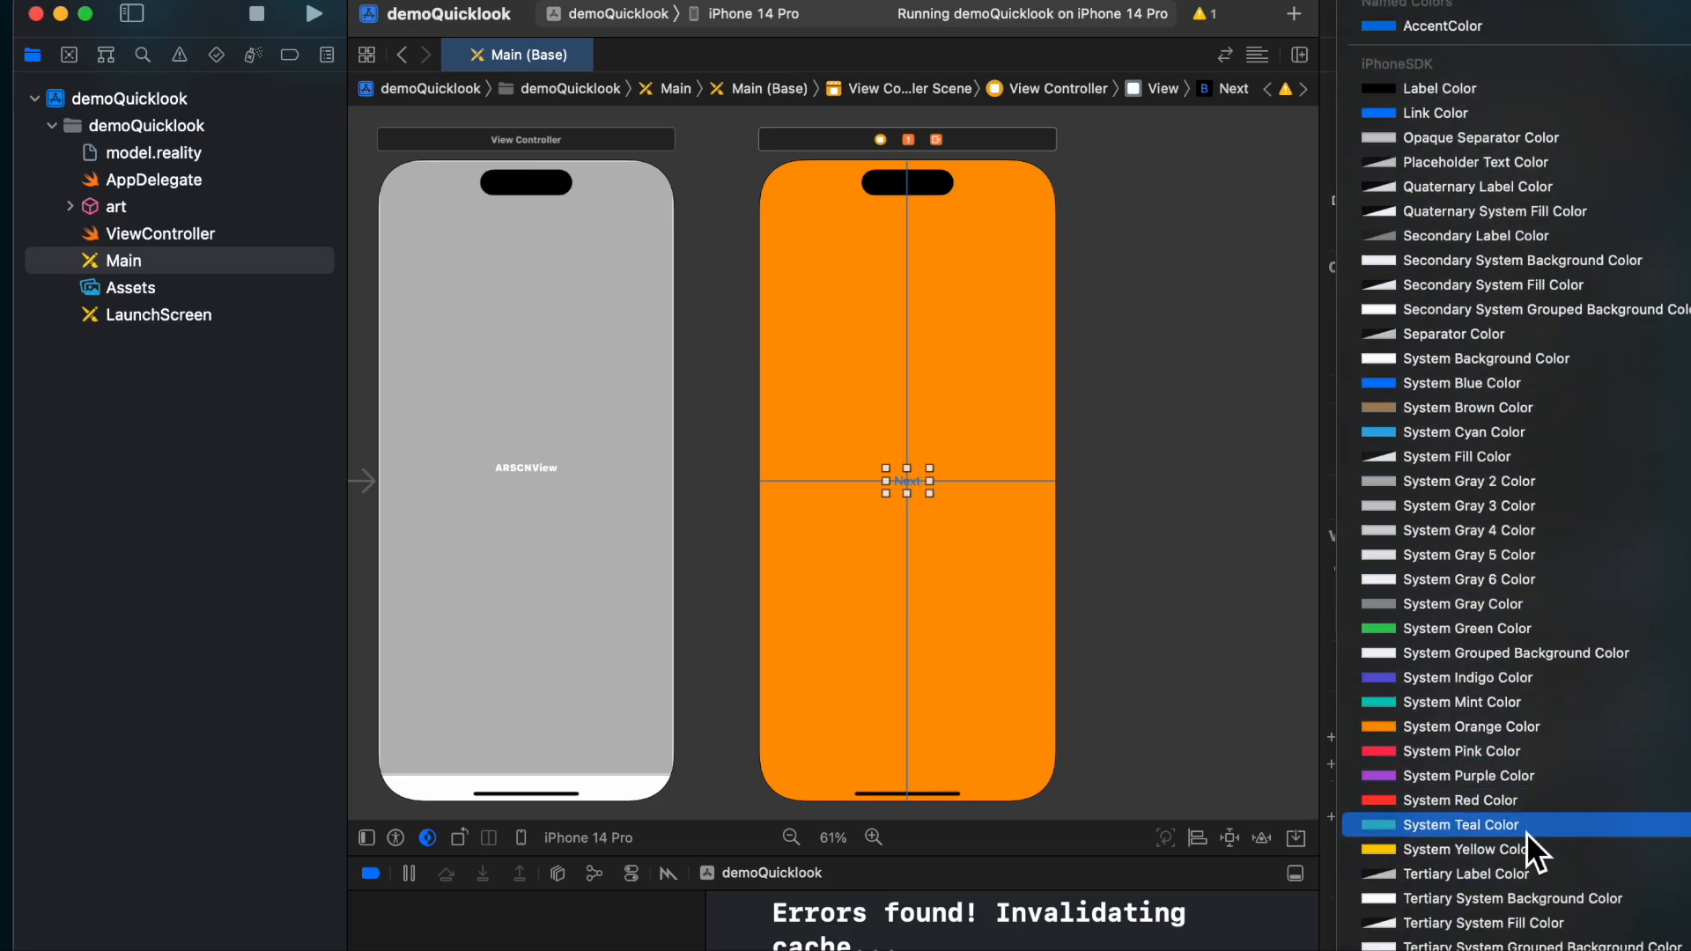
click(1469, 849)
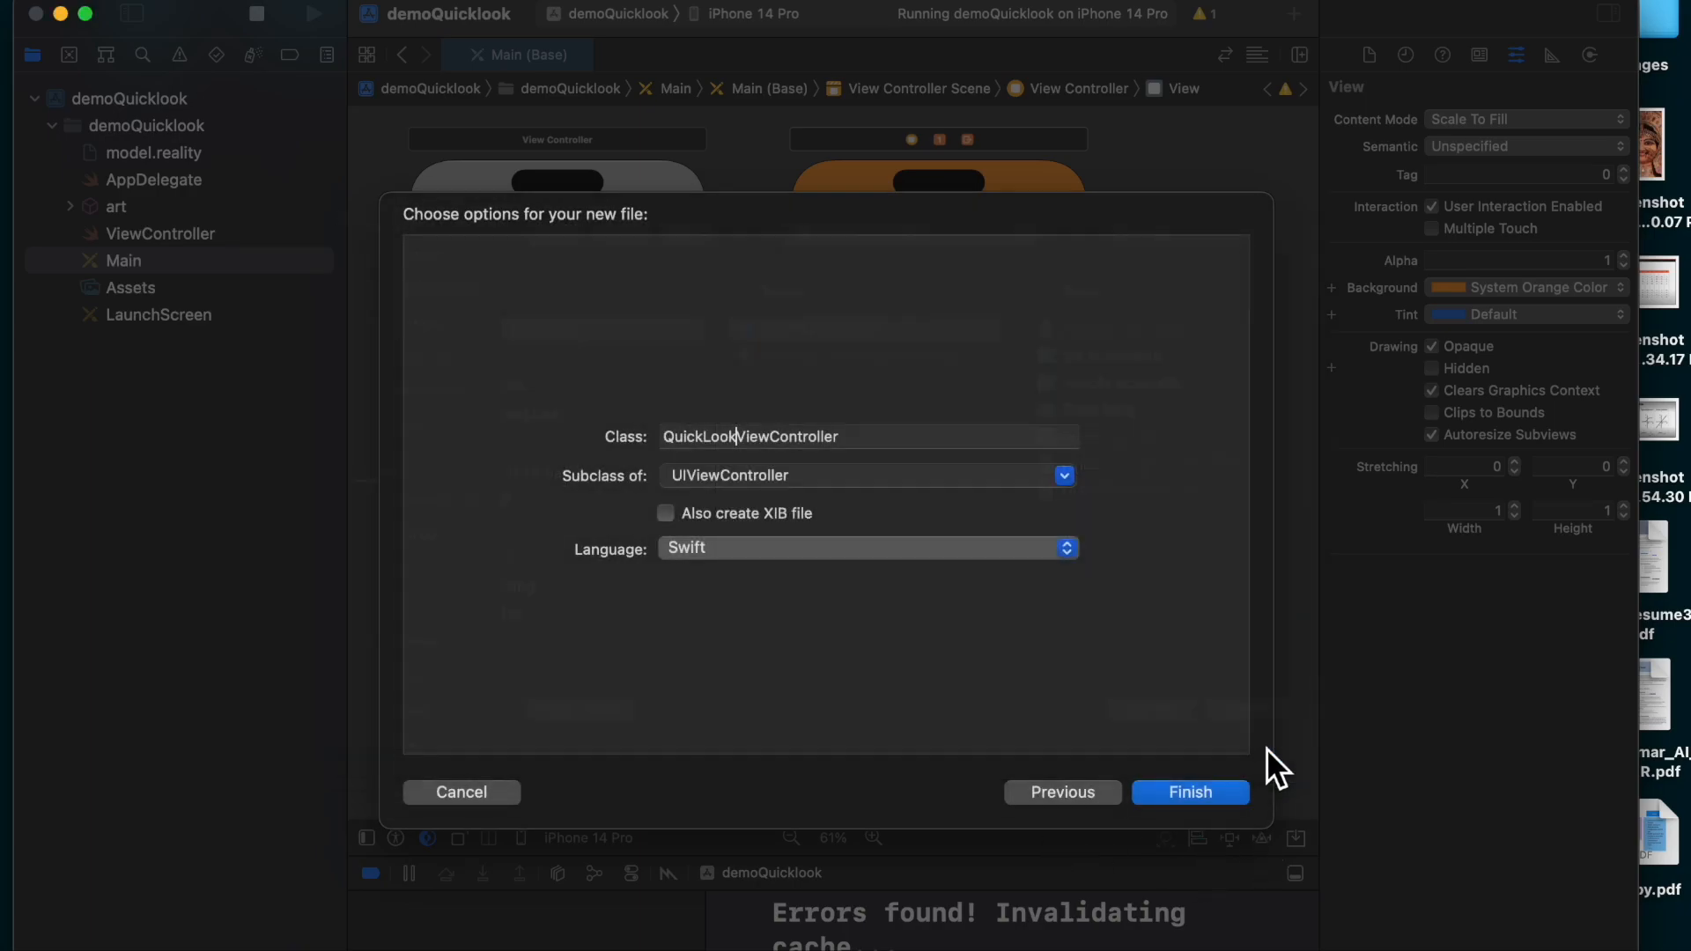
- Create QuickLookViewController.swift, import QuickLook, and adopt QLPreviewControllerDelegate and QLPreviewControllerDataSource
click(1188, 792)
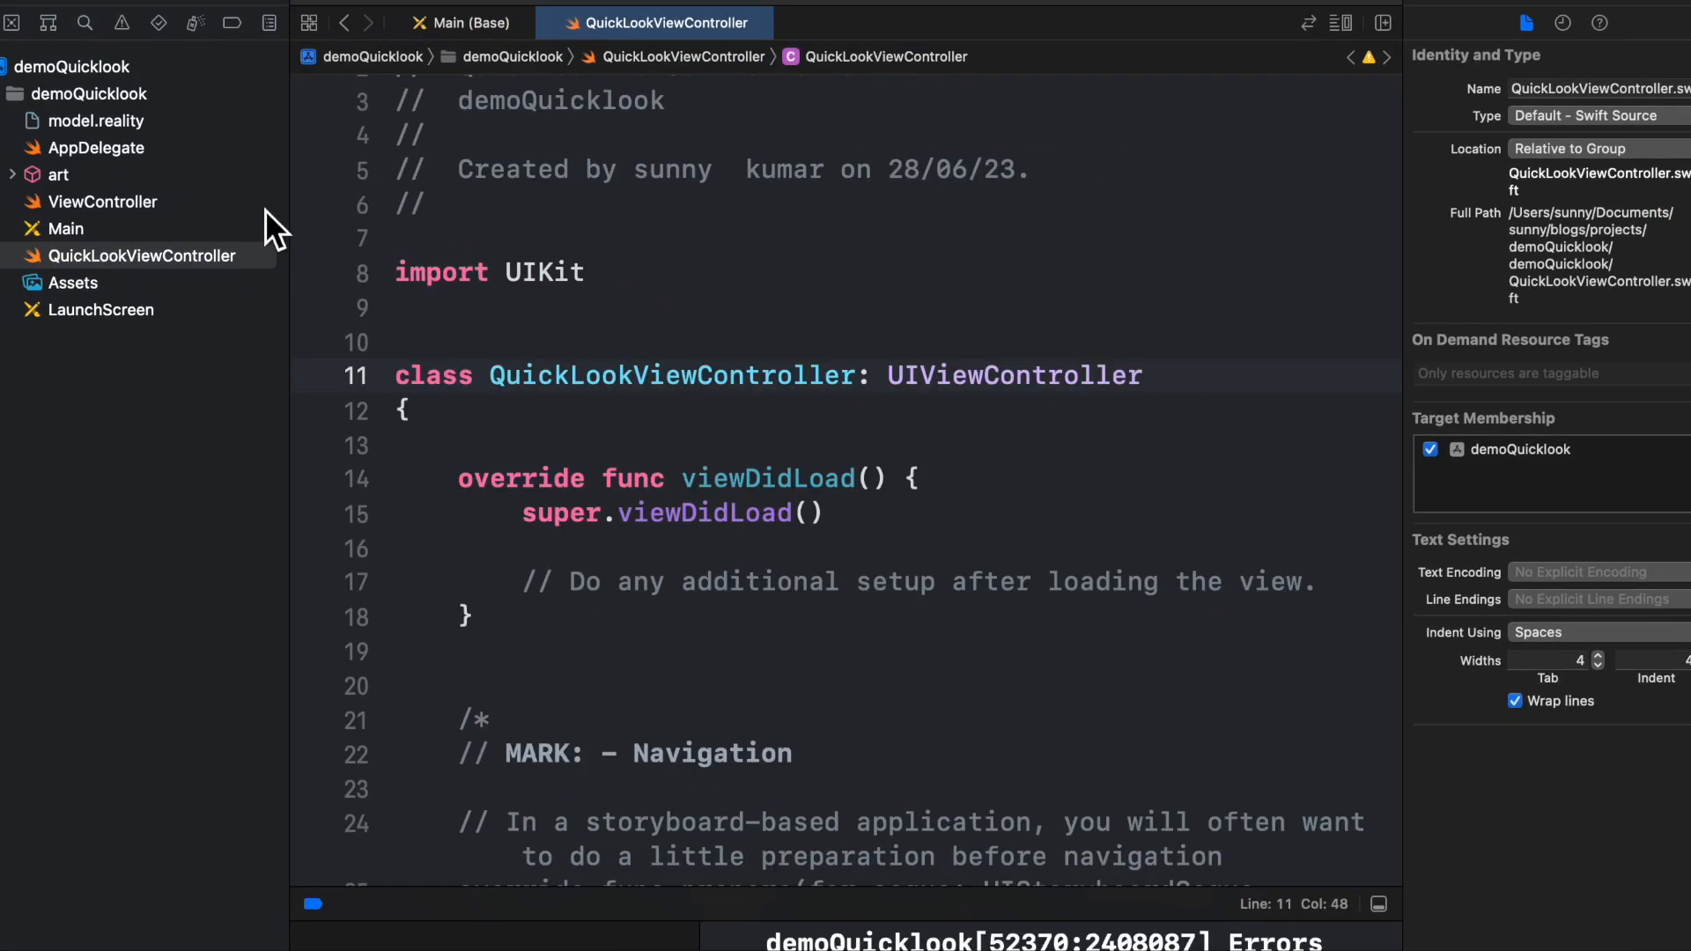
text(impo)
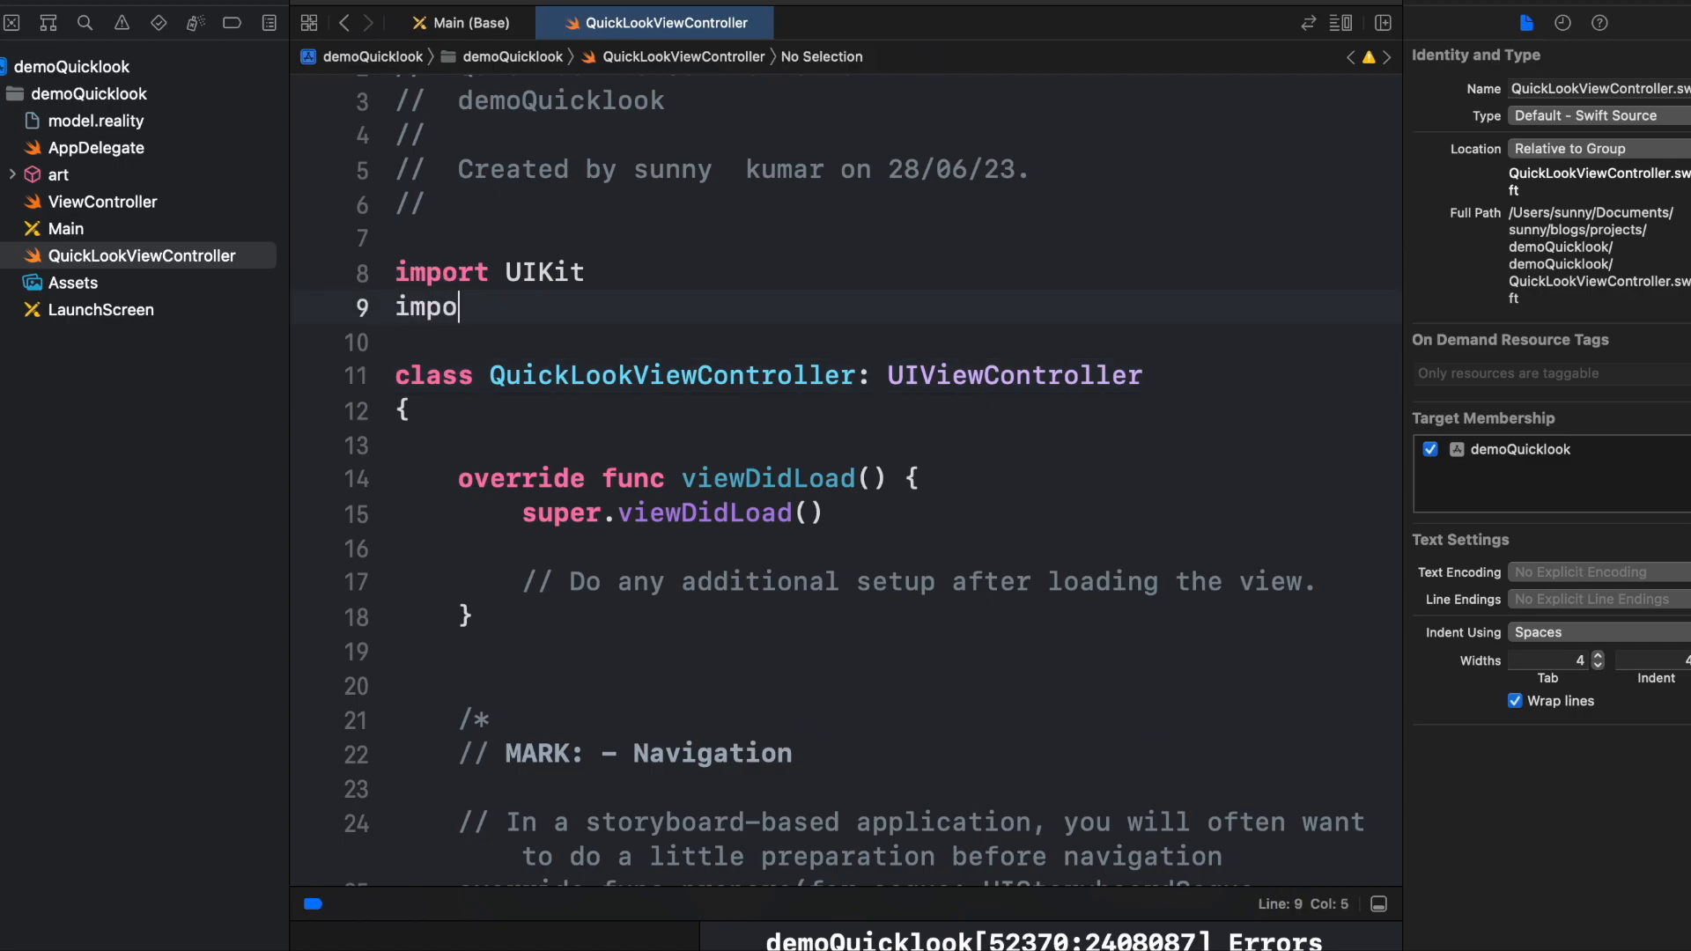
text(rt)
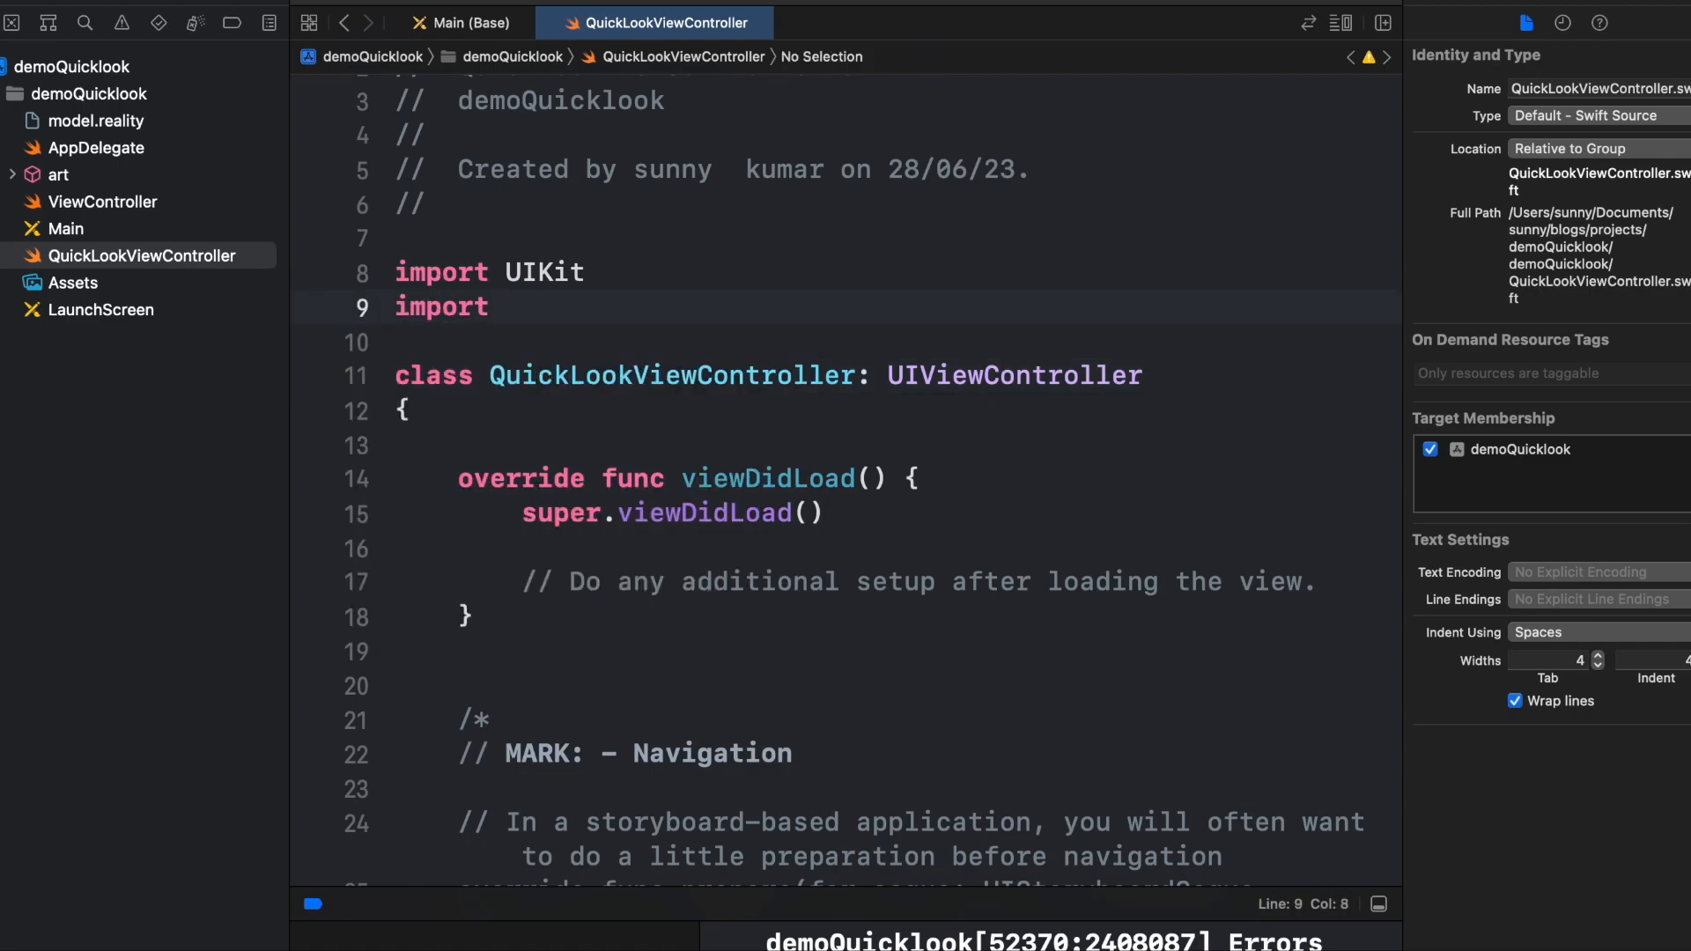
text(QuickLook)
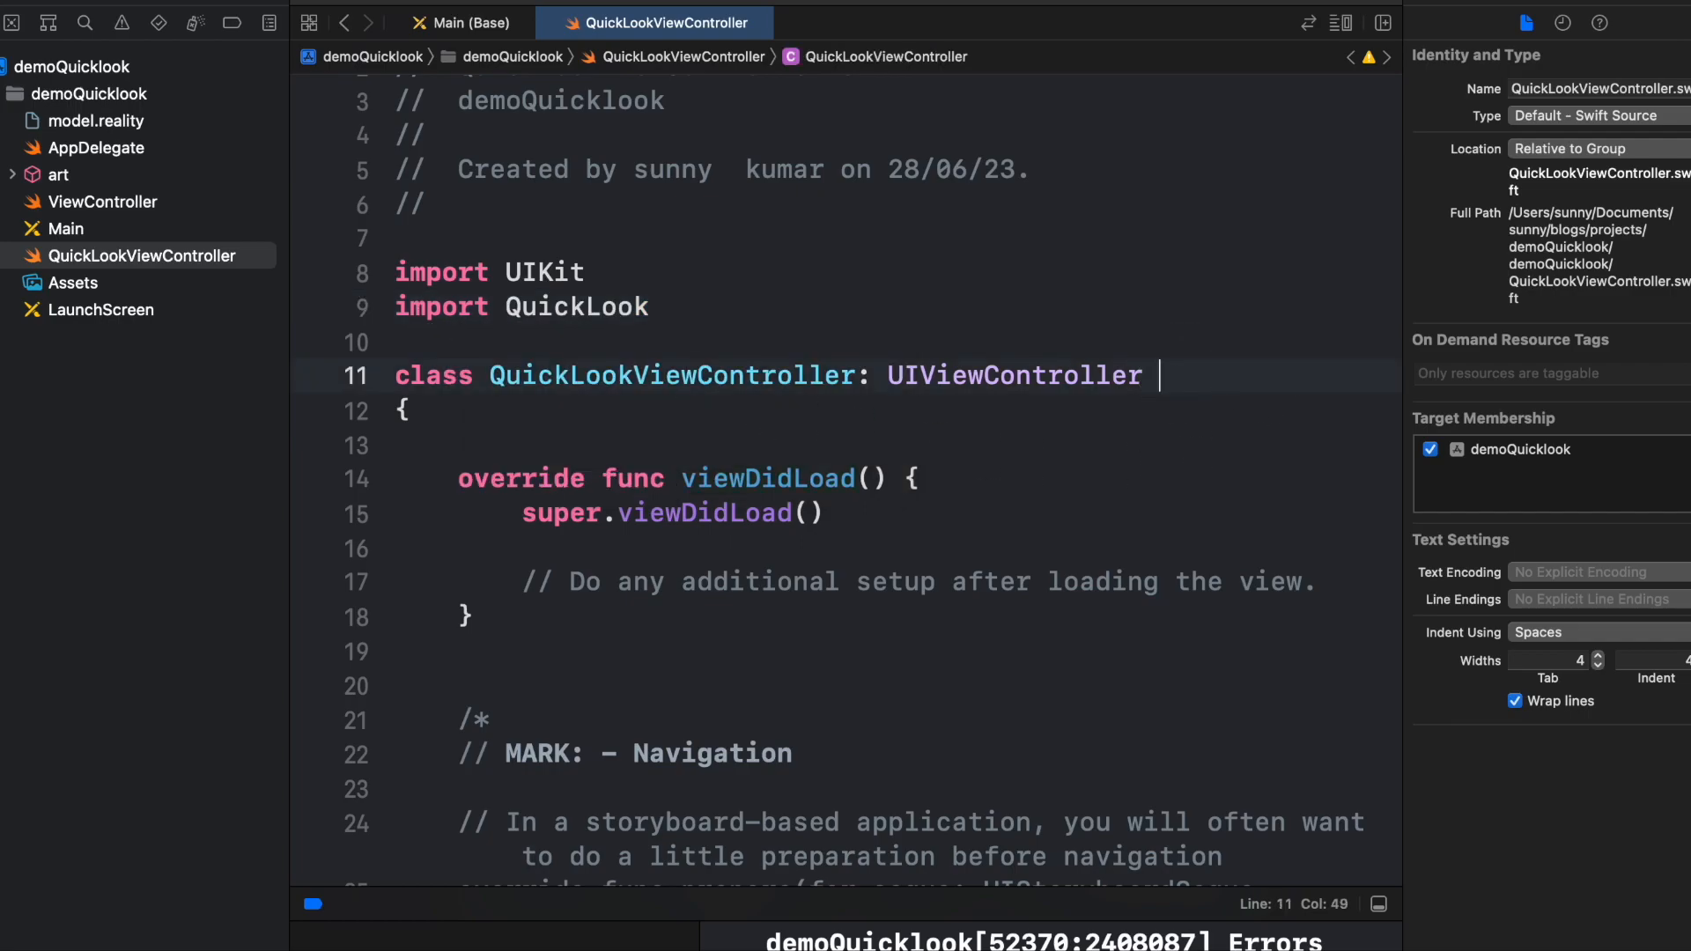
text(QLPreviewControllerDelegate, QLPreviewControllerDataSource)
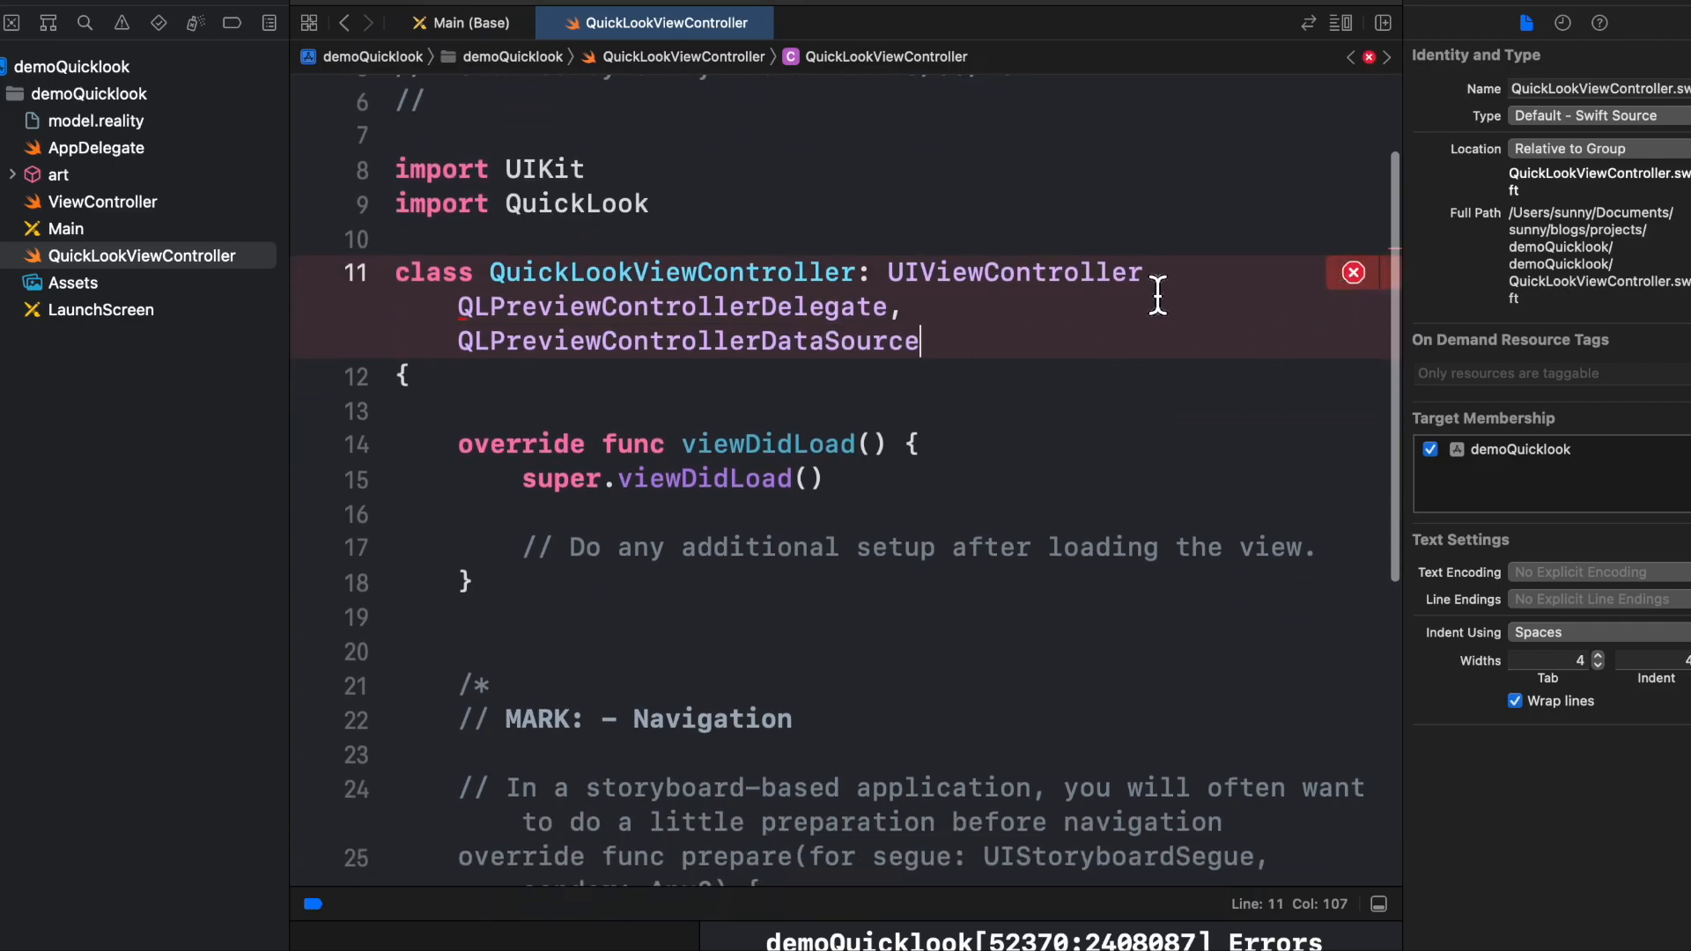
text(,)
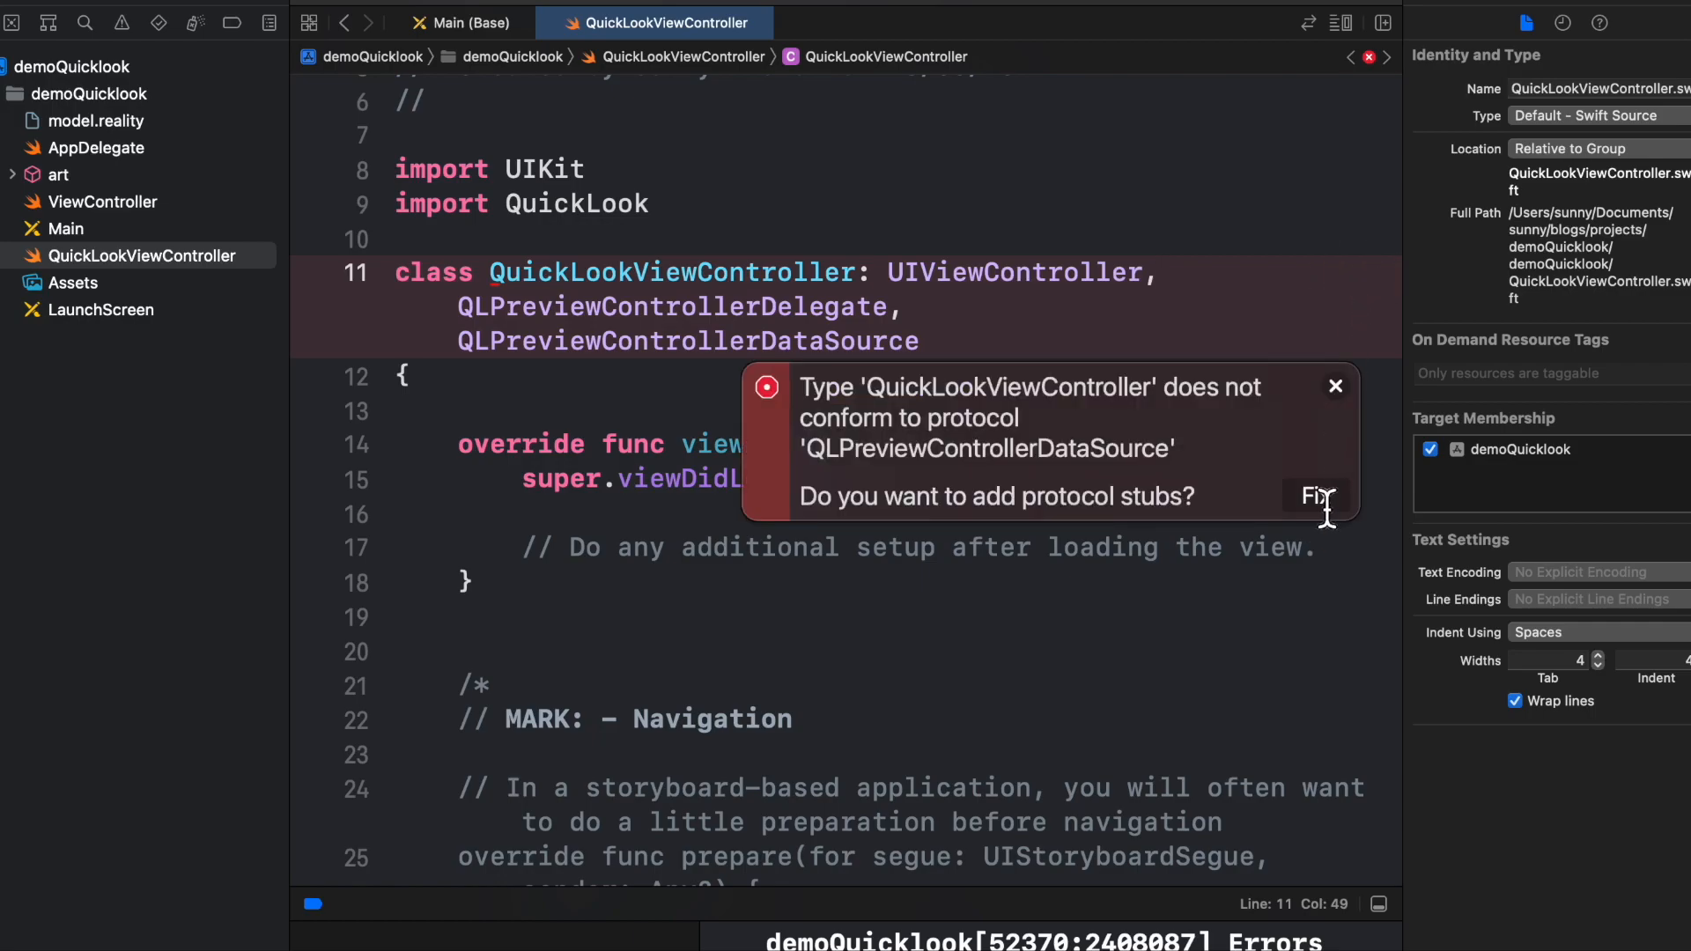
- Add protocol stubs returning 1 item and an ARQuickLookPreviewItem for model.reality
click(1317, 499)
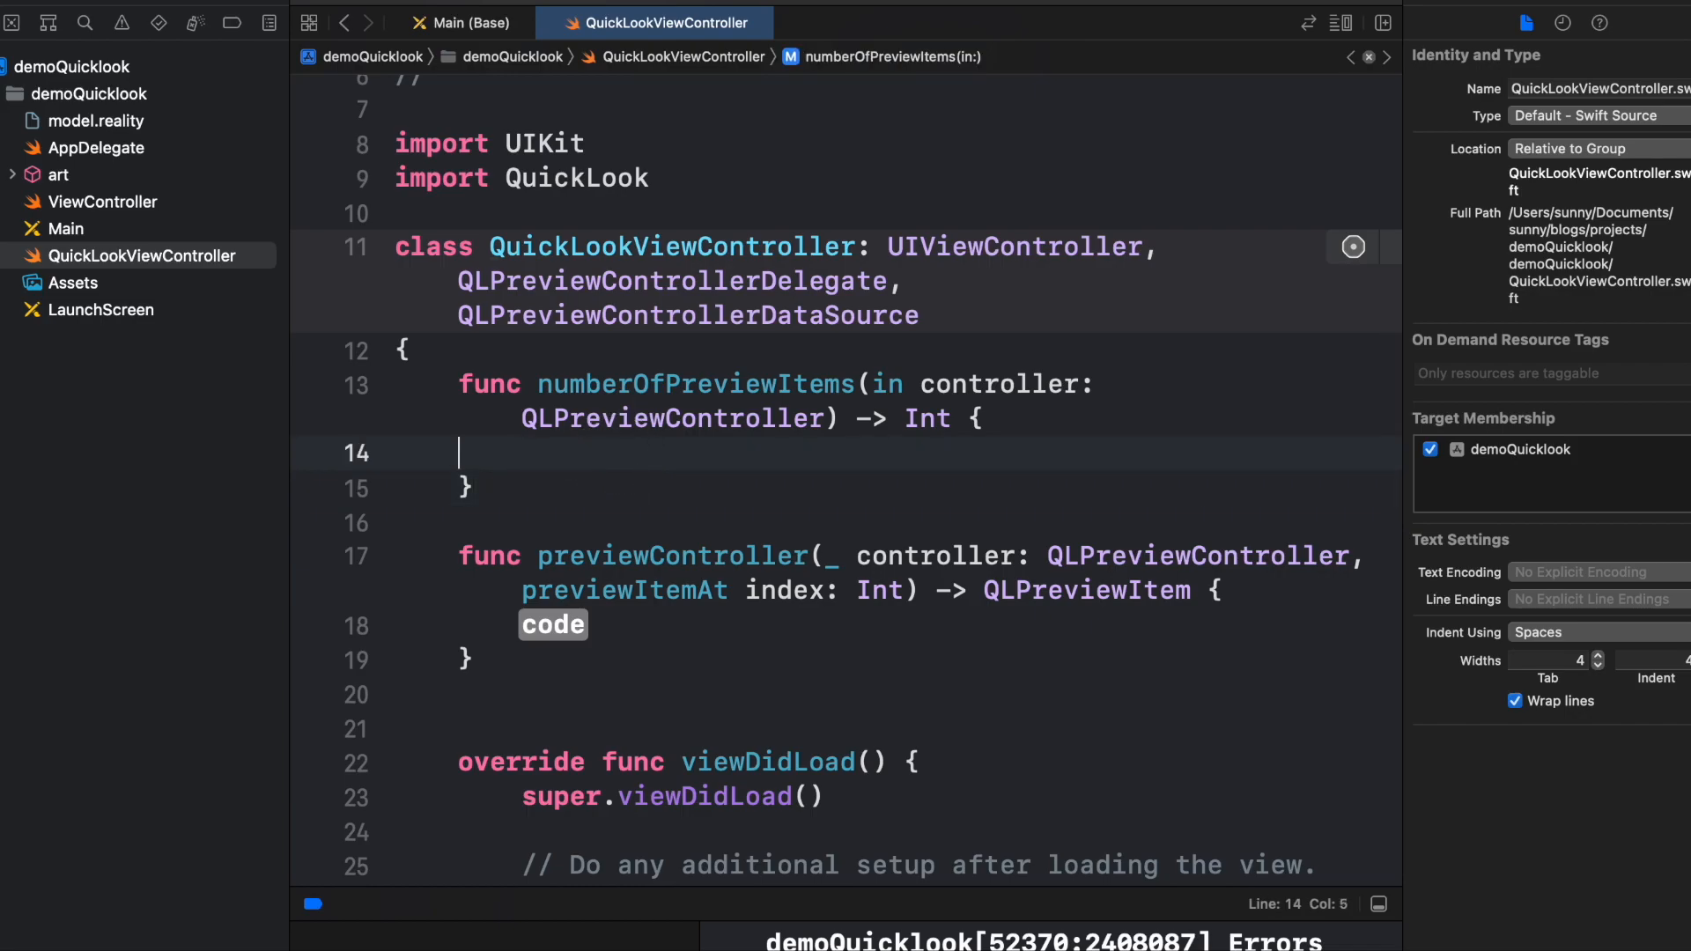
text(return 1)
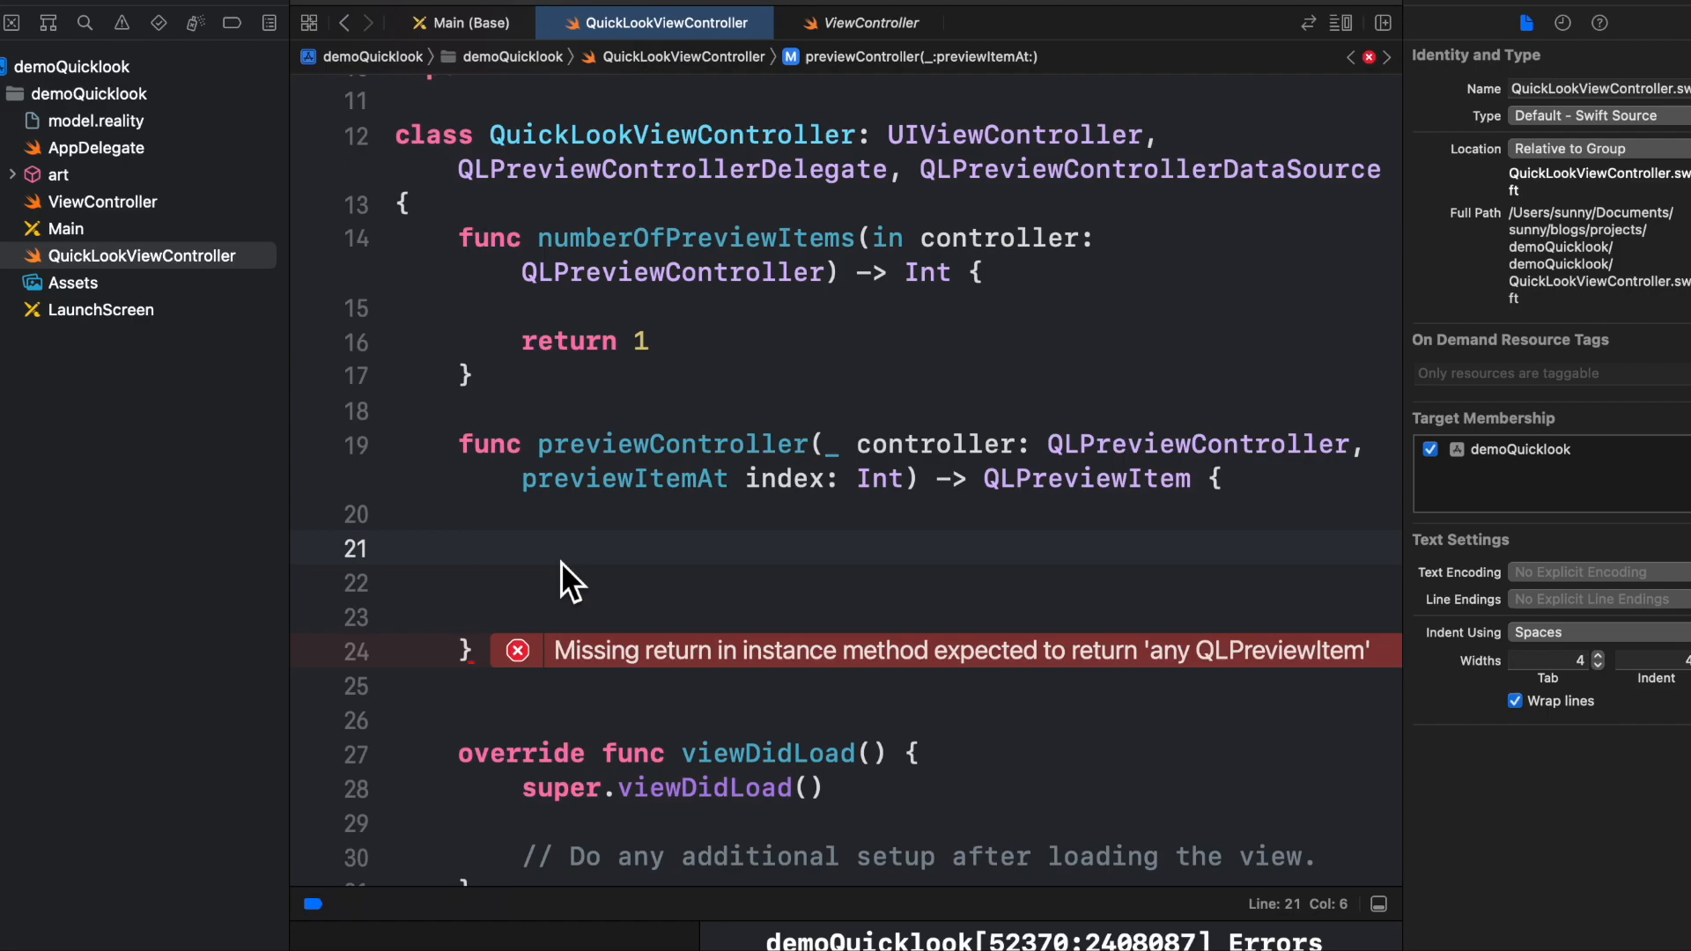
click(474, 548)
text(return preview)
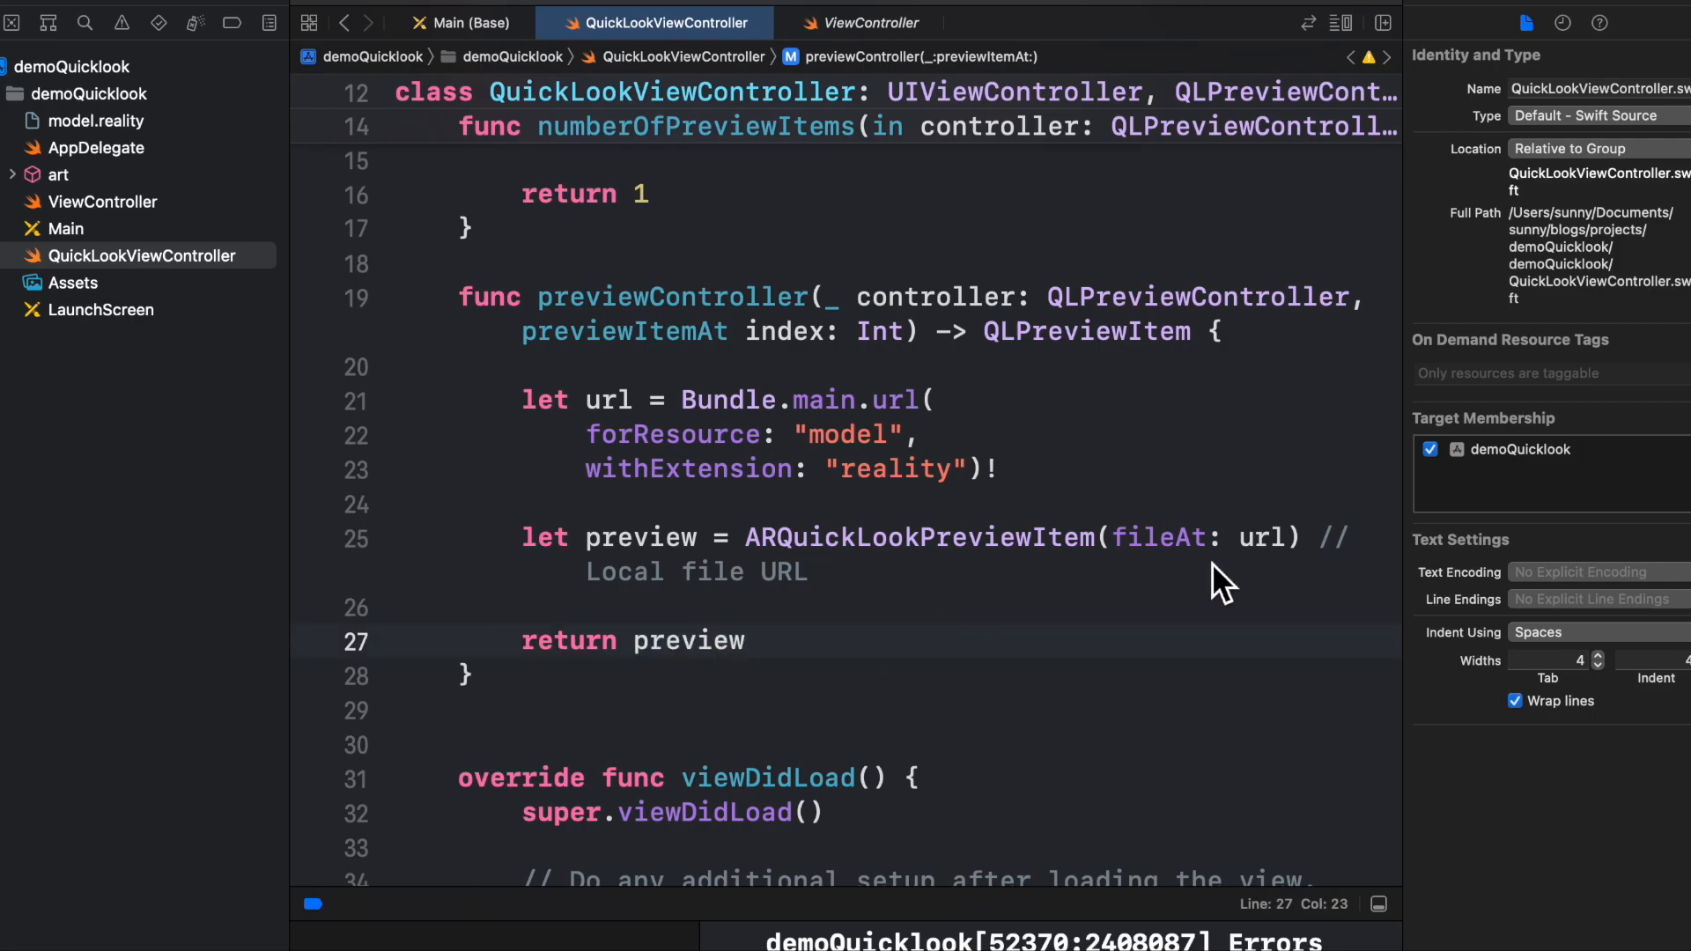
double_click(1260, 538)
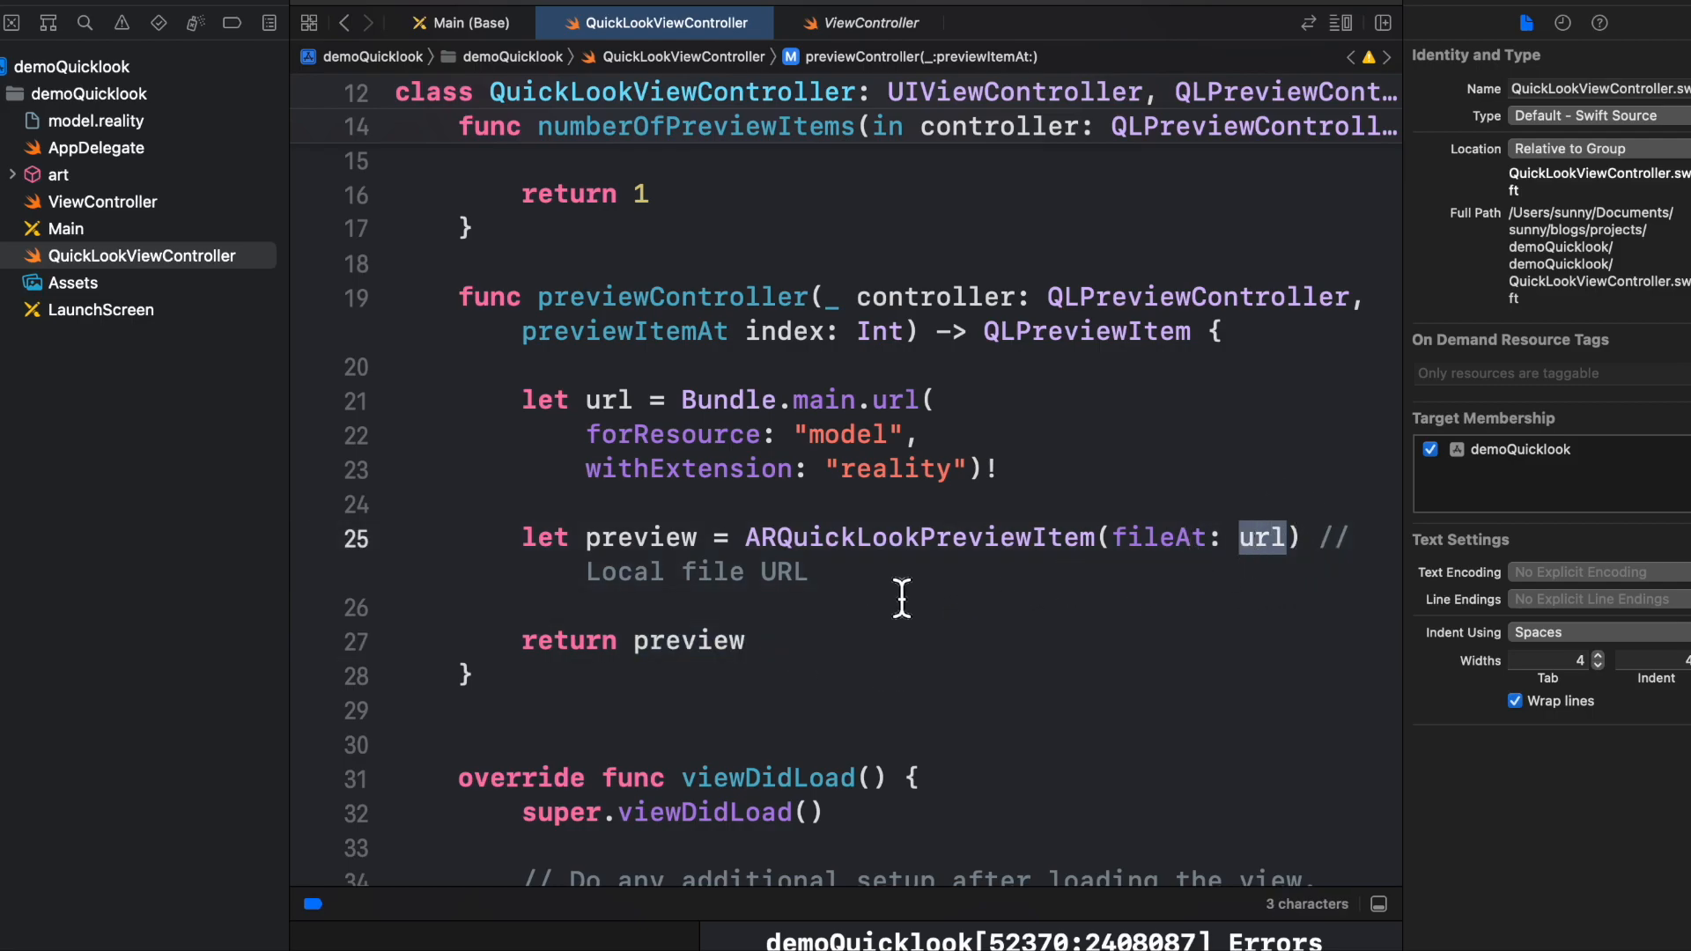
double_click(687, 641)
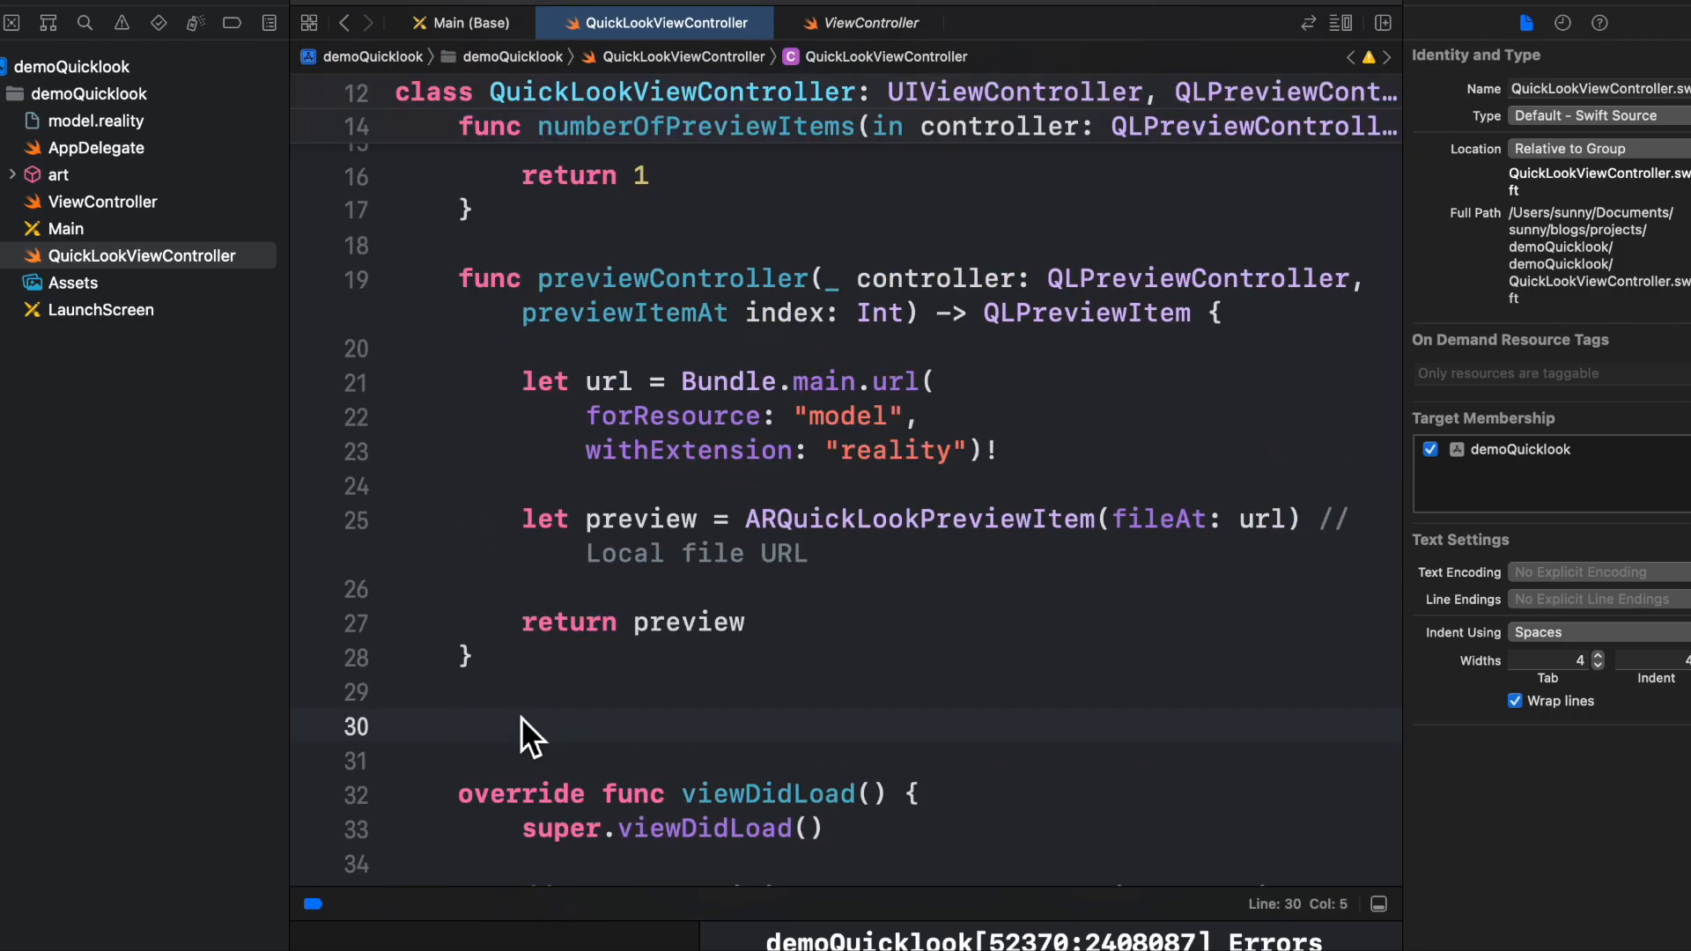
- Write presentARQuickLook() creating a QLPreviewController with dataSource self and presenting it animated
click(518, 725)
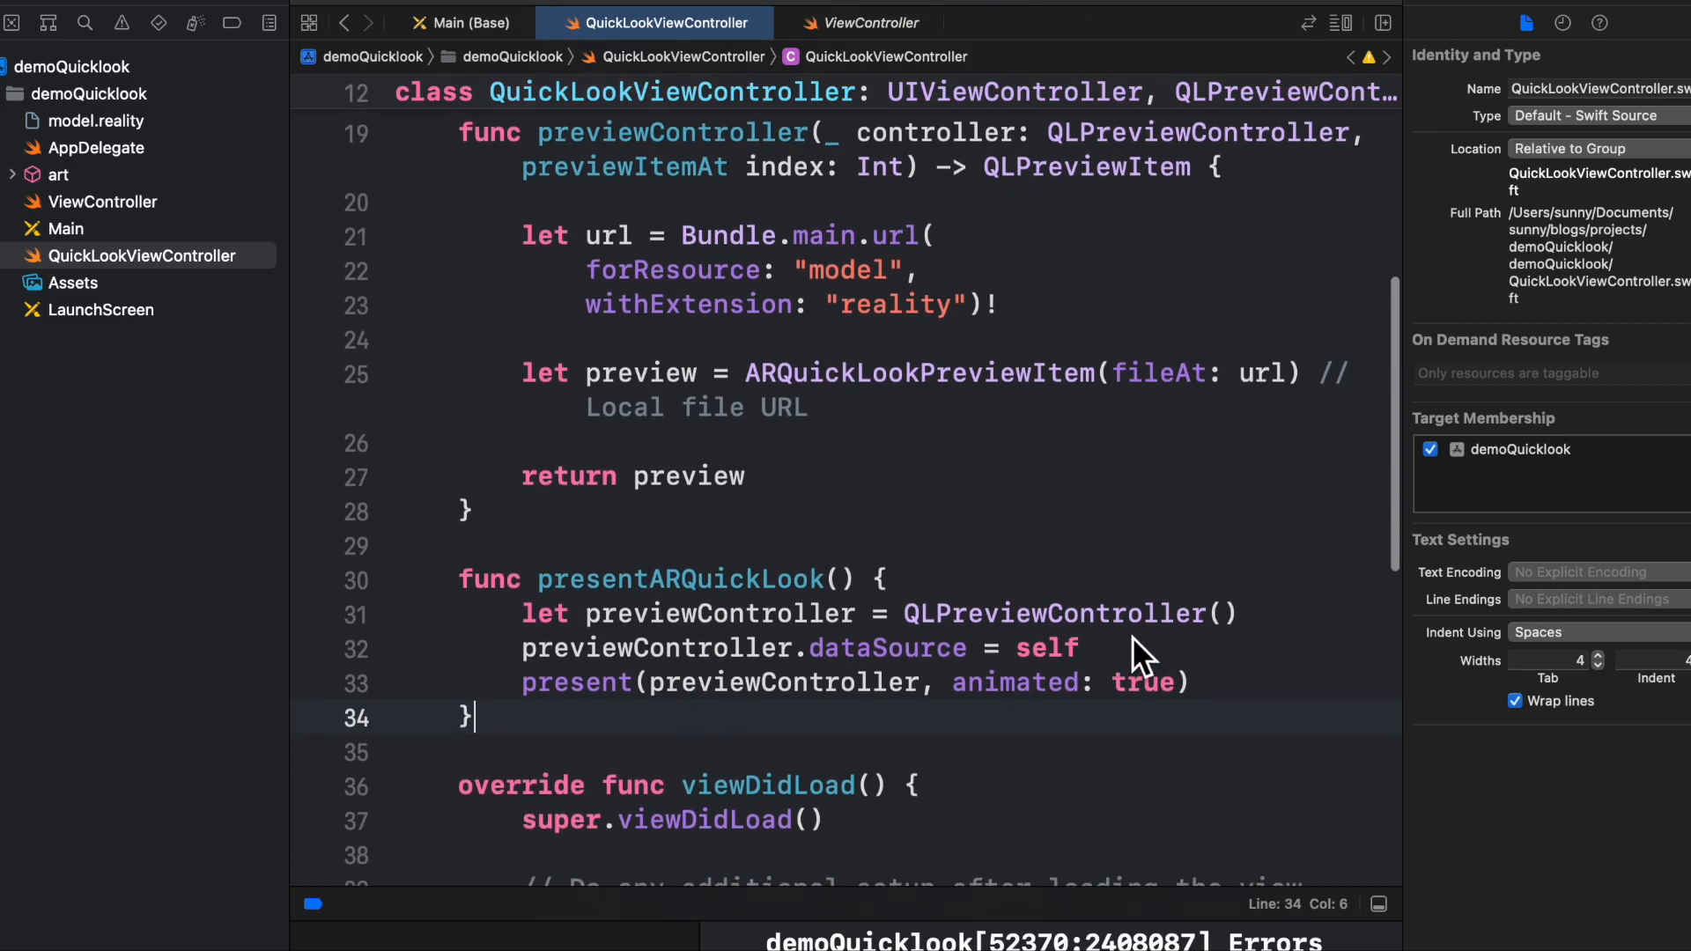
double_click(1058, 613)
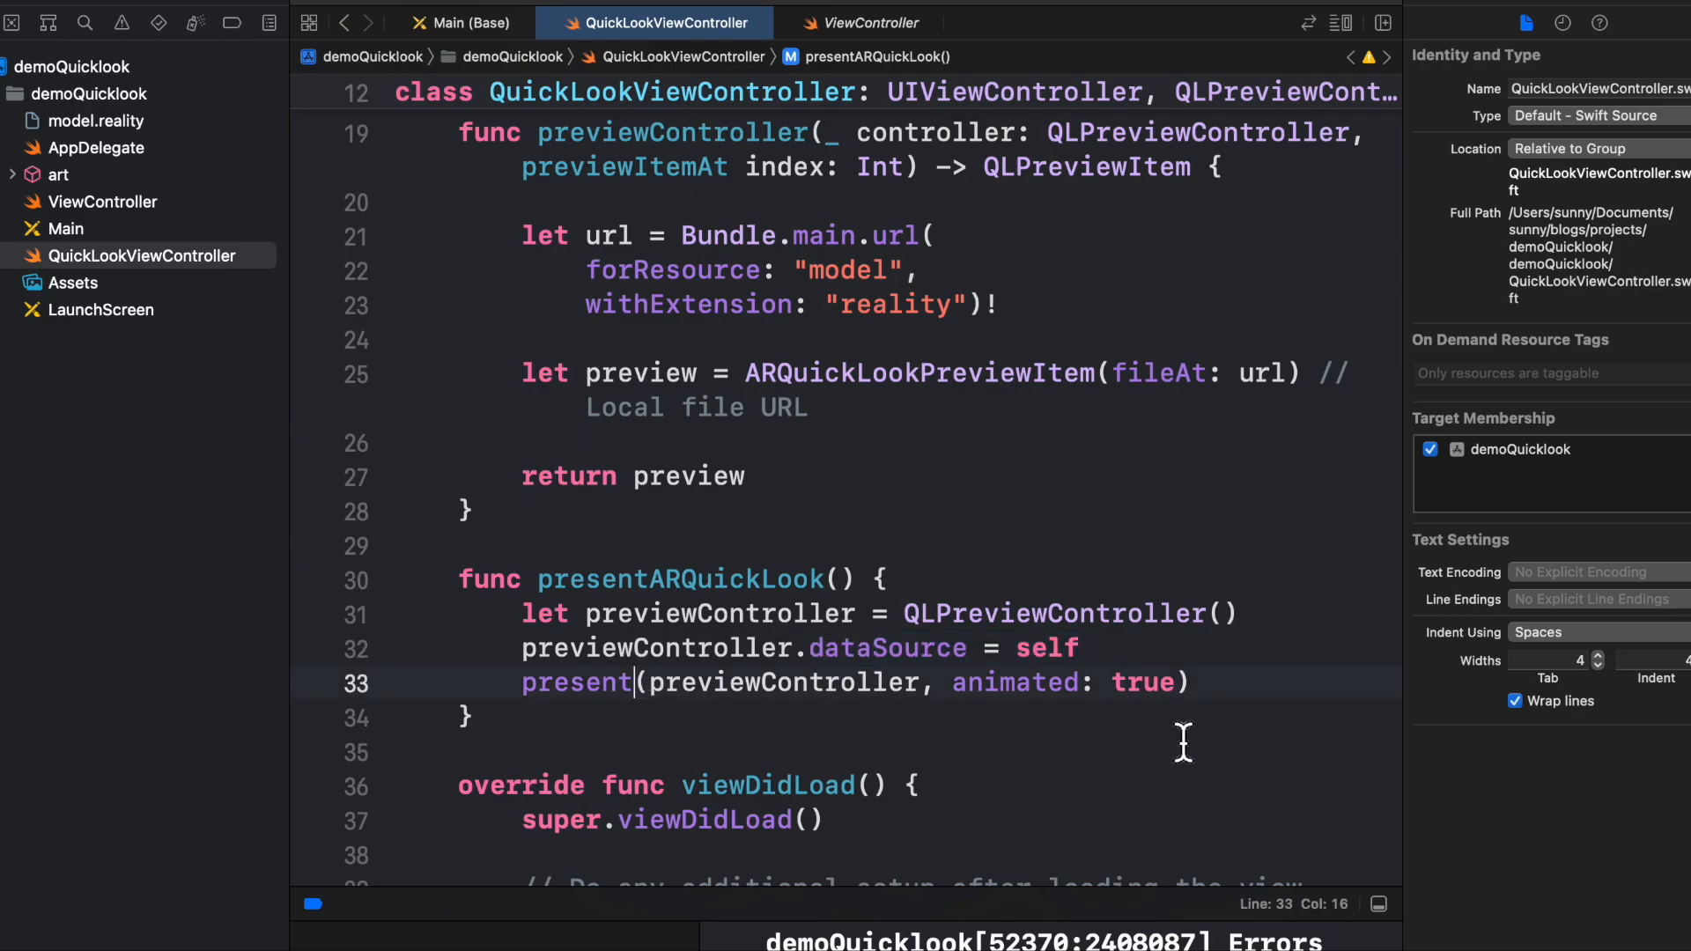
double_click(777, 683)
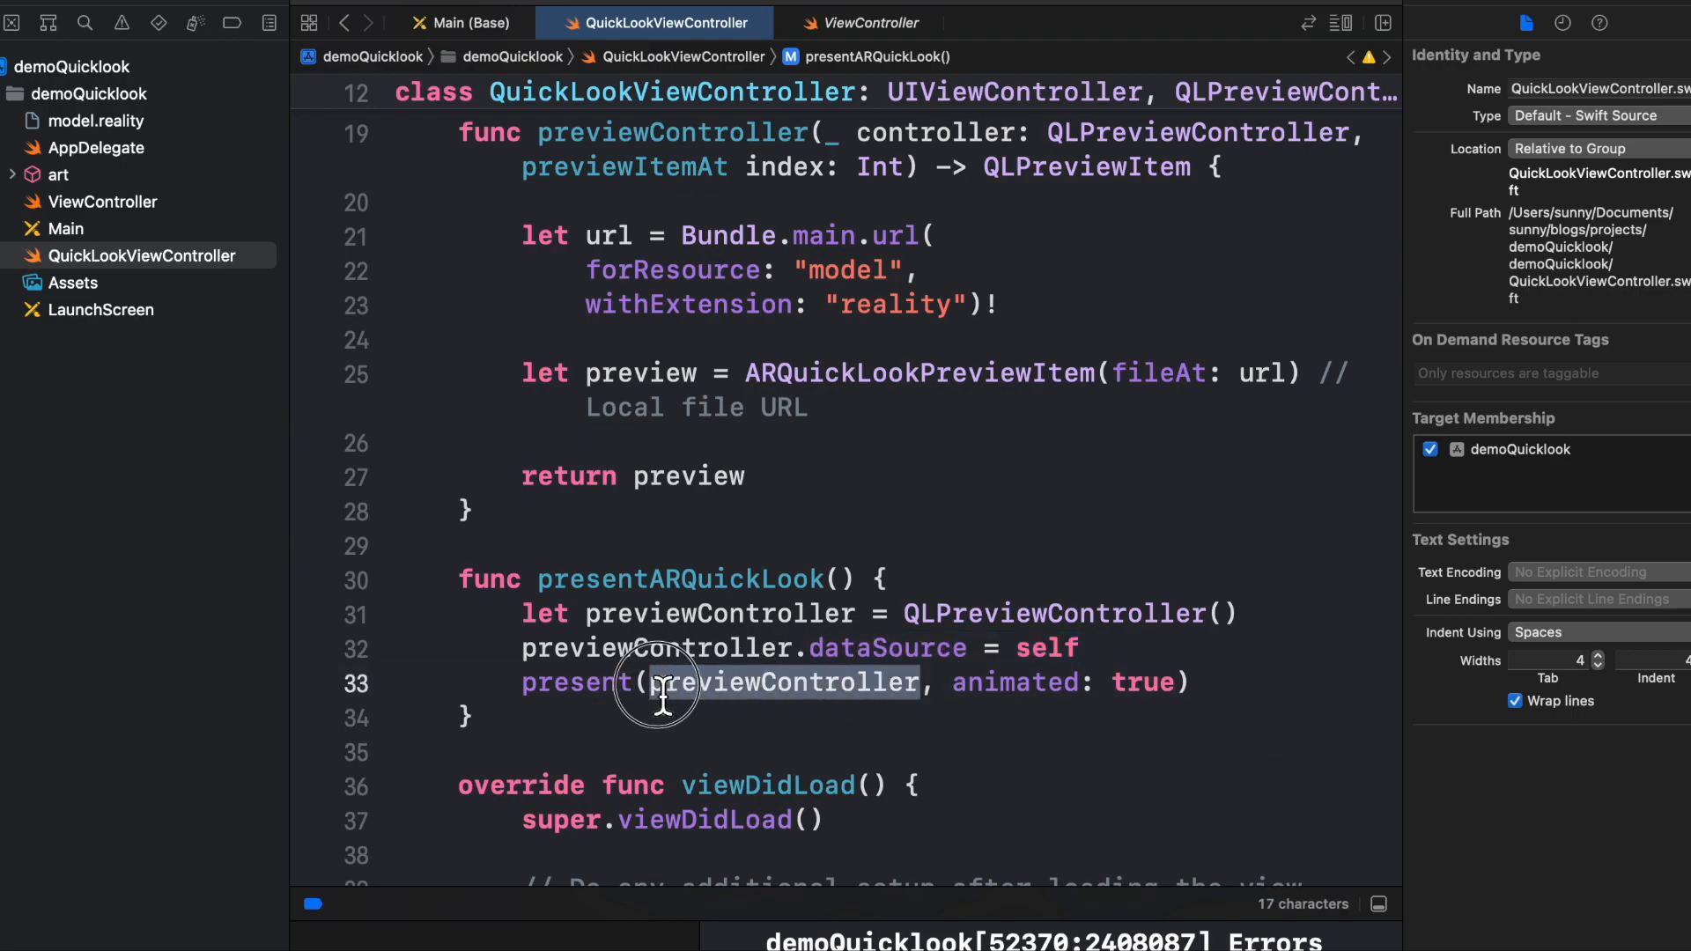
click(471, 21)
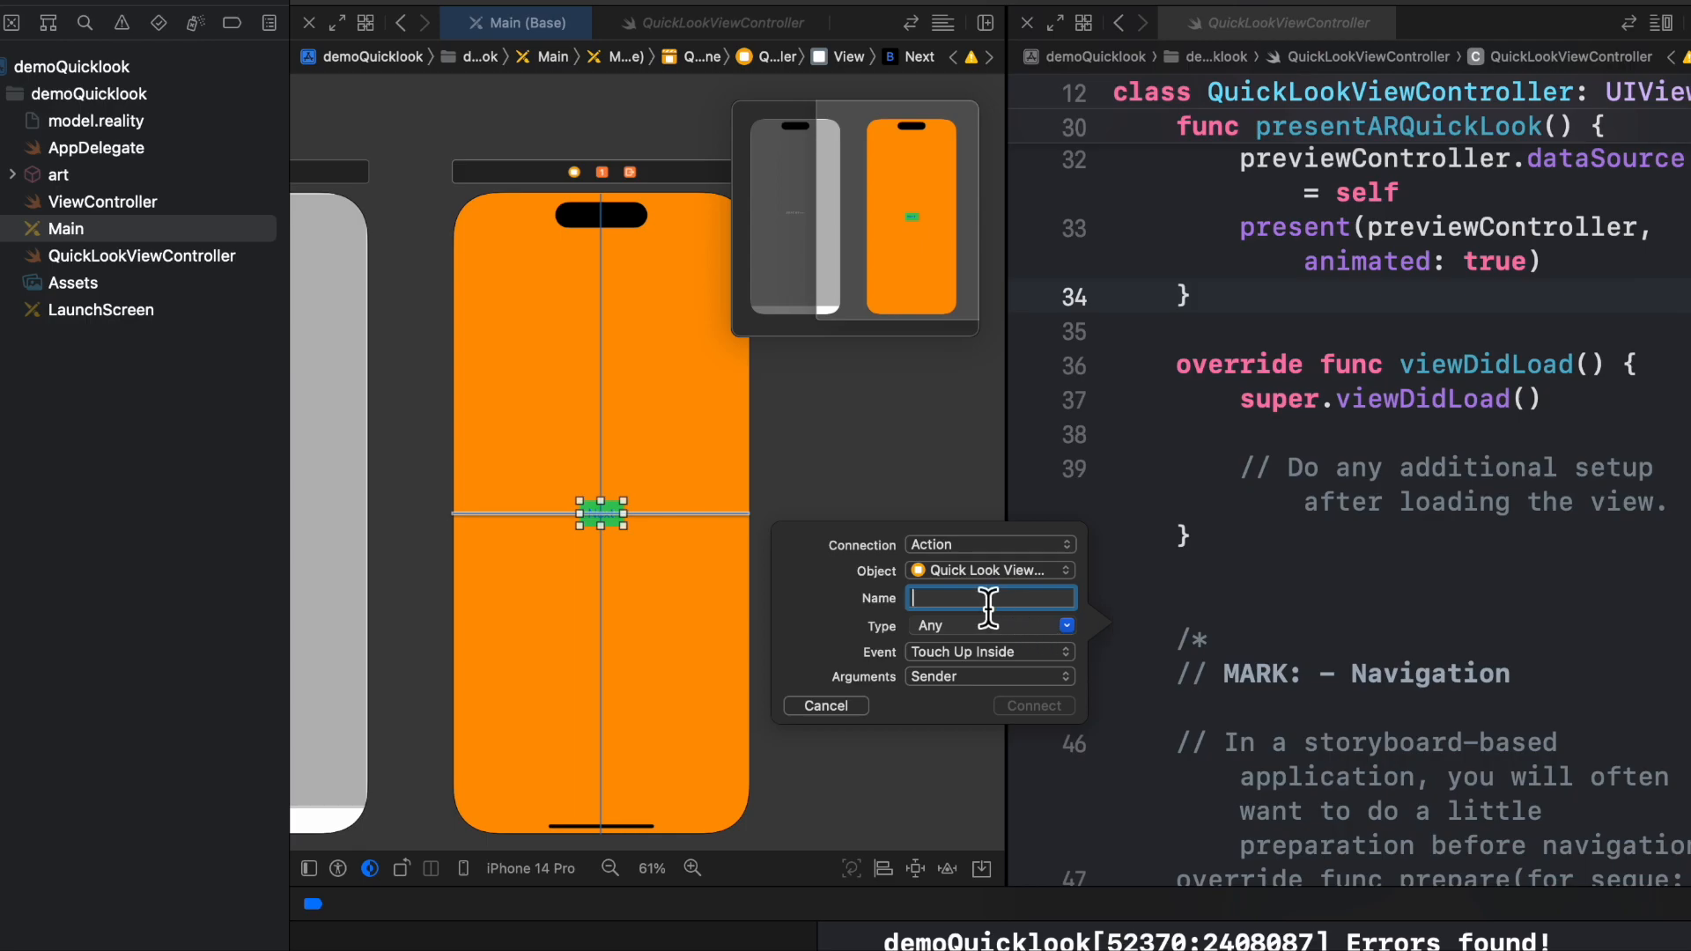
- Connect the Next button to a new nextView action that calls presentARQuickLook()
text(nex)
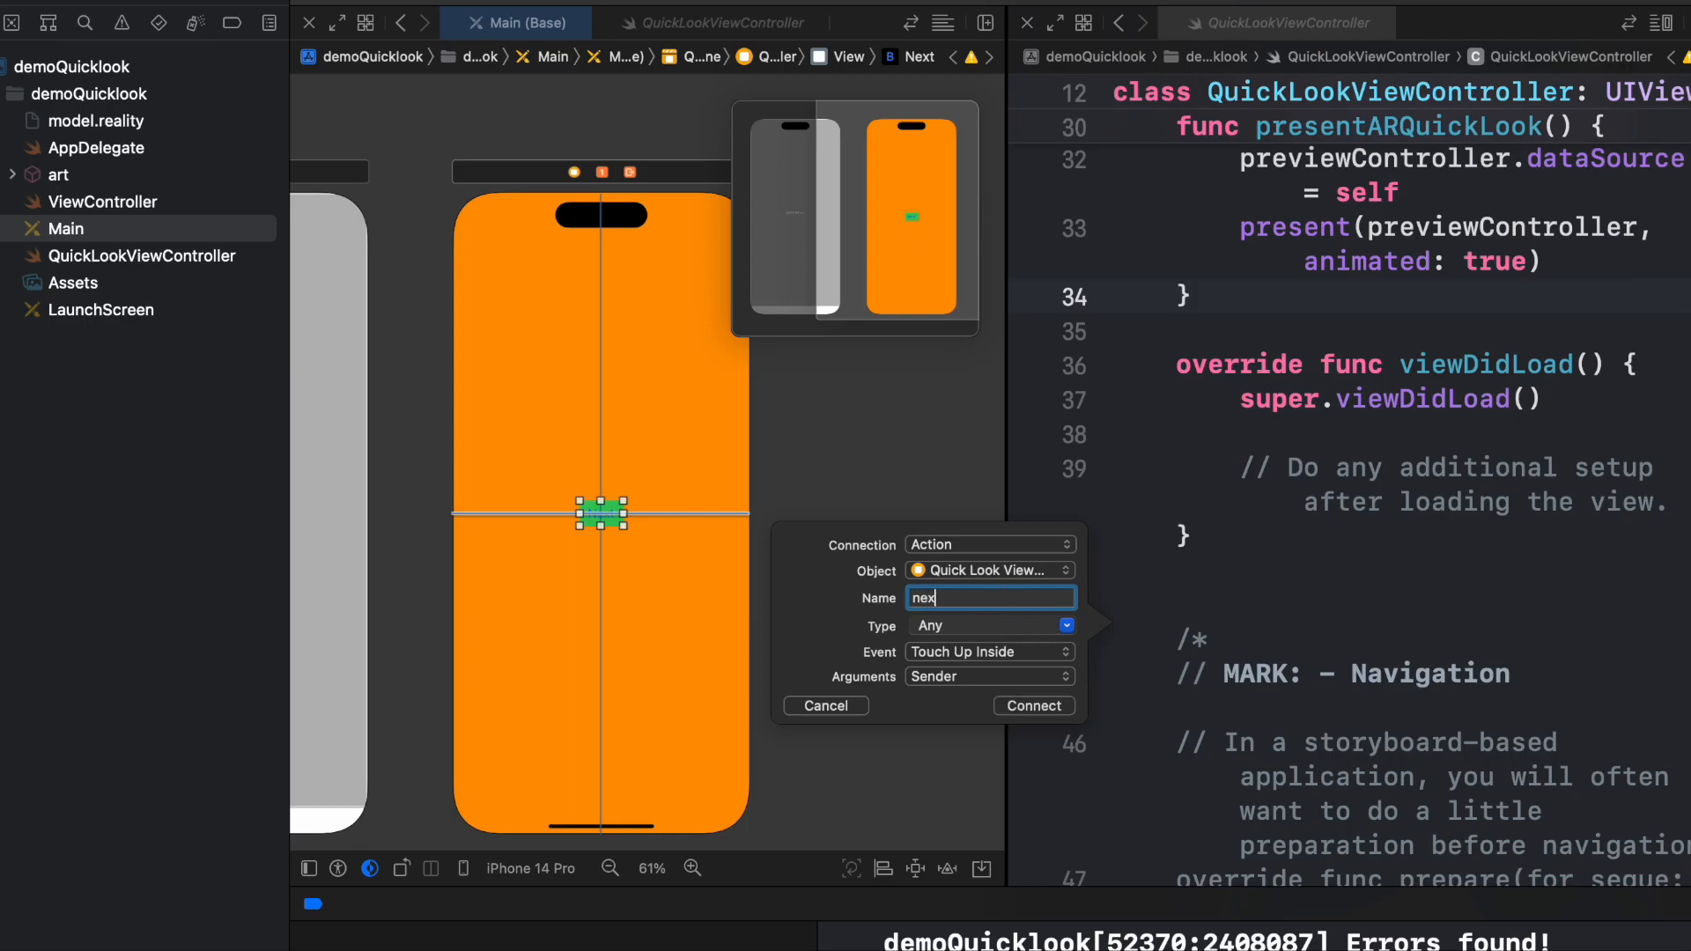
text(View)
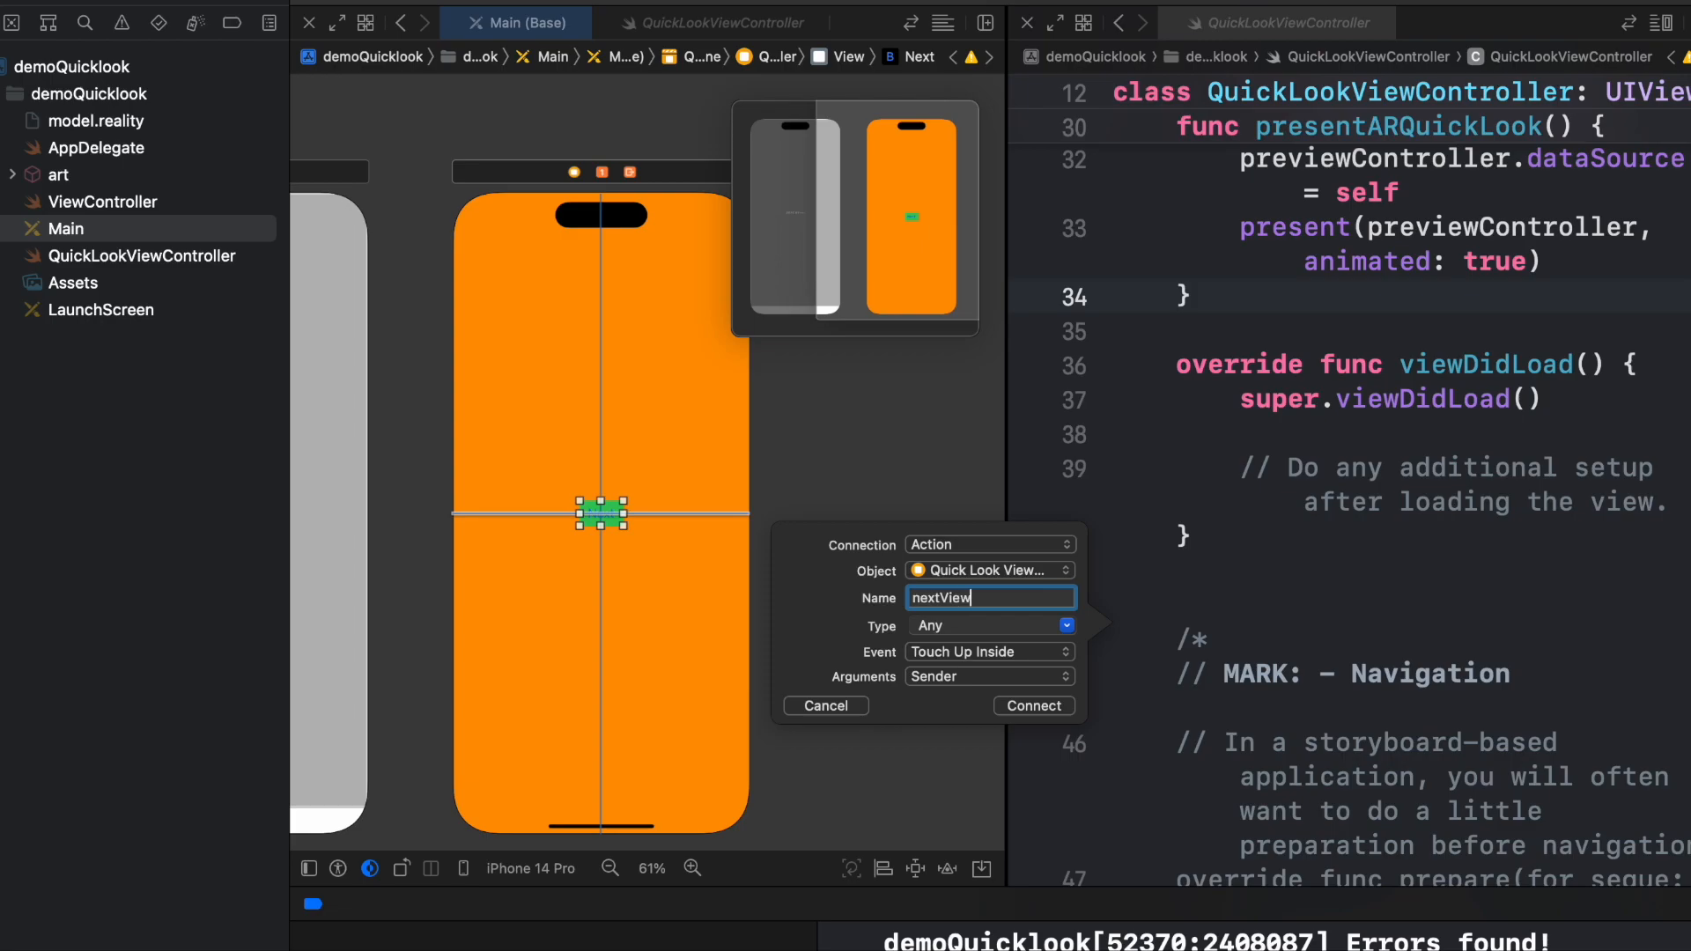
click(1032, 706)
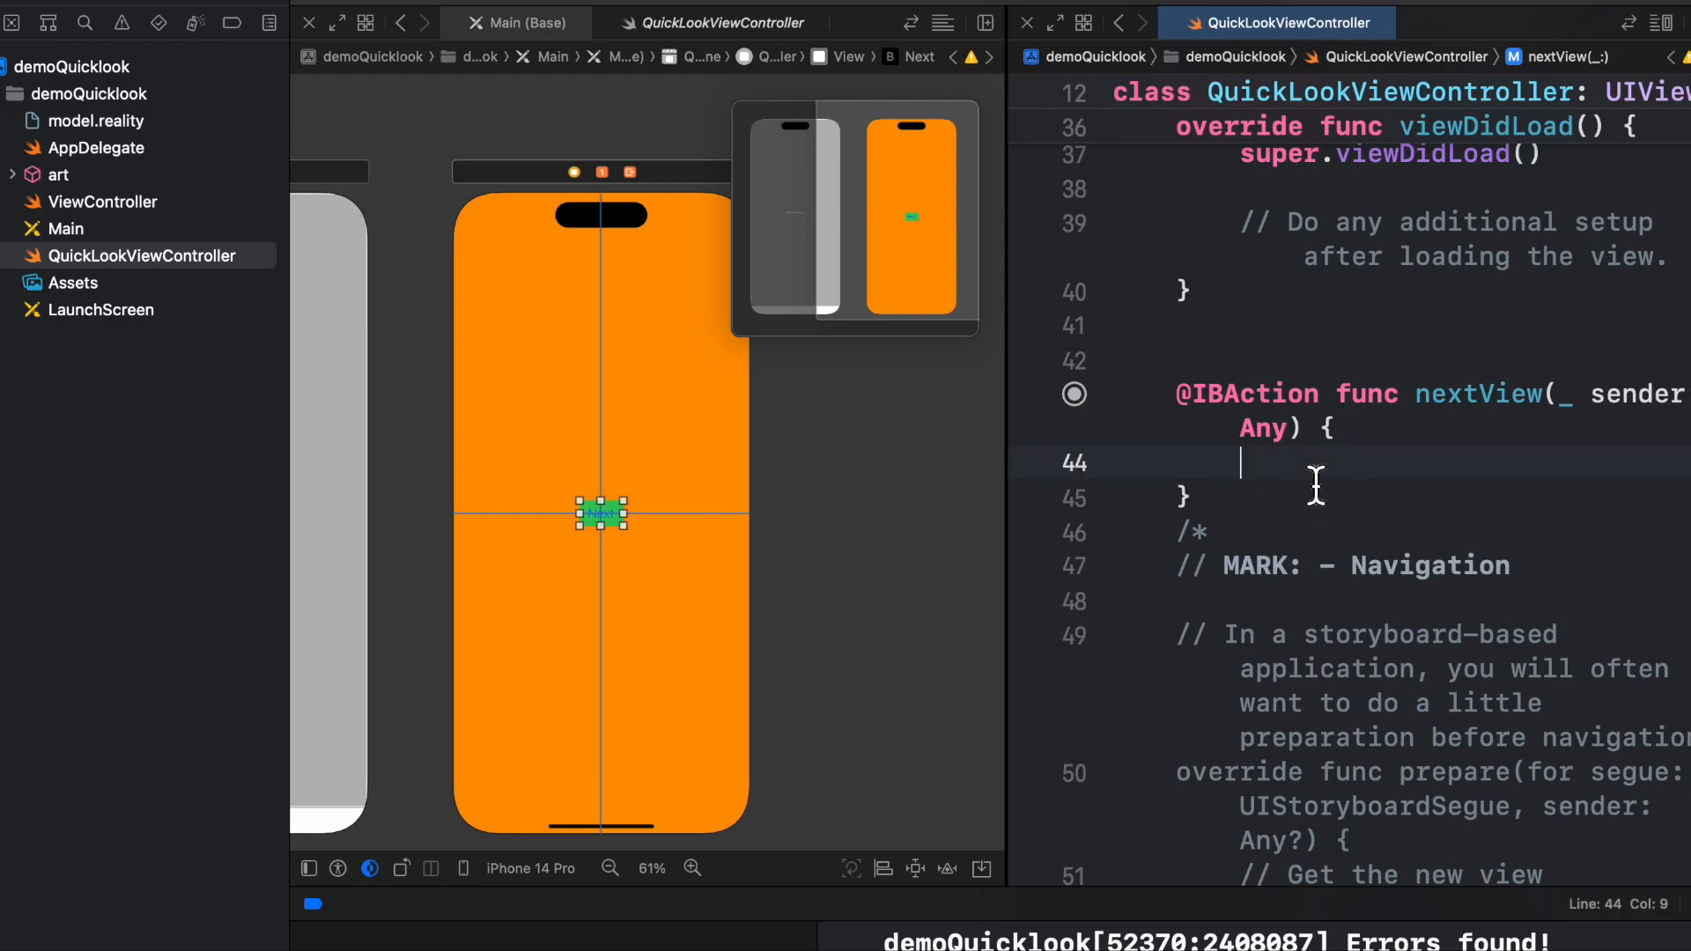
text(presentARQuickLook())
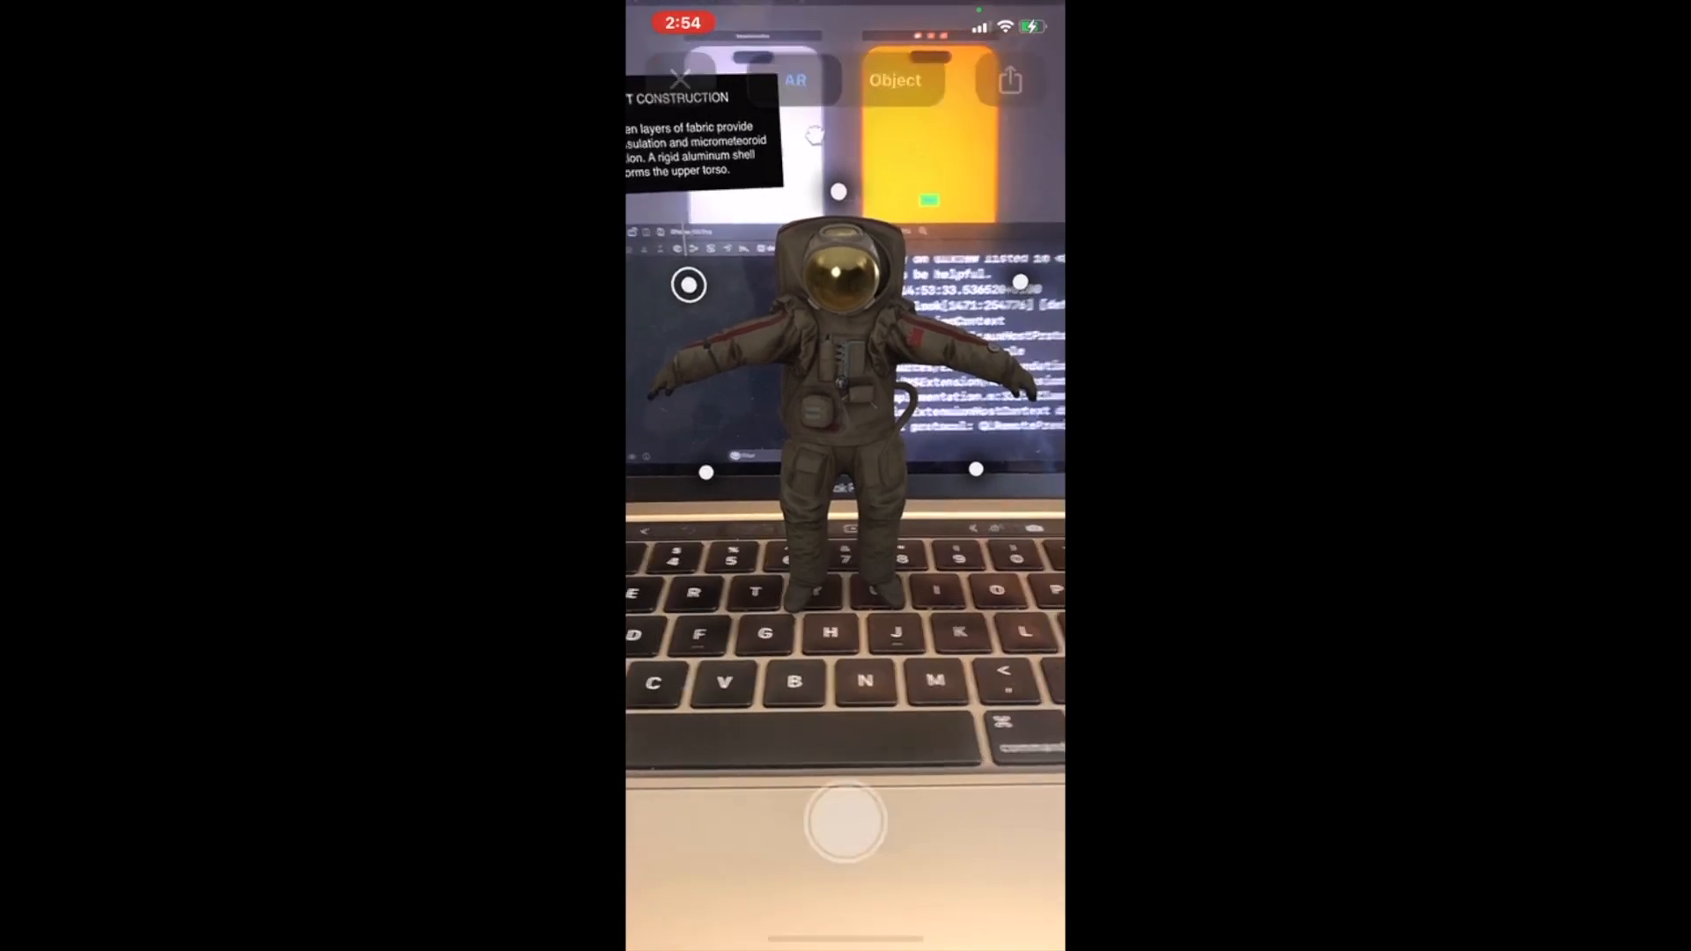
- Switch AR Quick Look to Object mode to view the astronaut alone
click(894, 81)
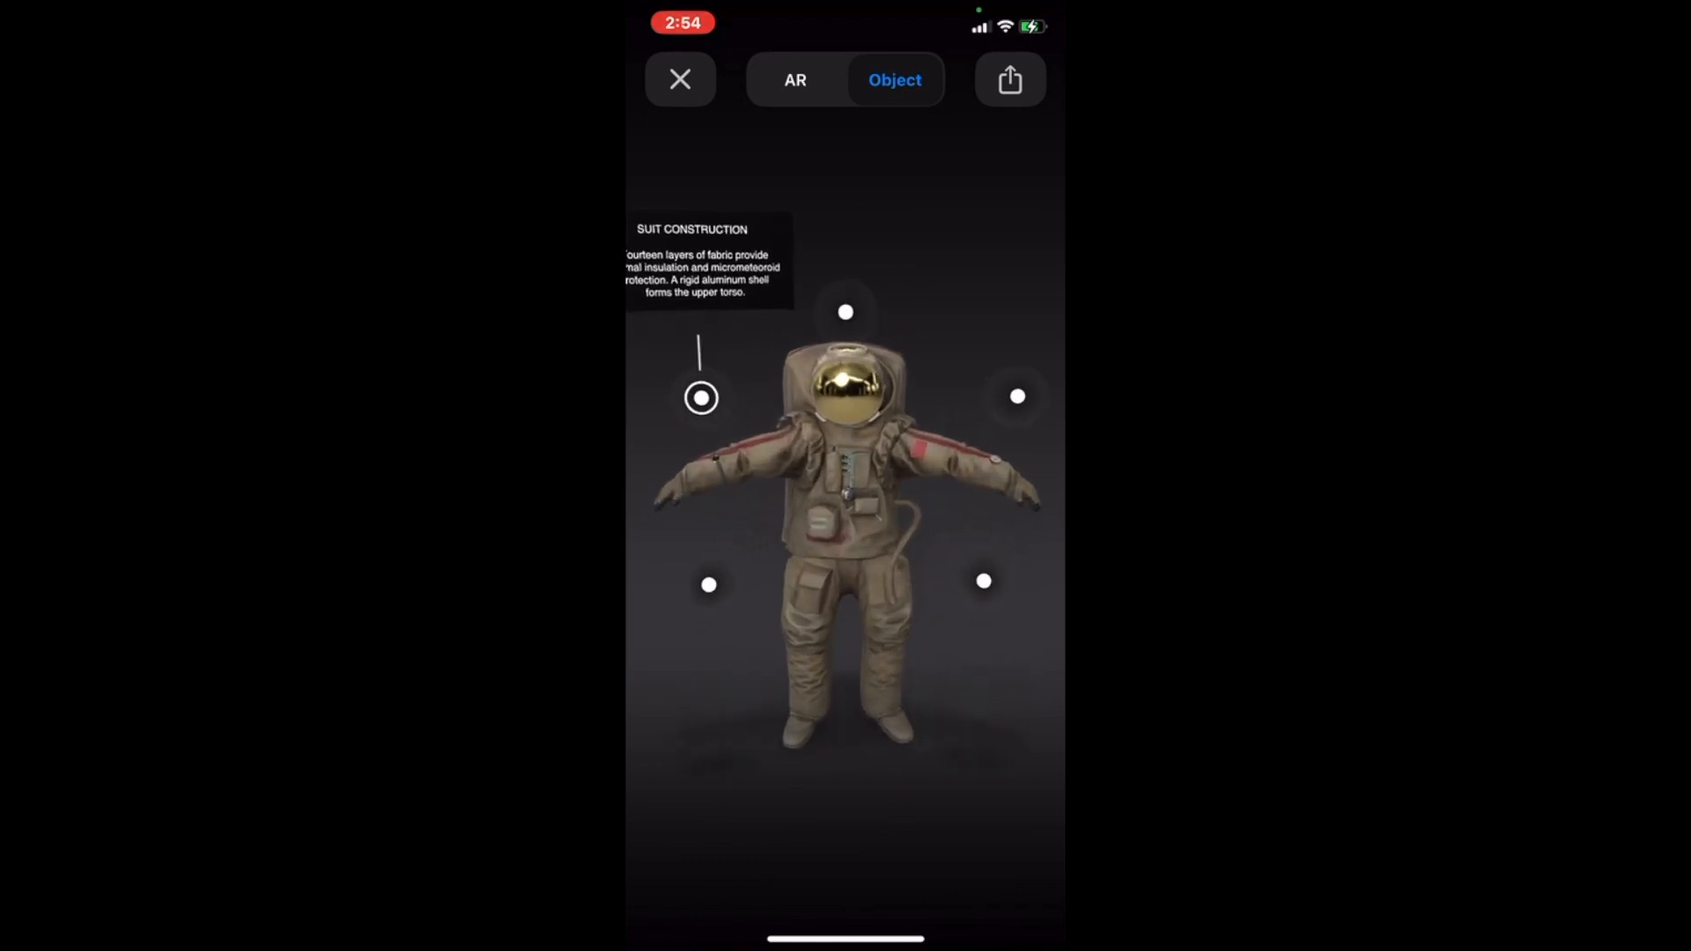
- Open the Pressurized Helmet and Life Support cards, then rotate the astronaut sideways
click(846, 311)
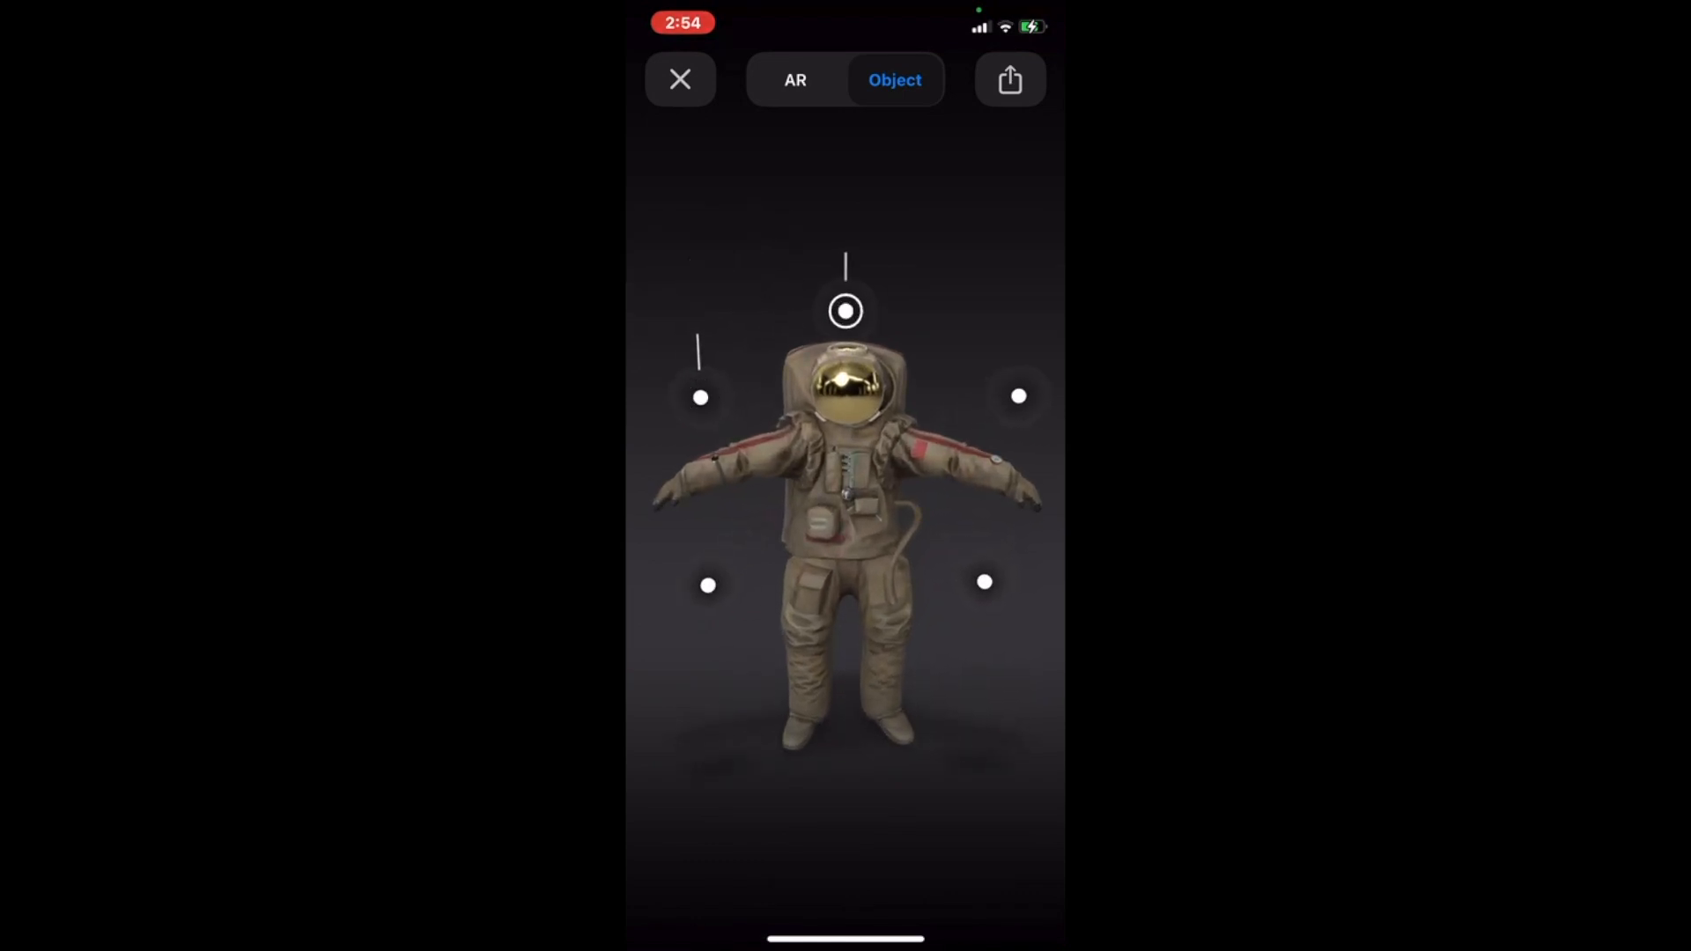
click(845, 311)
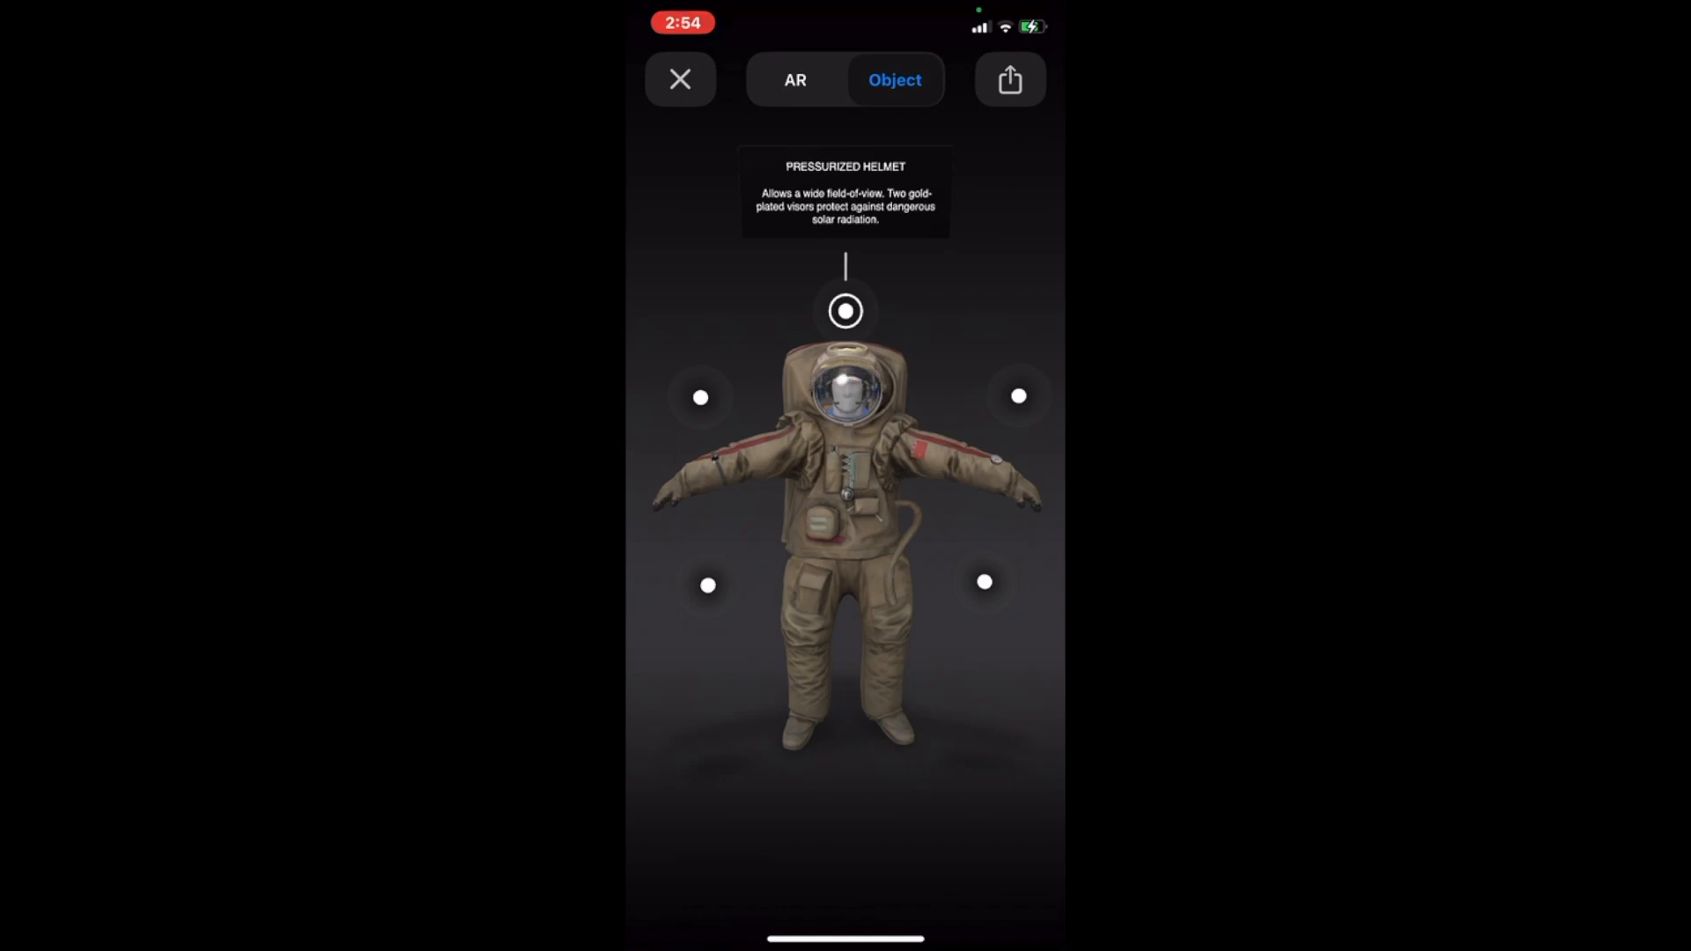
click(984, 581)
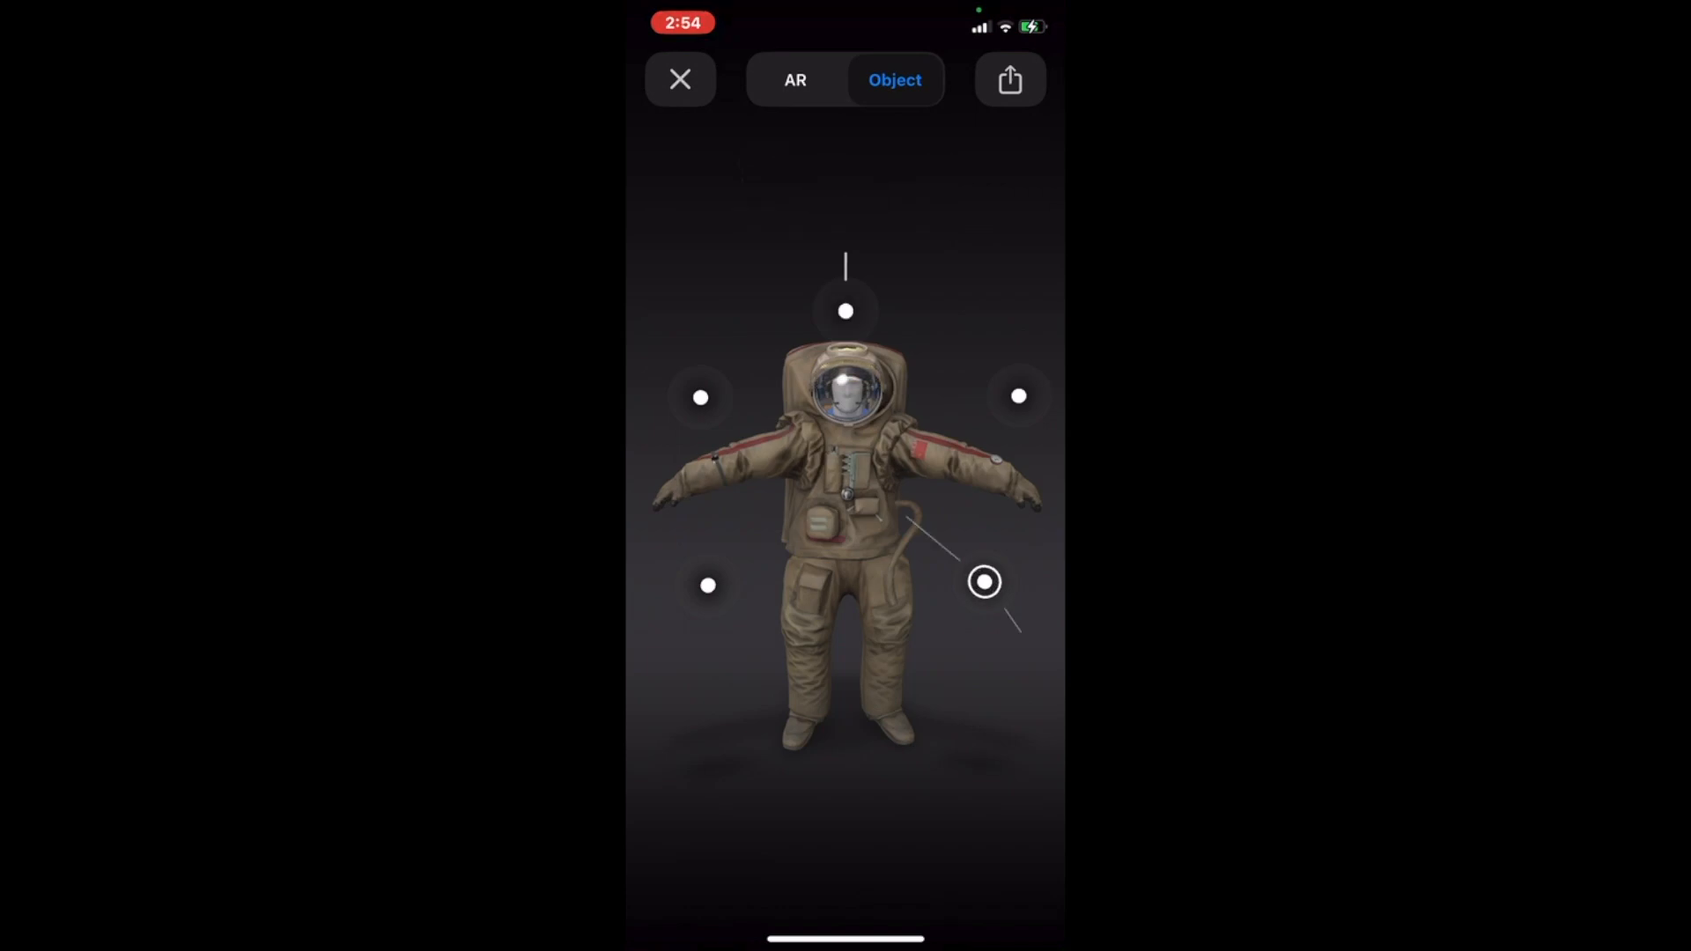
click(984, 582)
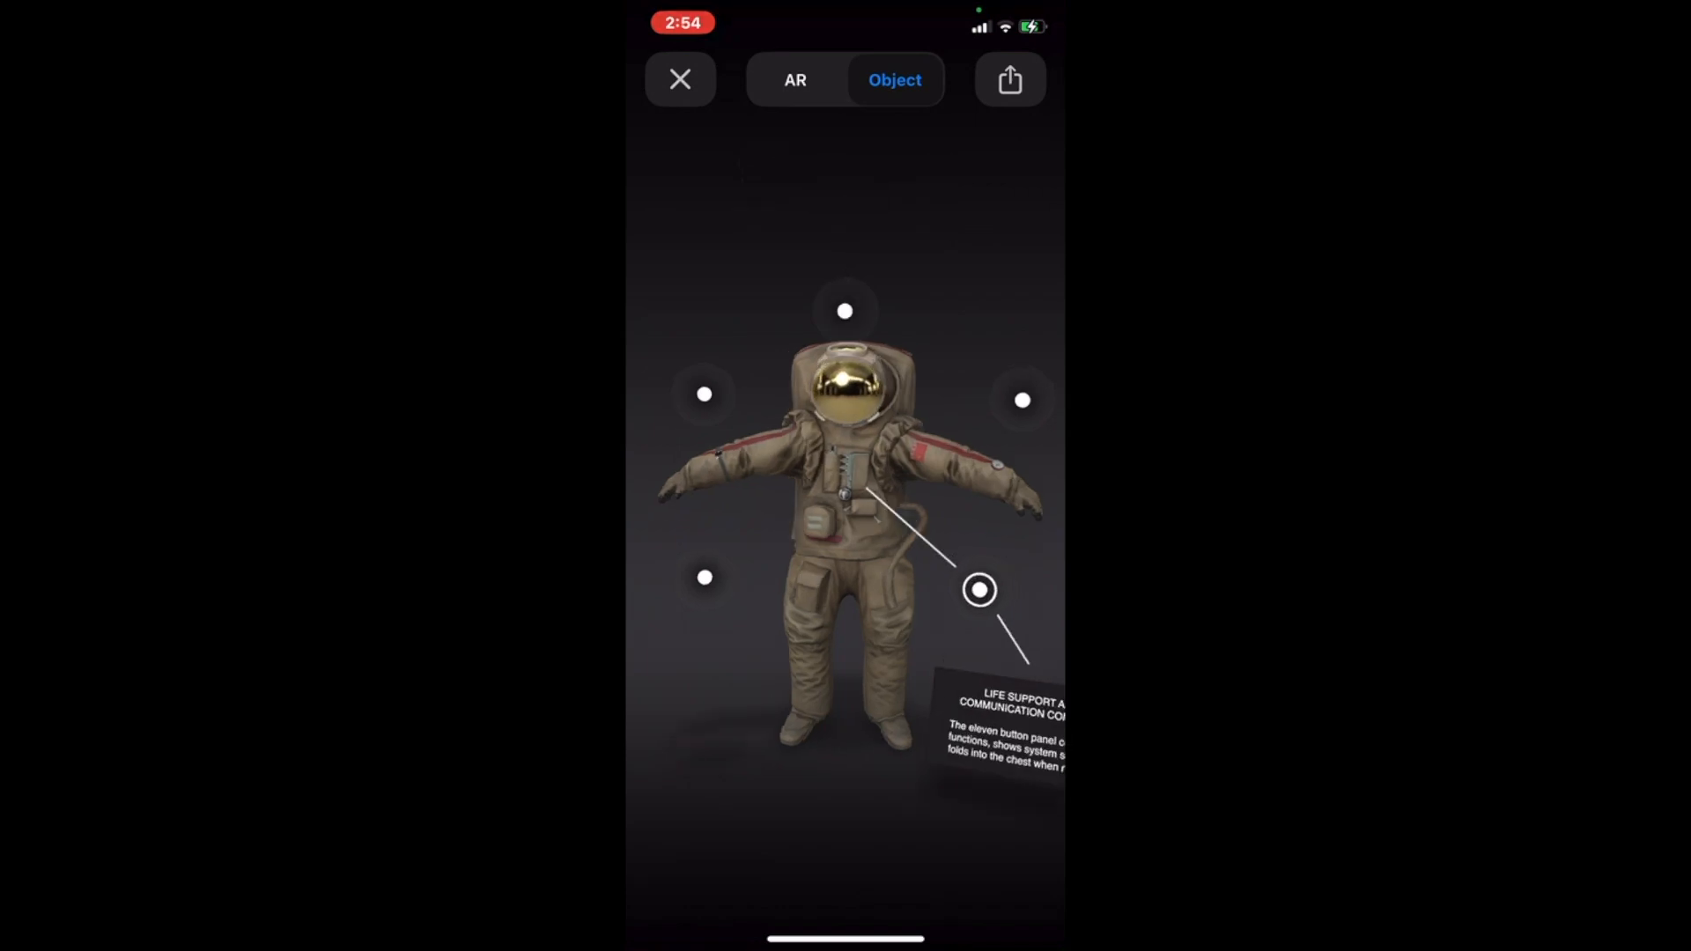
drag(970, 485, 808, 485)
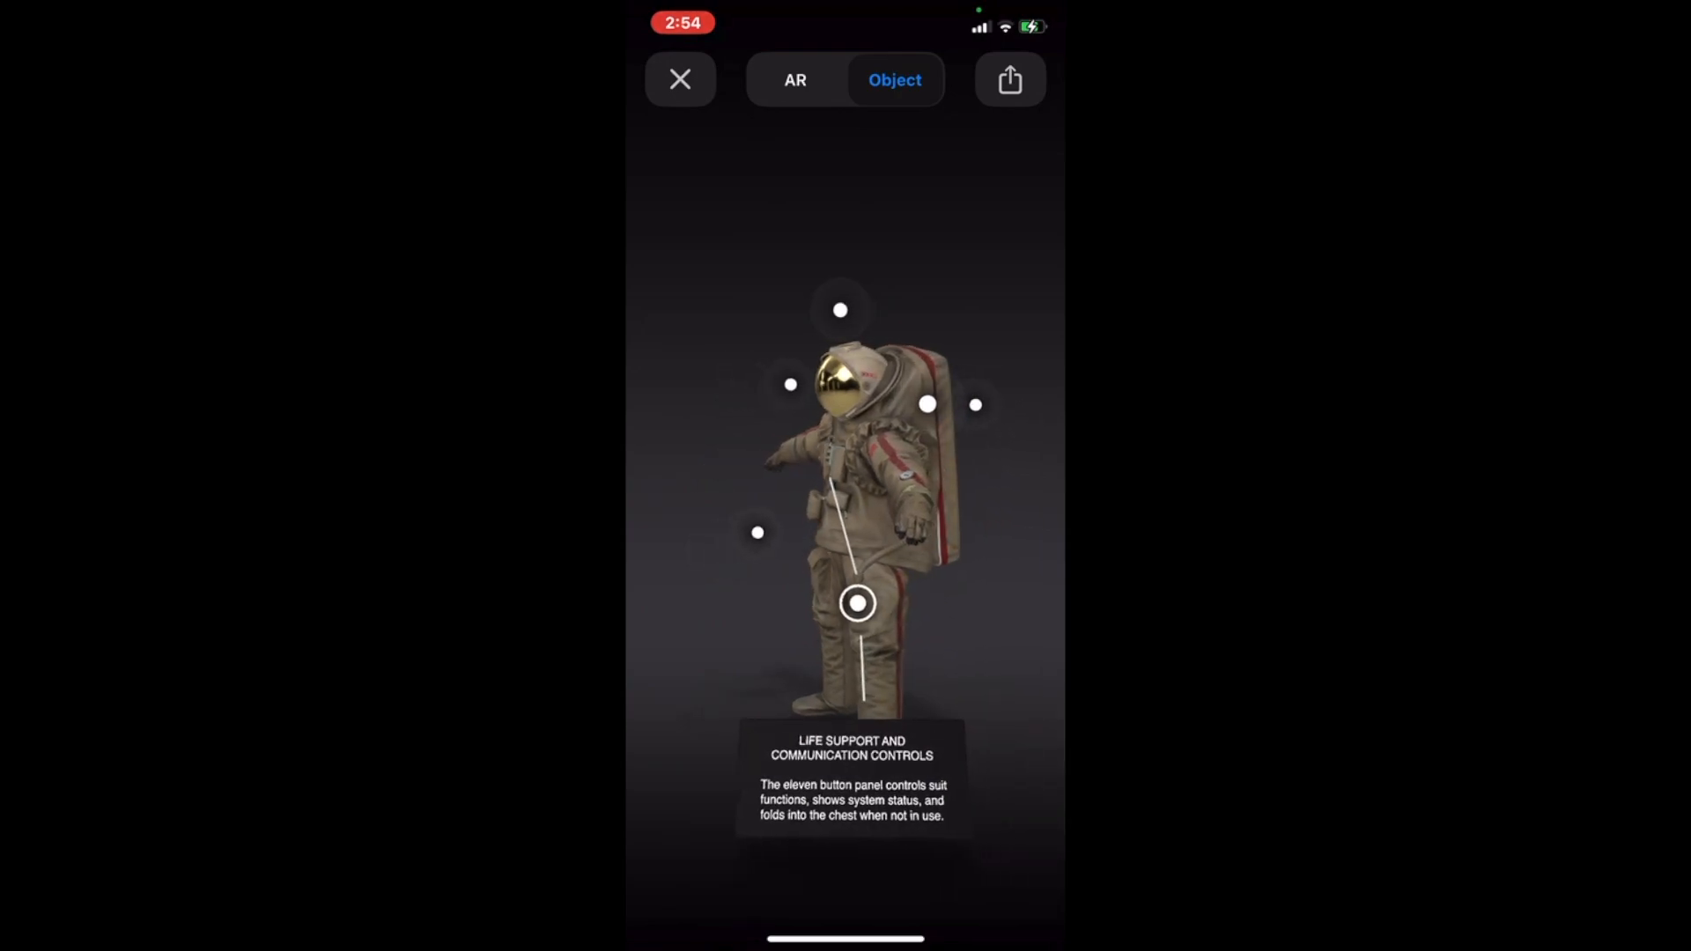